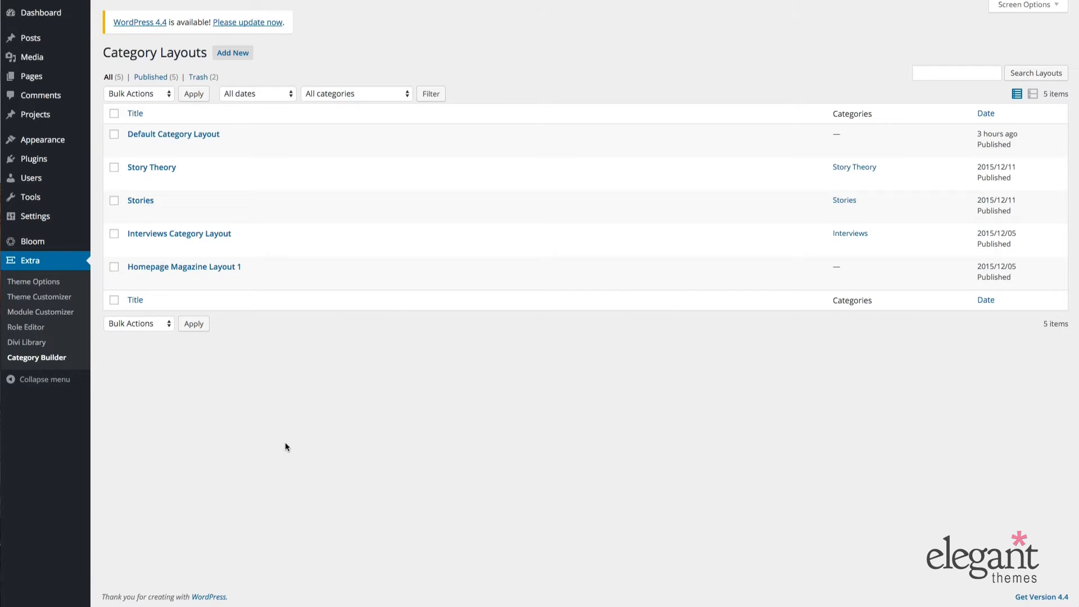
- Edit Homepage Magazine Layout 1 and scroll the Divi Builder down to its Posts Carousel module
scroll(down, 3)
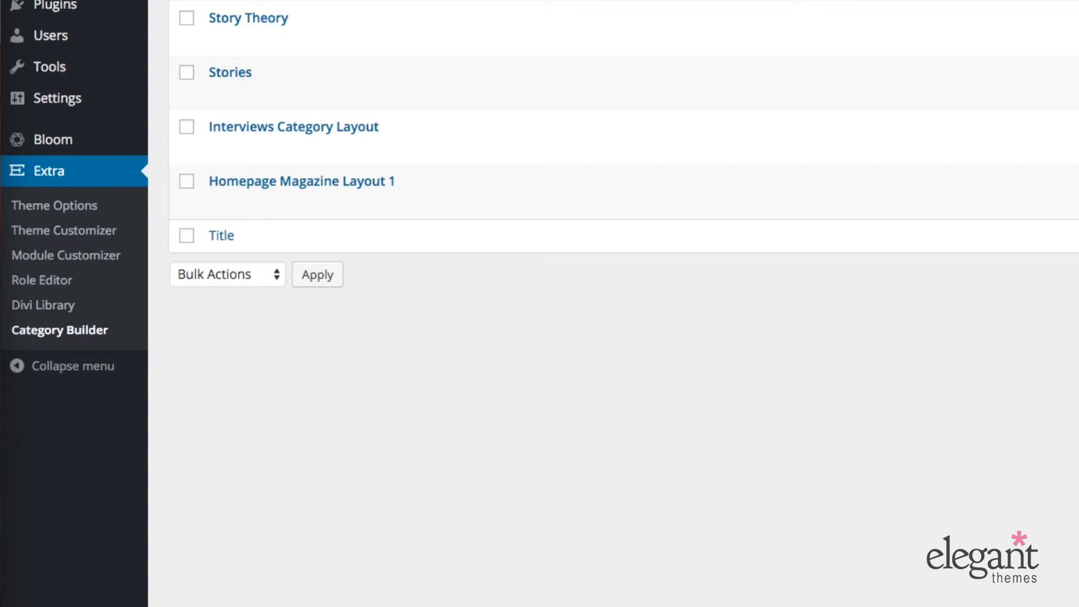
mouse_move(635, 569)
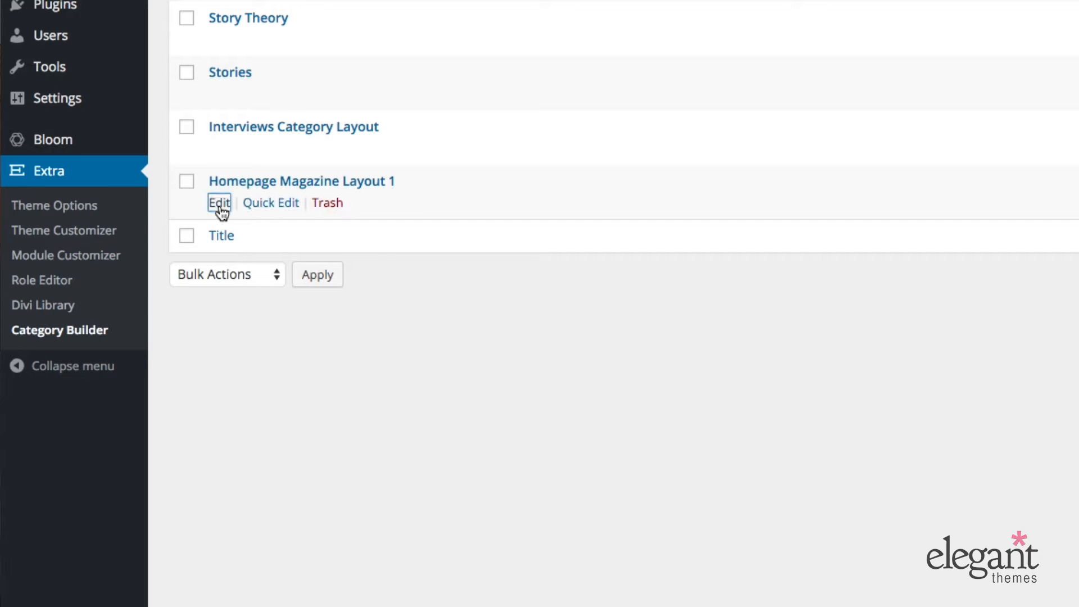
click(219, 202)
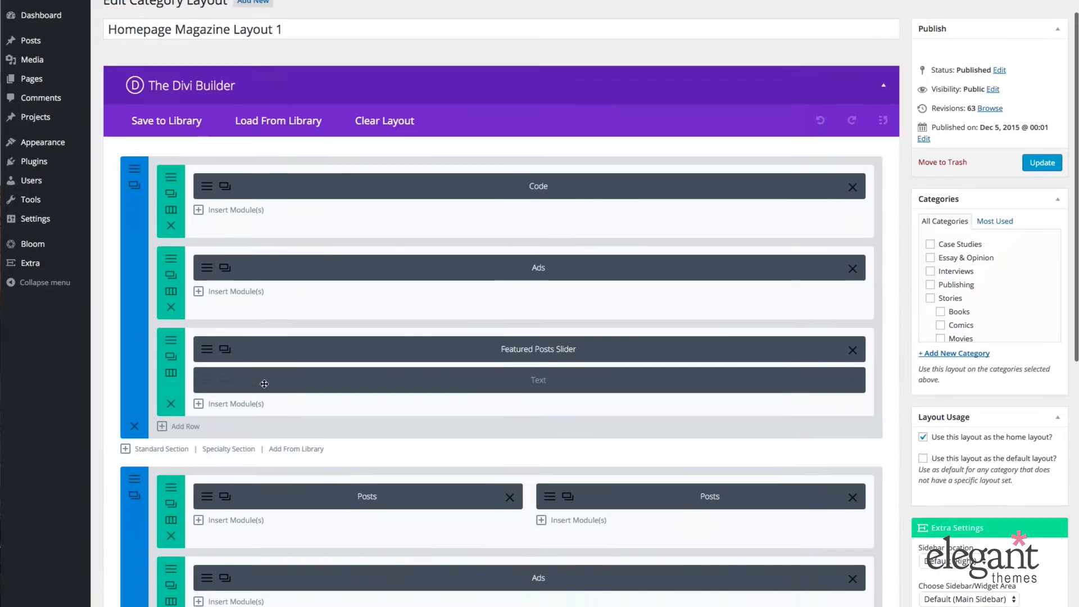
scroll(down, 3)
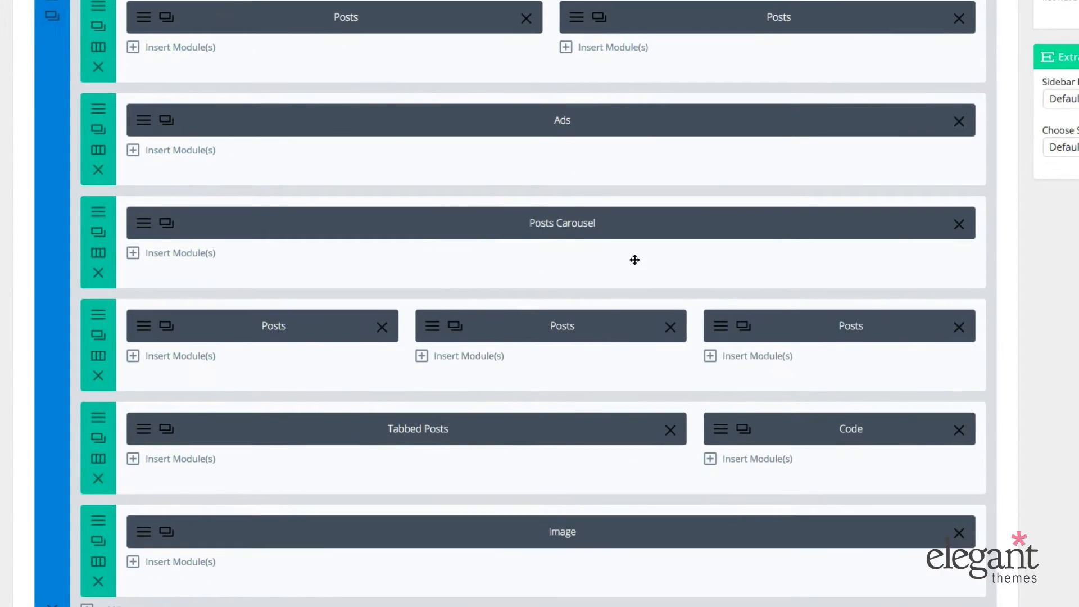
scroll(down, 3)
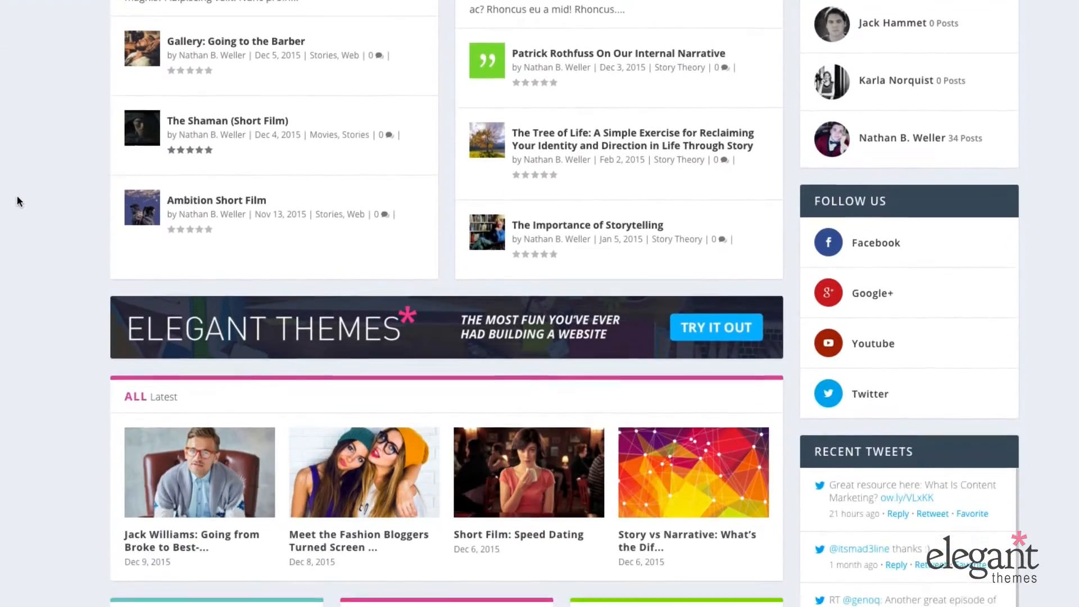
- Page the live ALL Latest carousel forward four times through later posts
scroll(down, 3)
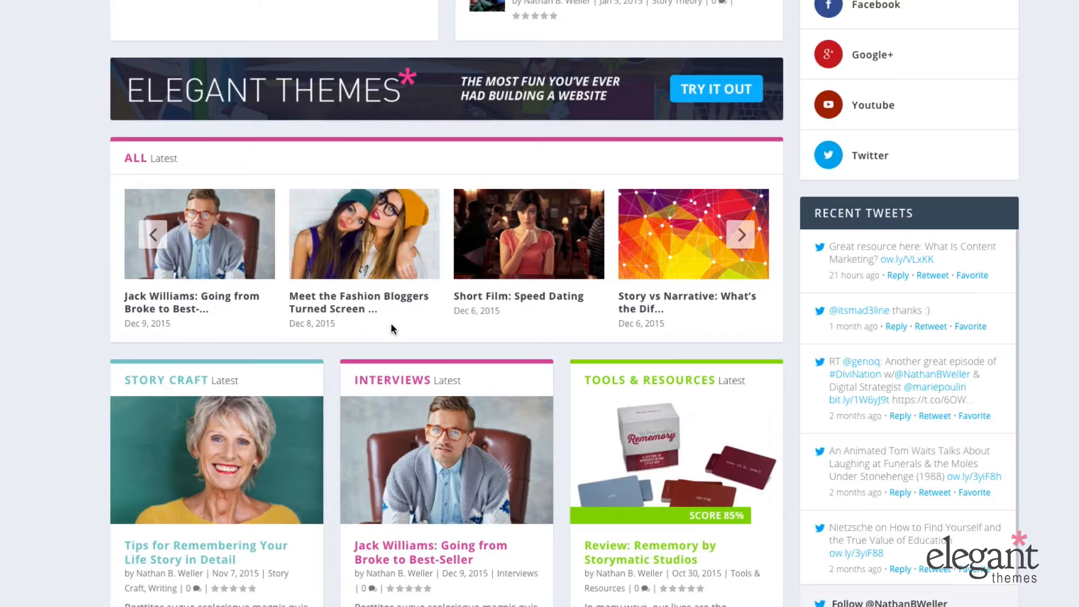
mouse_move(131, 152)
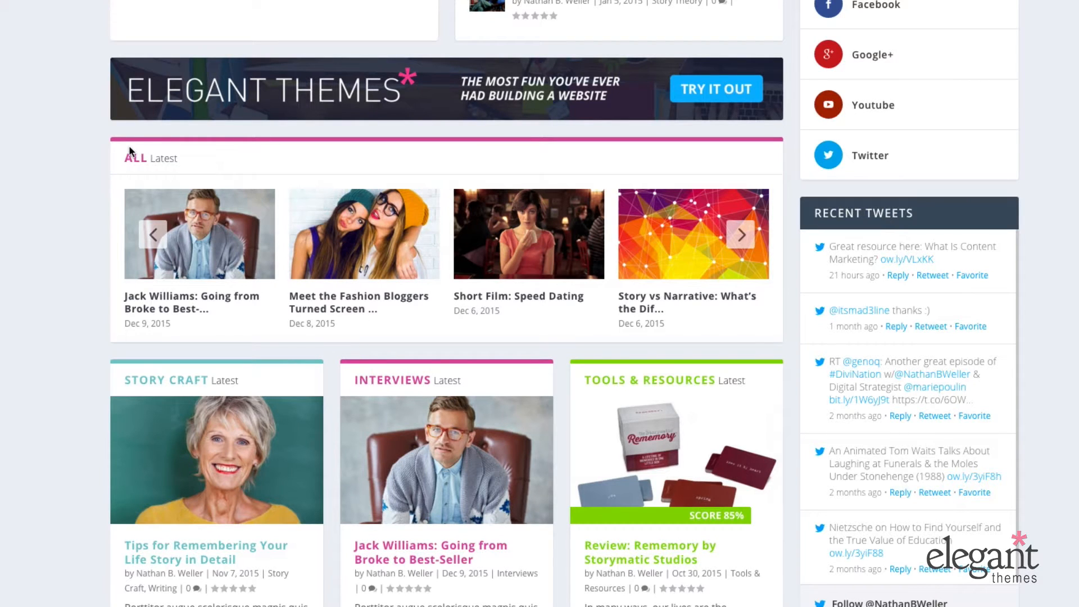
mouse_move(142, 159)
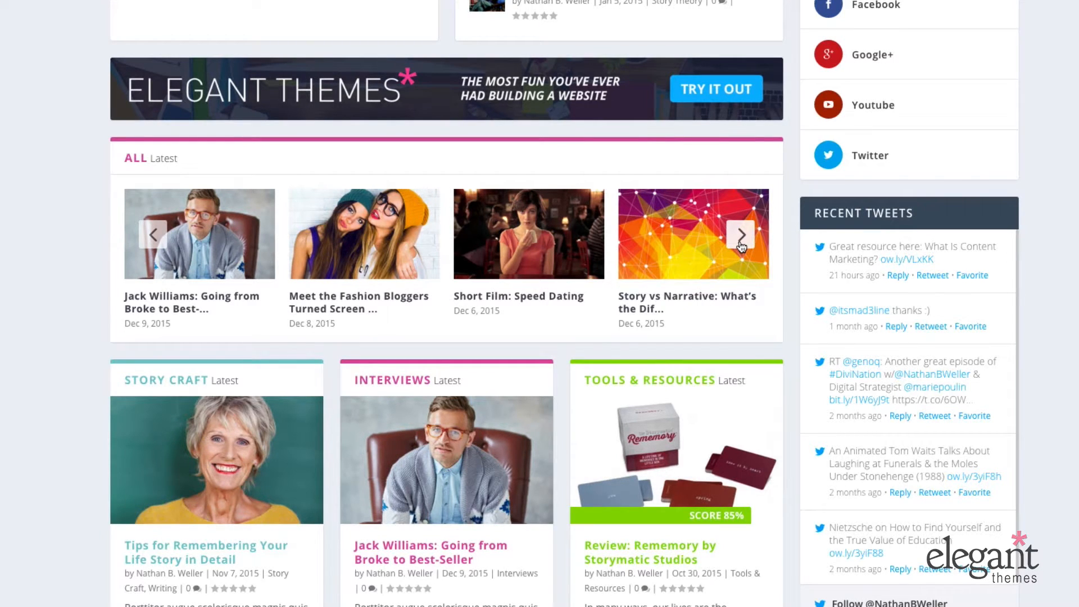
click(741, 234)
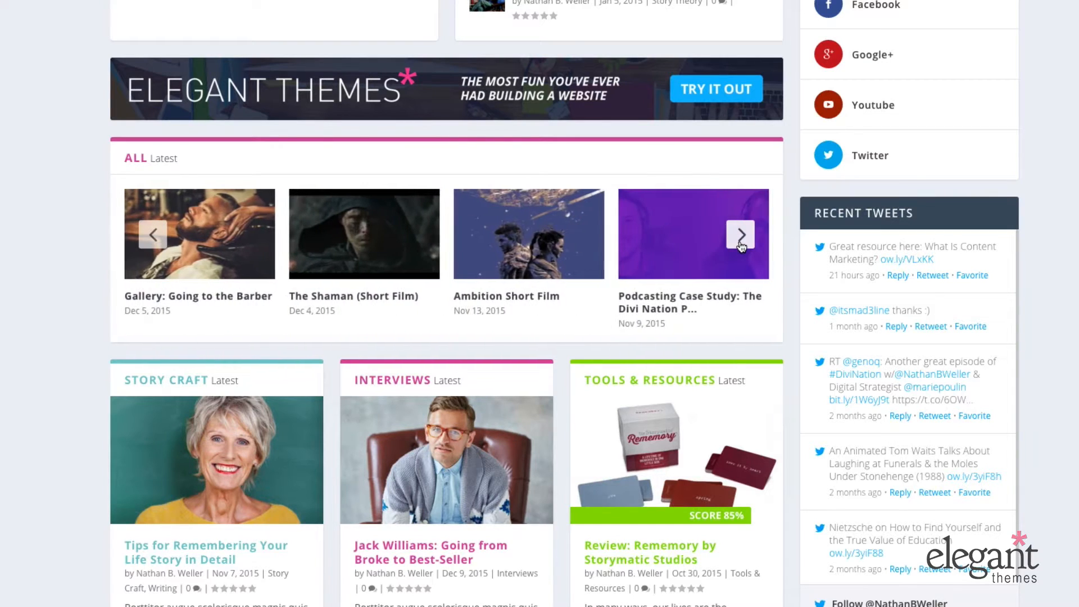
click(740, 235)
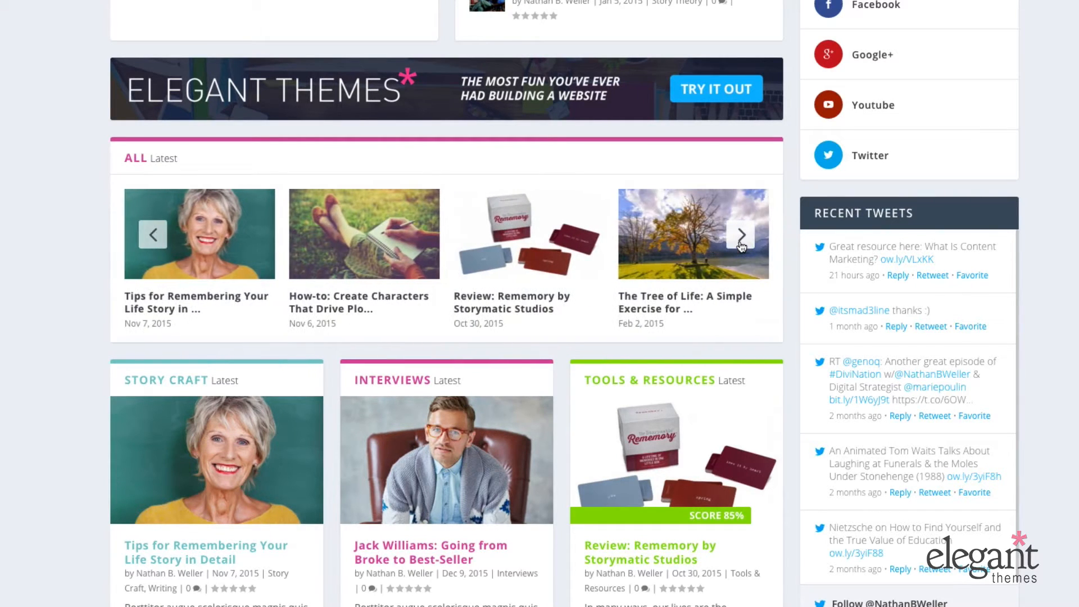
click(741, 238)
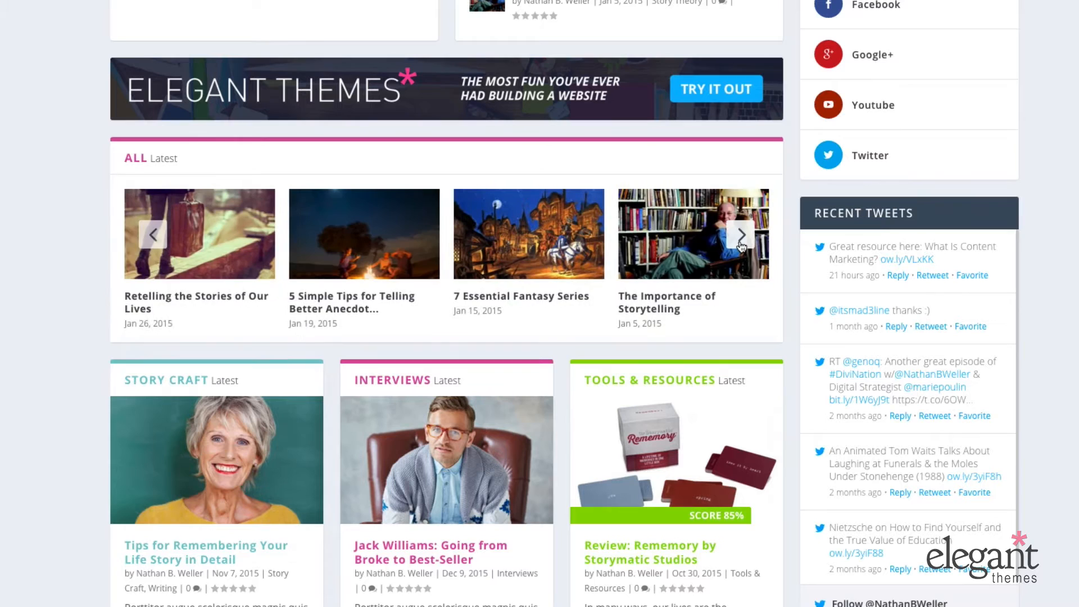
click(741, 235)
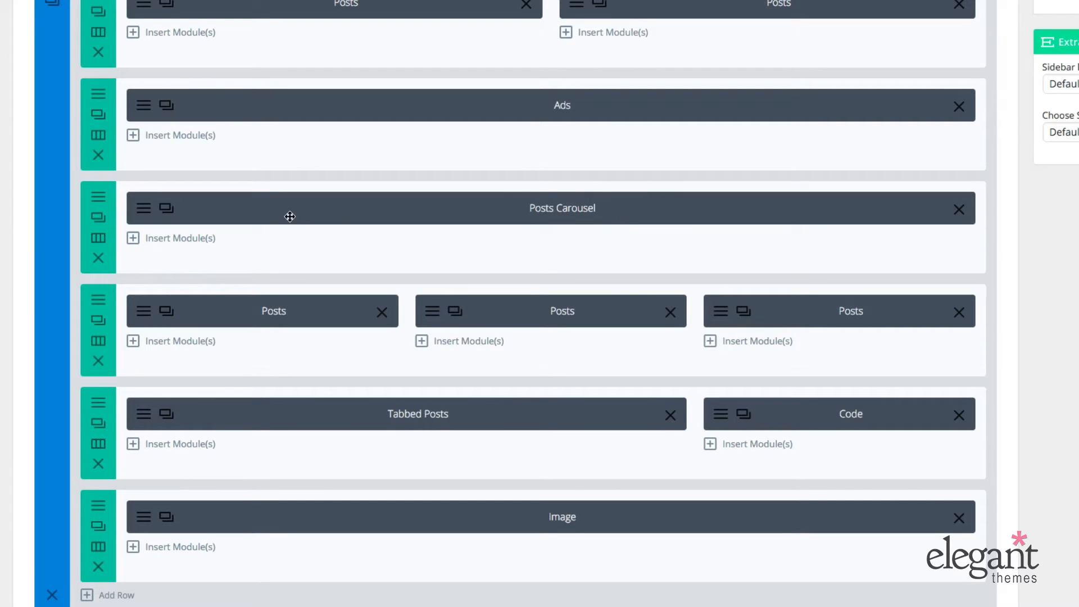
mouse_move(157, 219)
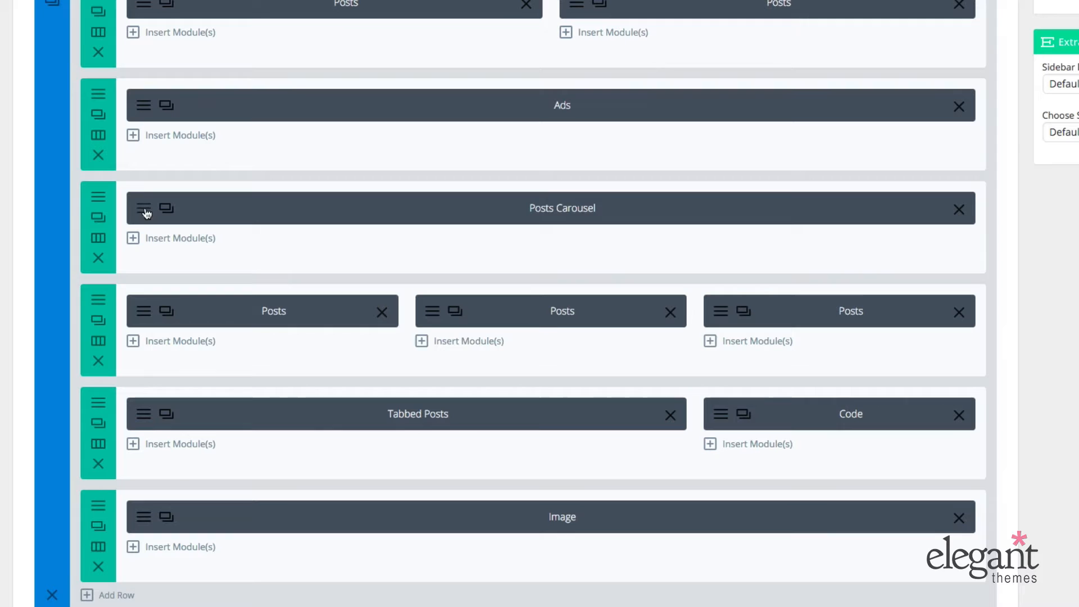
mouse_move(143, 208)
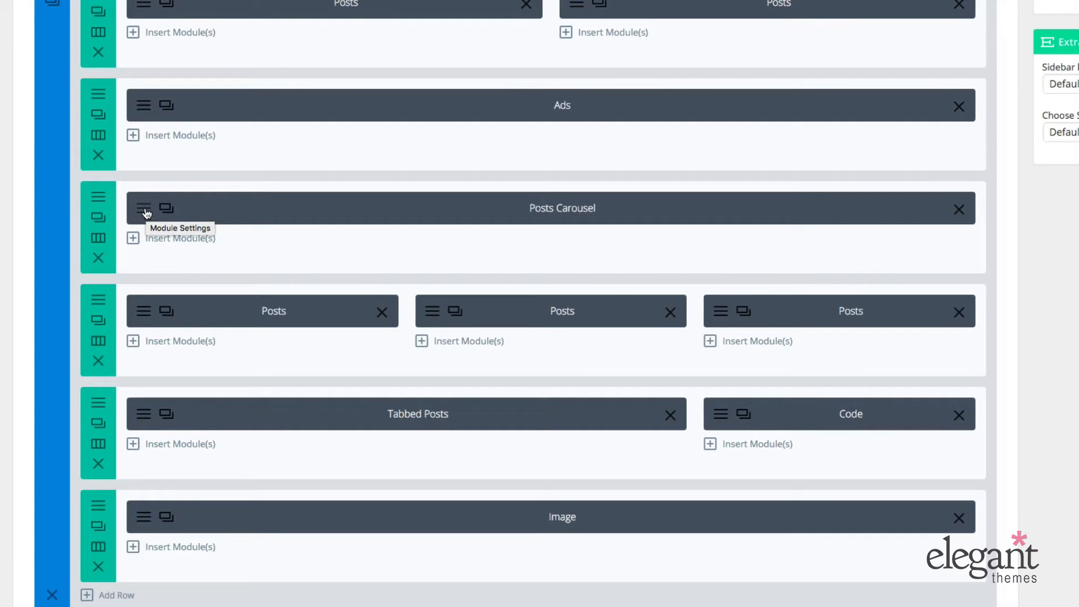
- Review the Posts Carousel general settings and its categories list, leaving All ticked
click(143, 208)
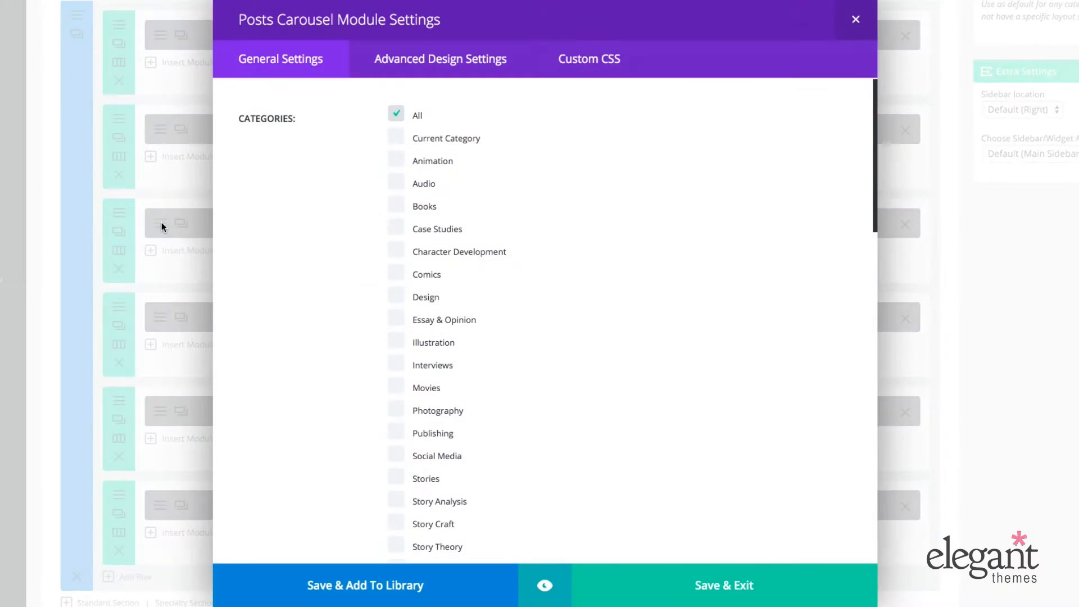
mouse_move(663, 212)
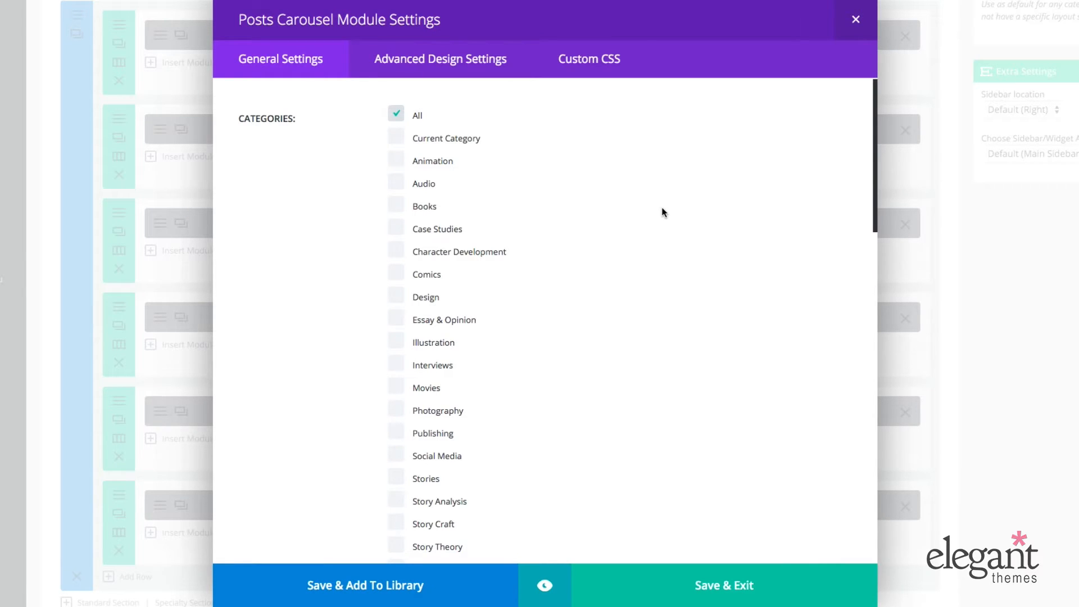
mouse_move(673, 209)
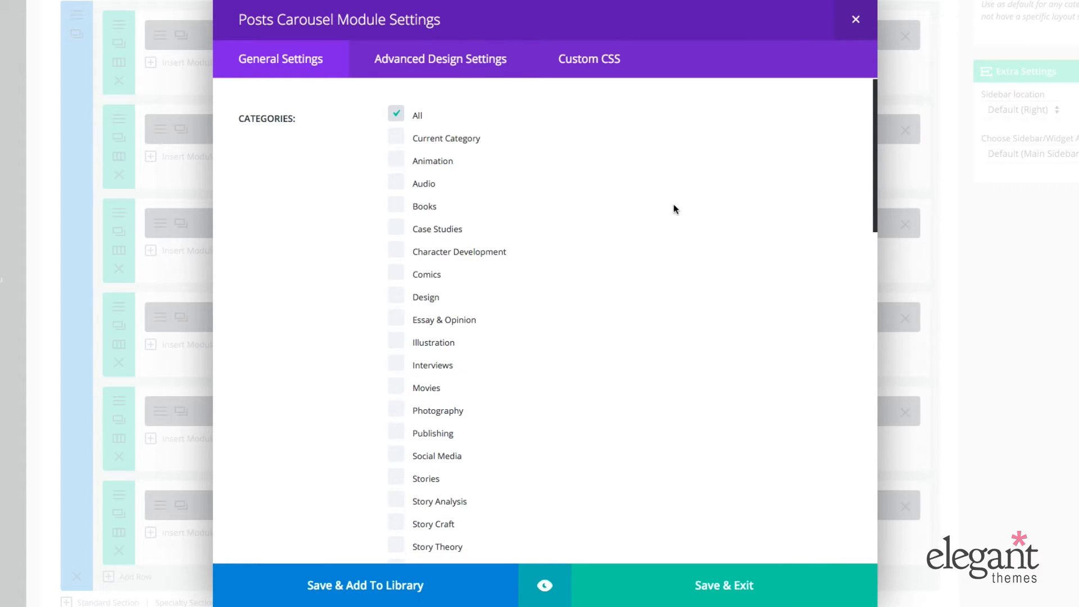
mouse_move(624, 212)
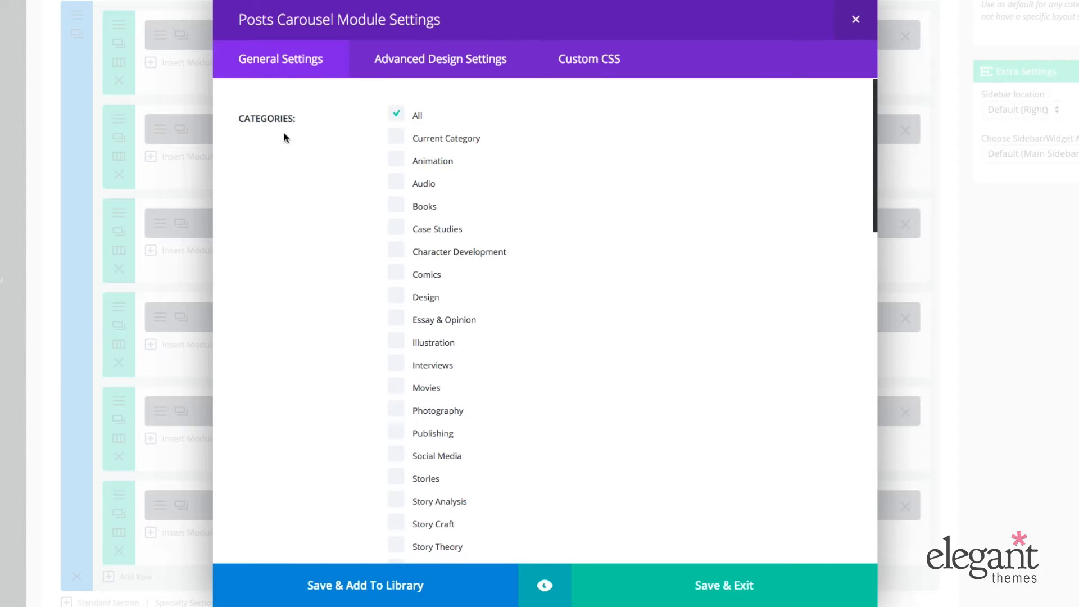
mouse_move(279, 124)
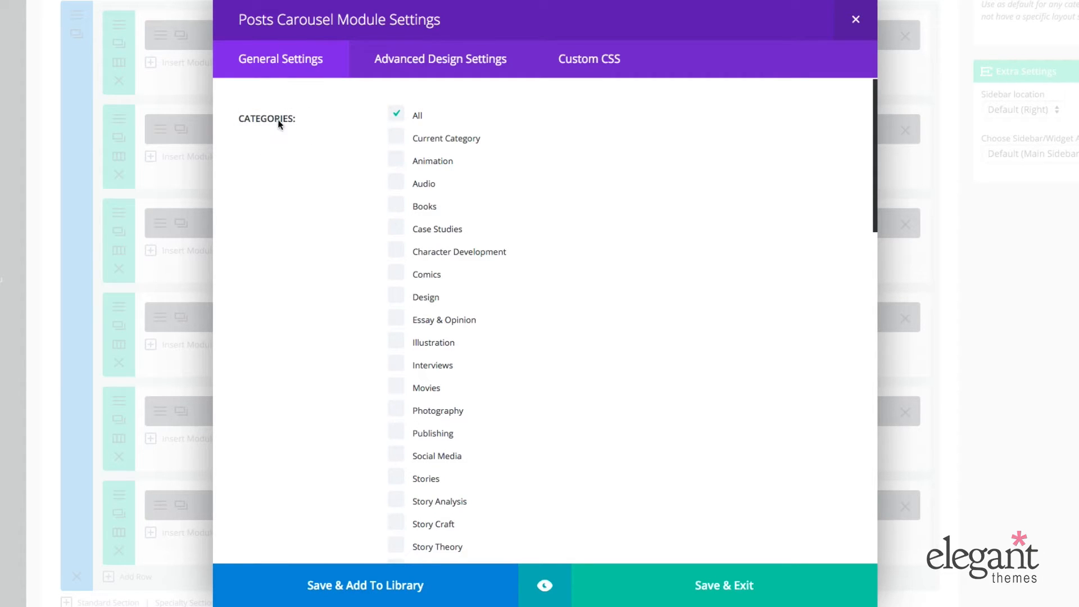
scroll(down, 3)
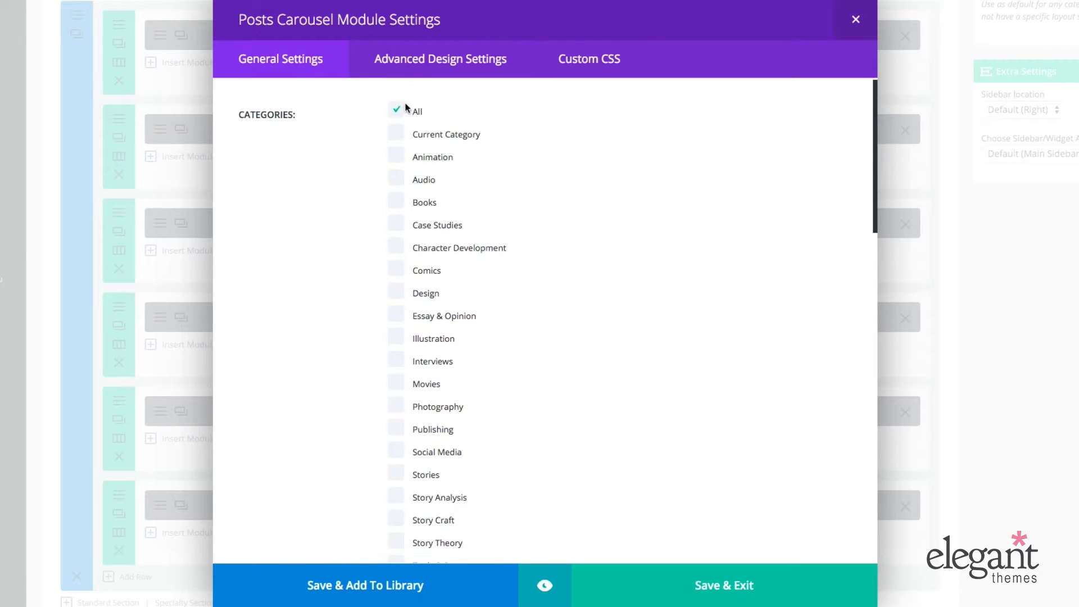
scroll(down, 3)
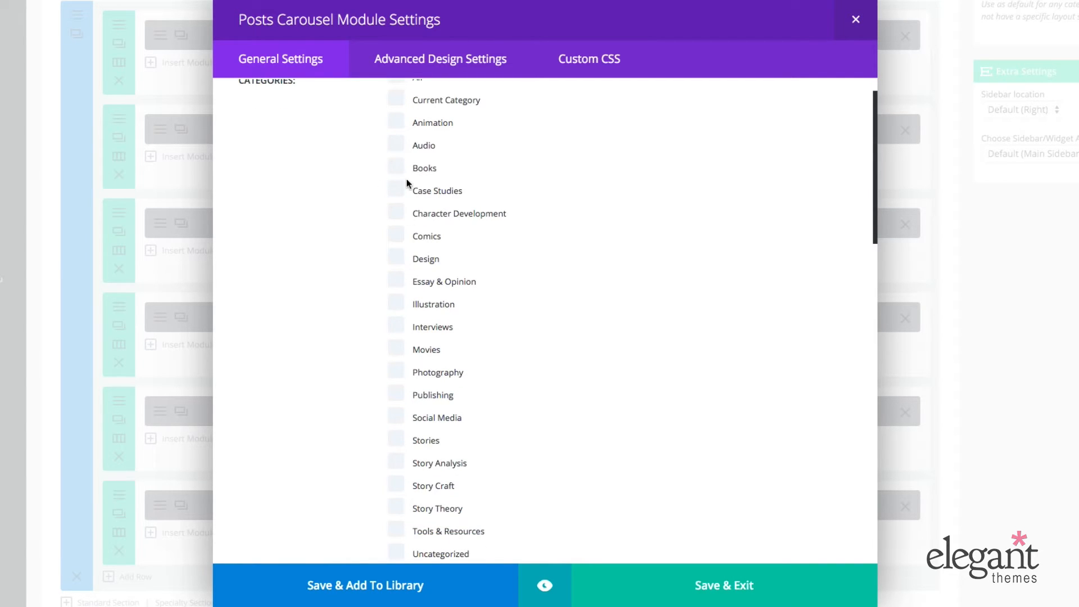
scroll(down, 3)
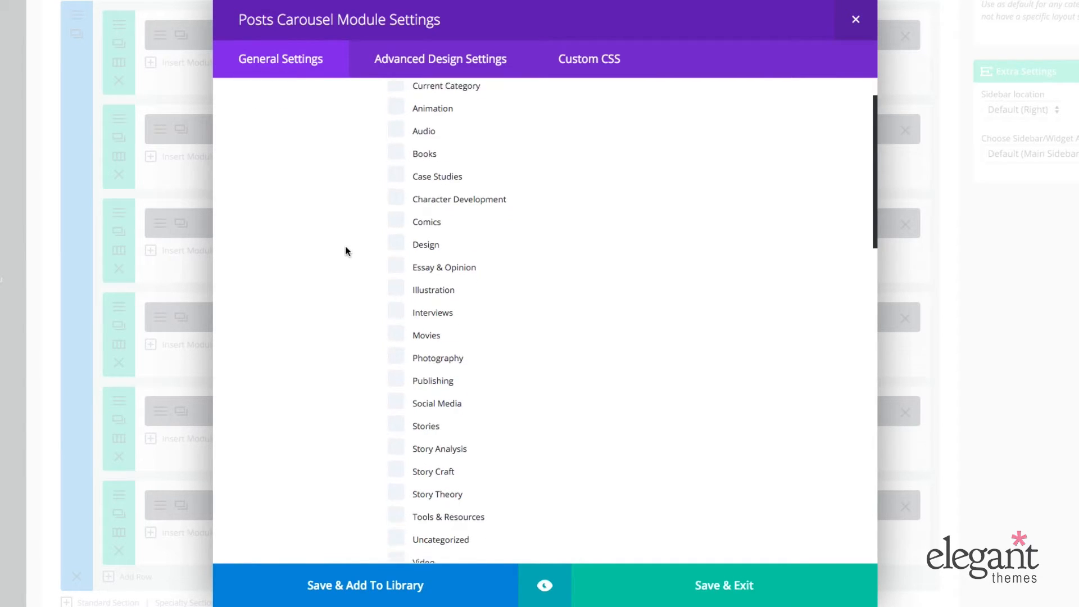
scroll(down, 3)
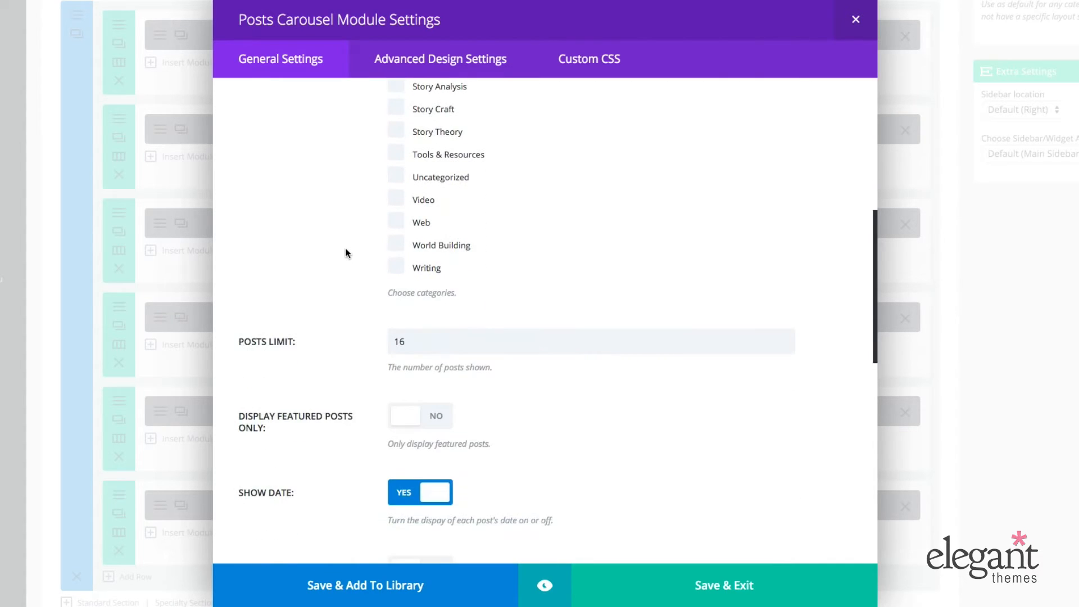
scroll(down, 3)
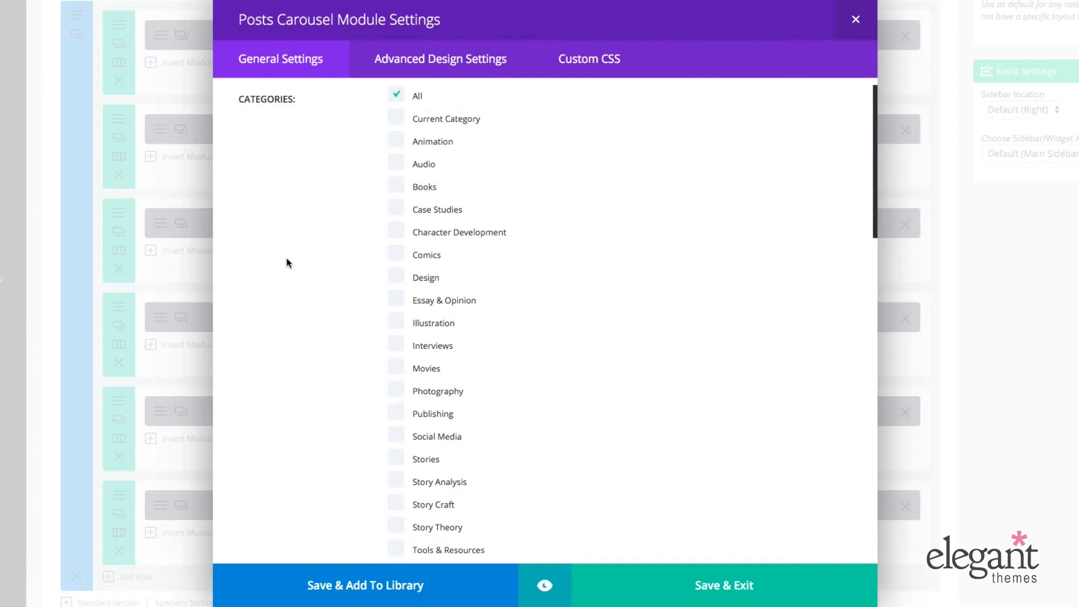
scroll(down, 3)
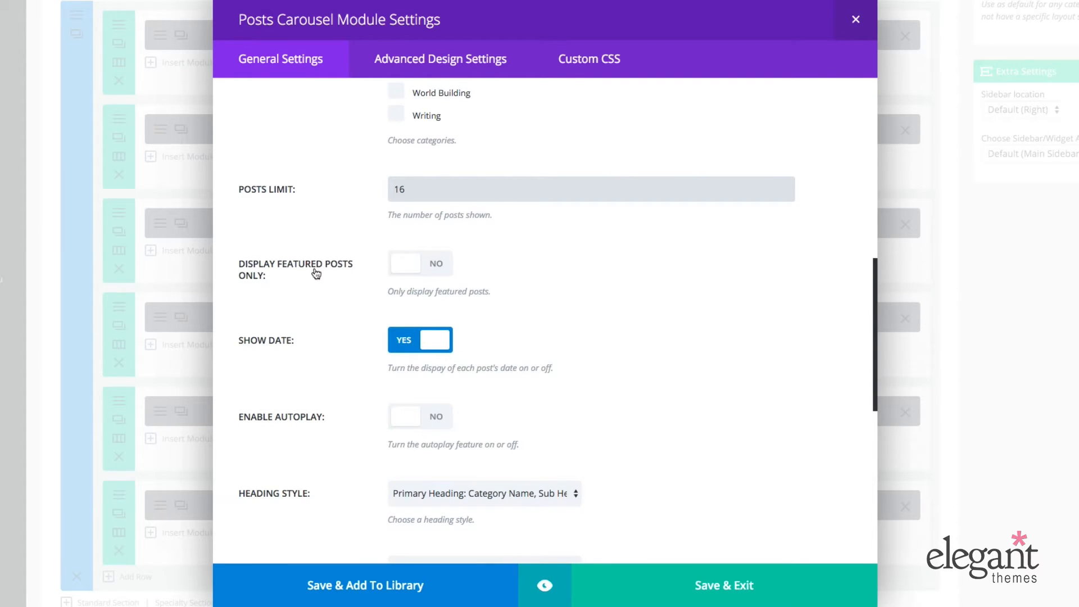
scroll(down, 3)
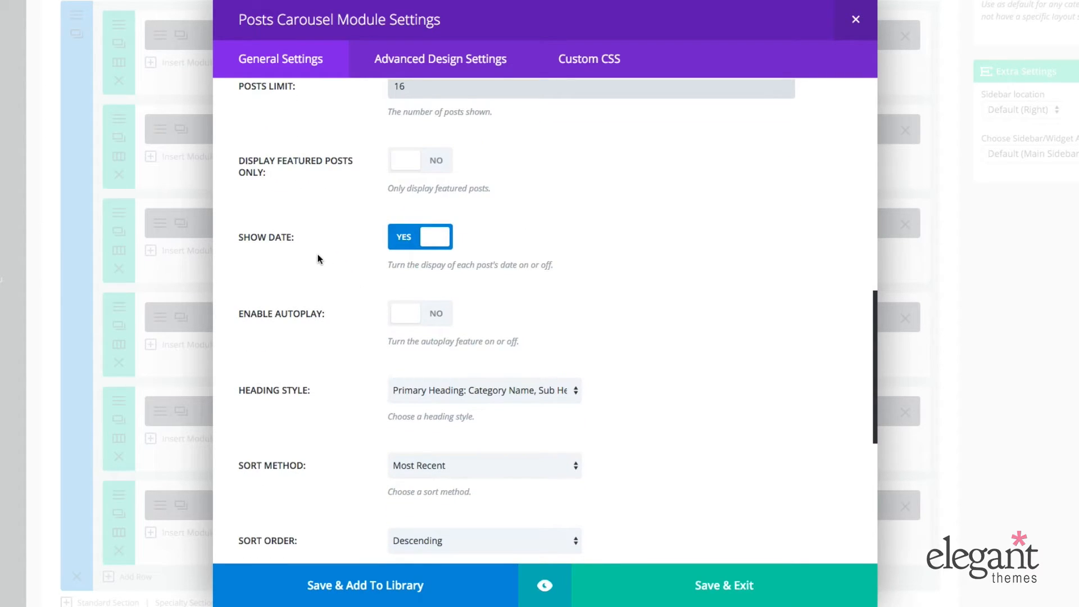
mouse_move(364, 257)
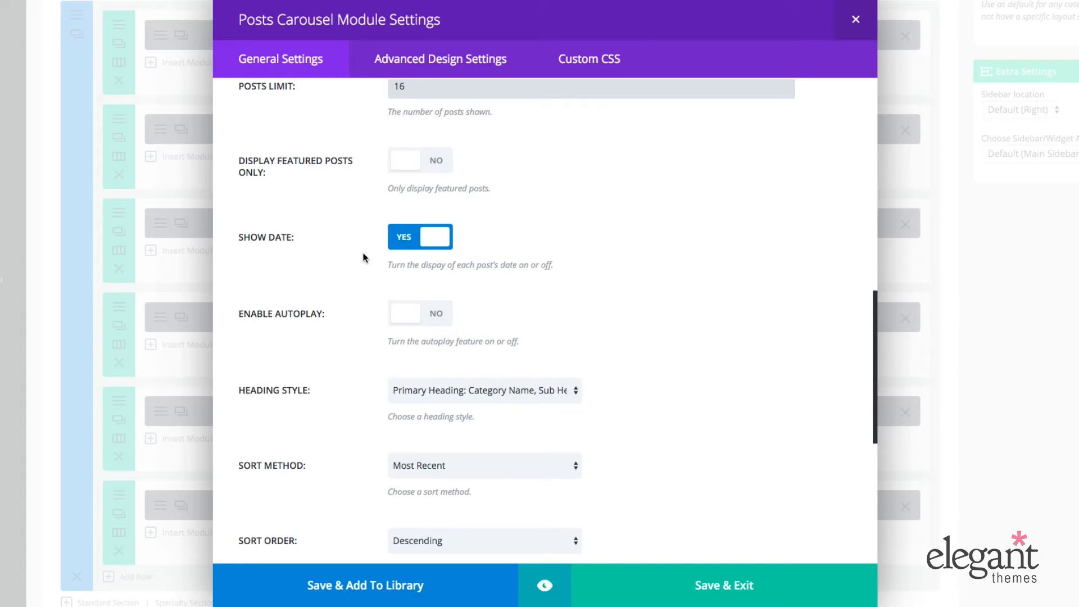
scroll(down, 3)
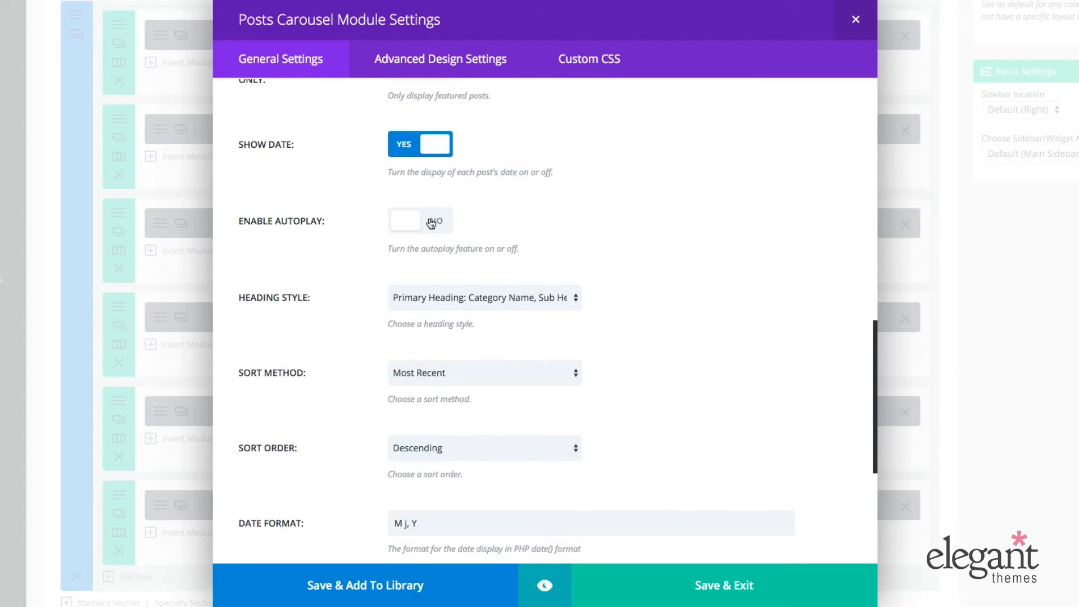
click(420, 220)
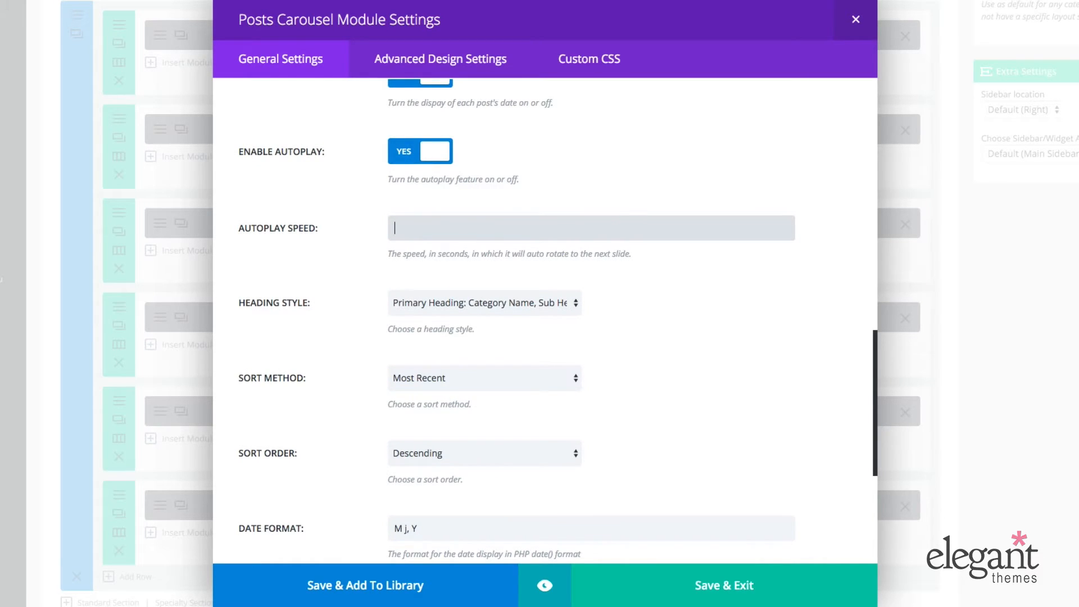
text(5)
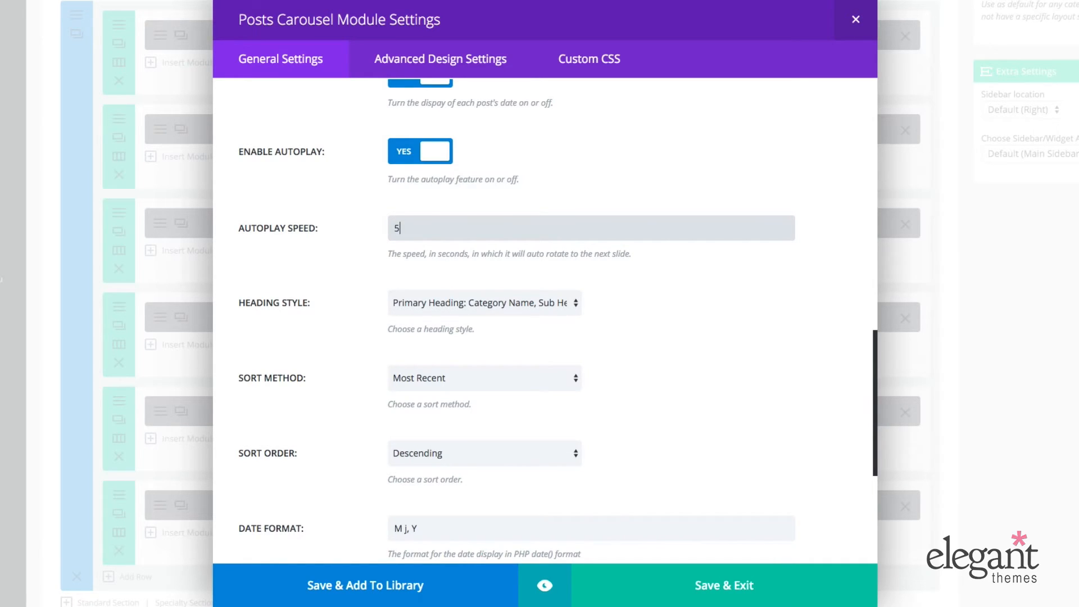
key(Backspace)
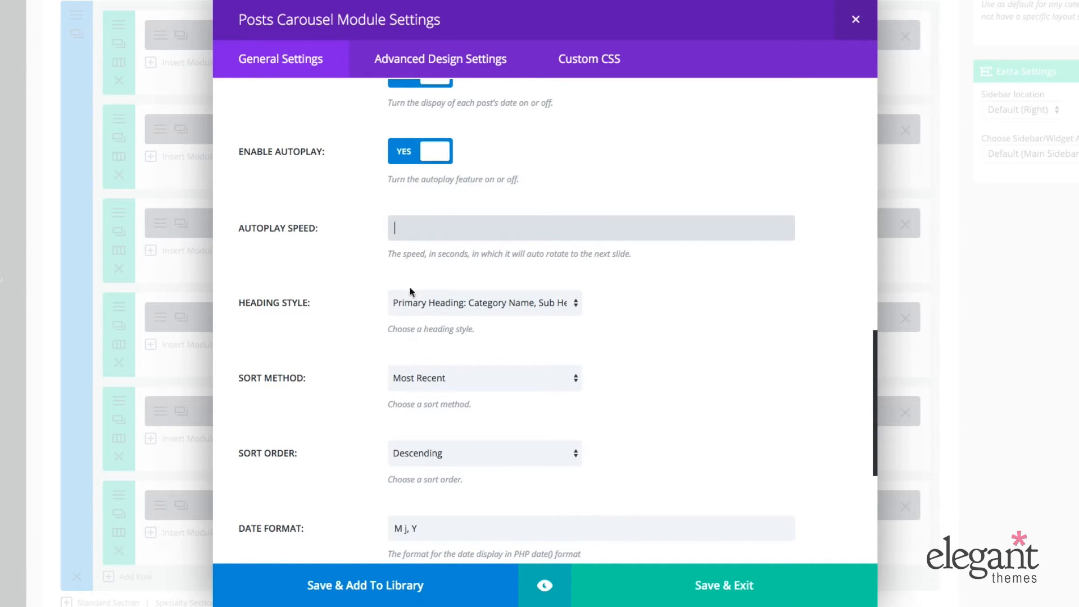
scroll(down, 3)
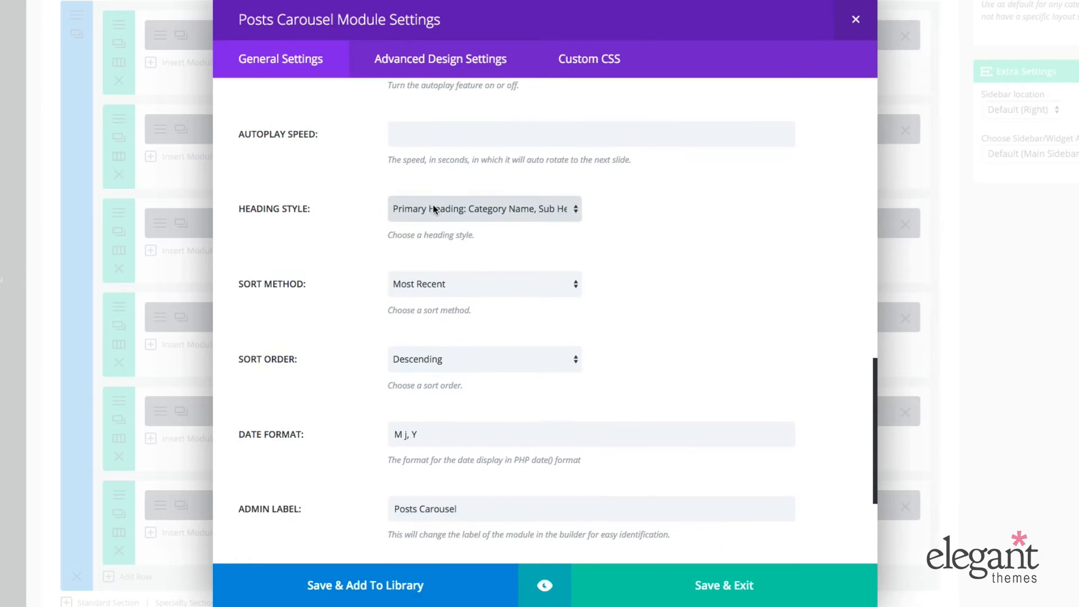
click(483, 209)
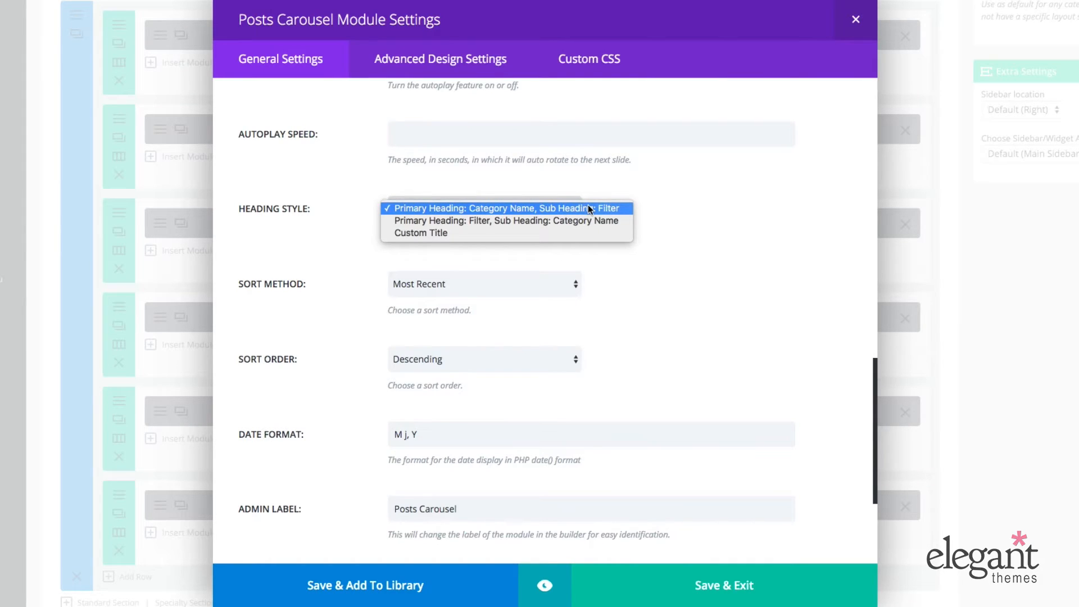
mouse_move(618, 210)
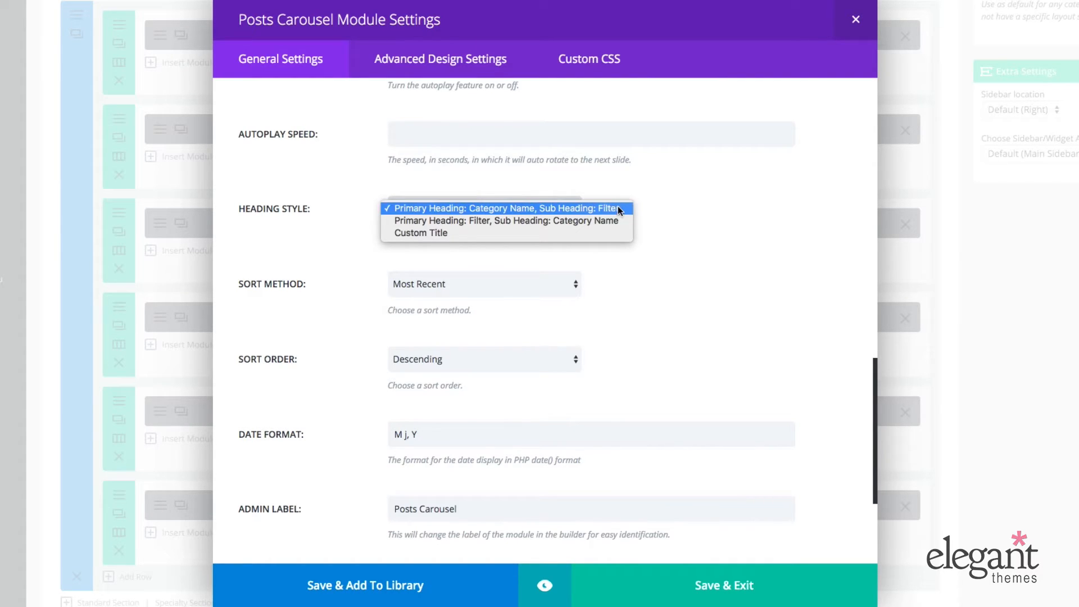
mouse_move(506, 220)
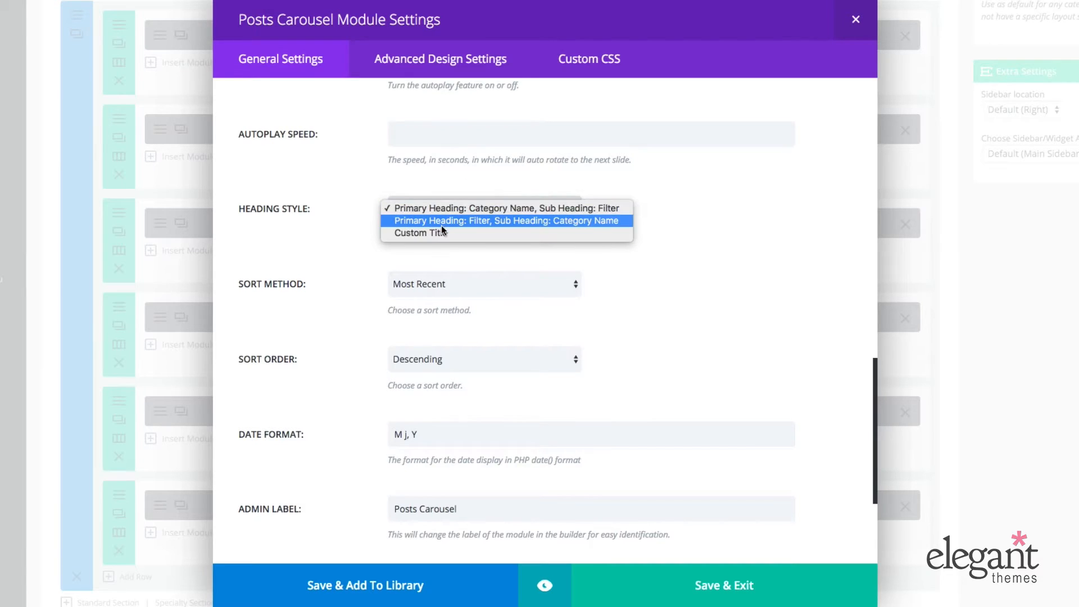
click(503, 208)
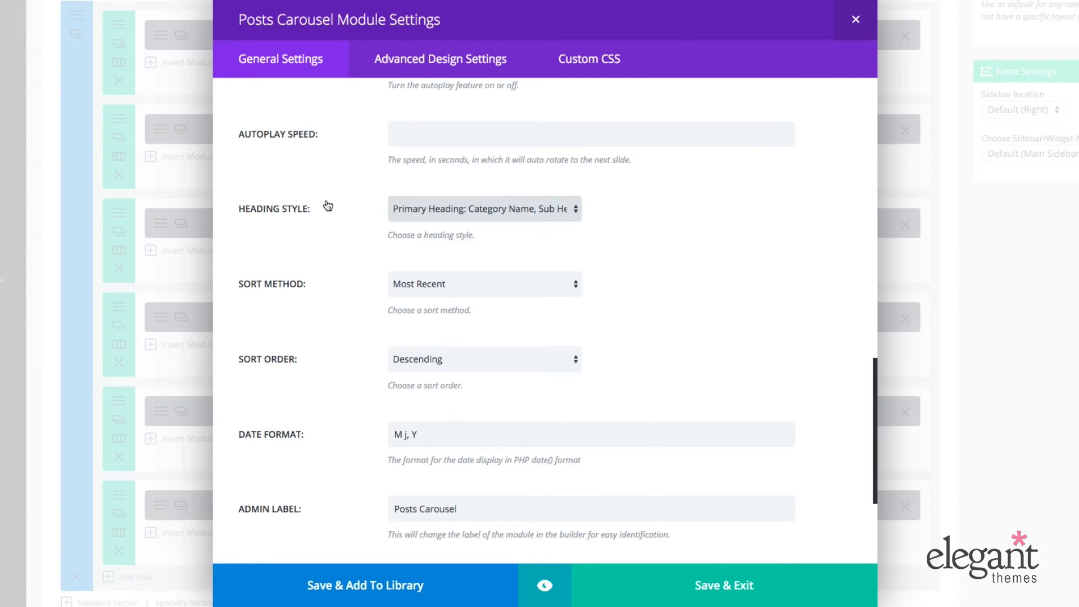
click(483, 209)
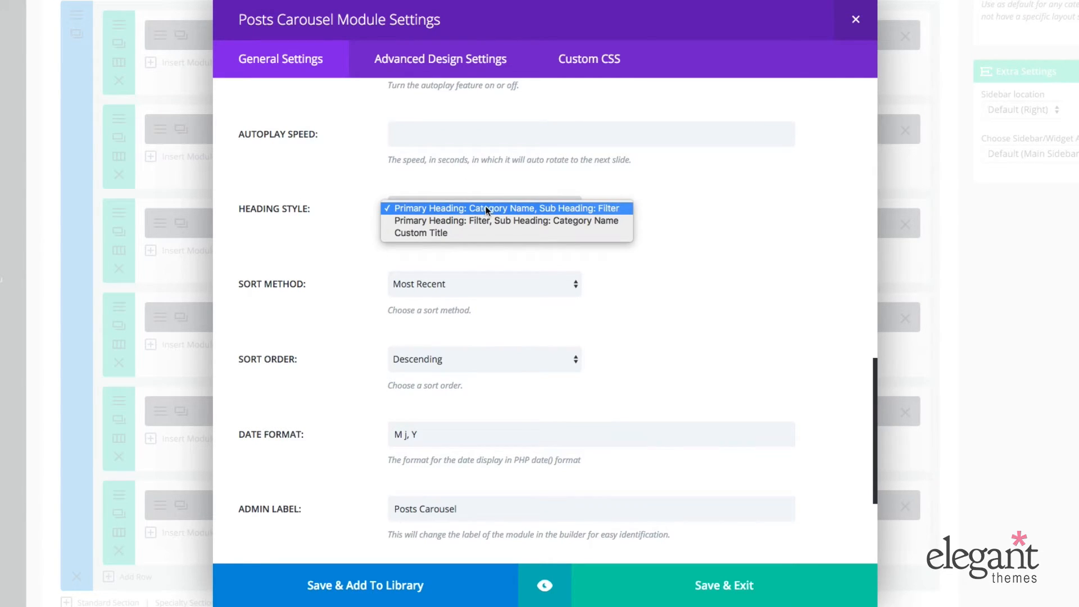
mouse_move(519, 221)
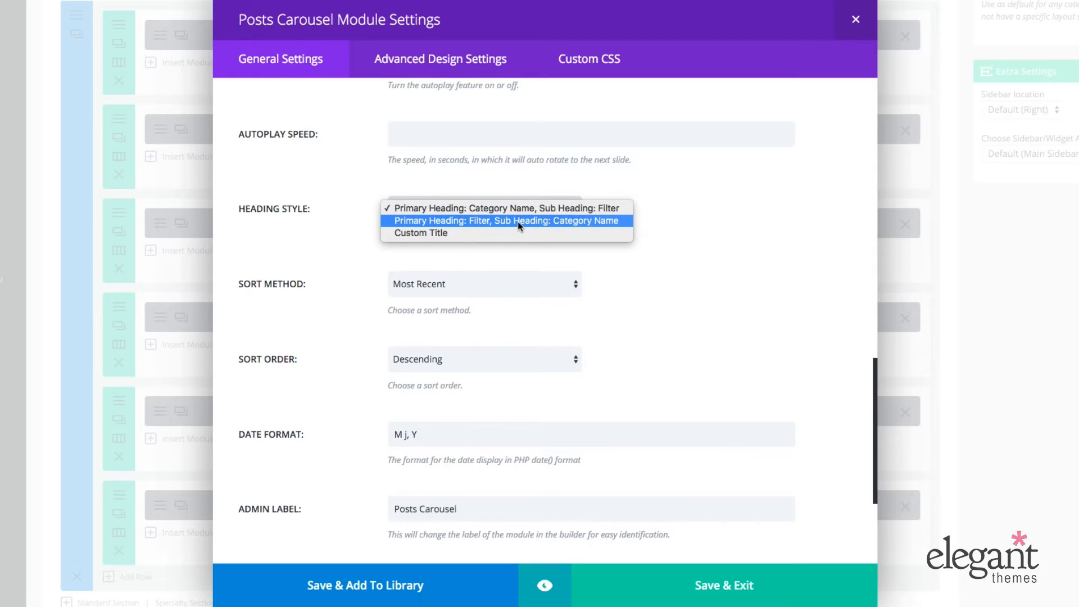
click(420, 232)
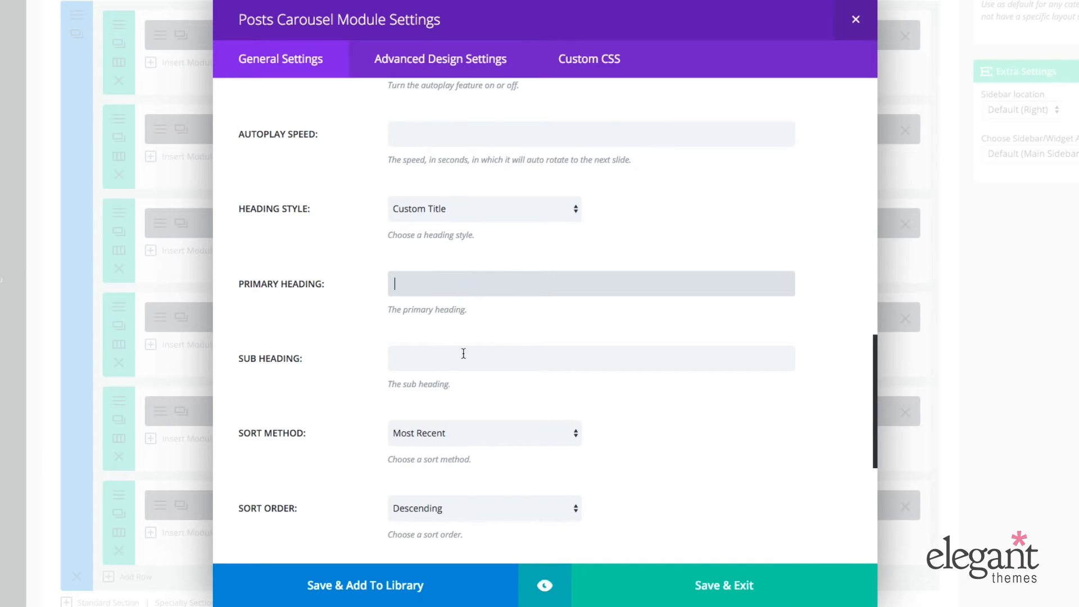
click(484, 209)
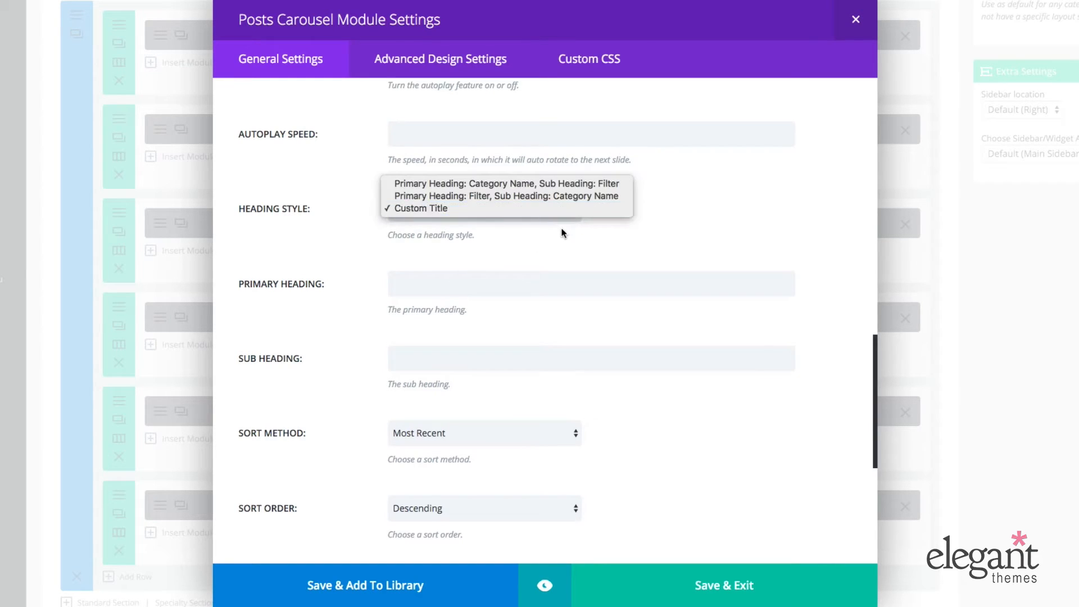
click(505, 184)
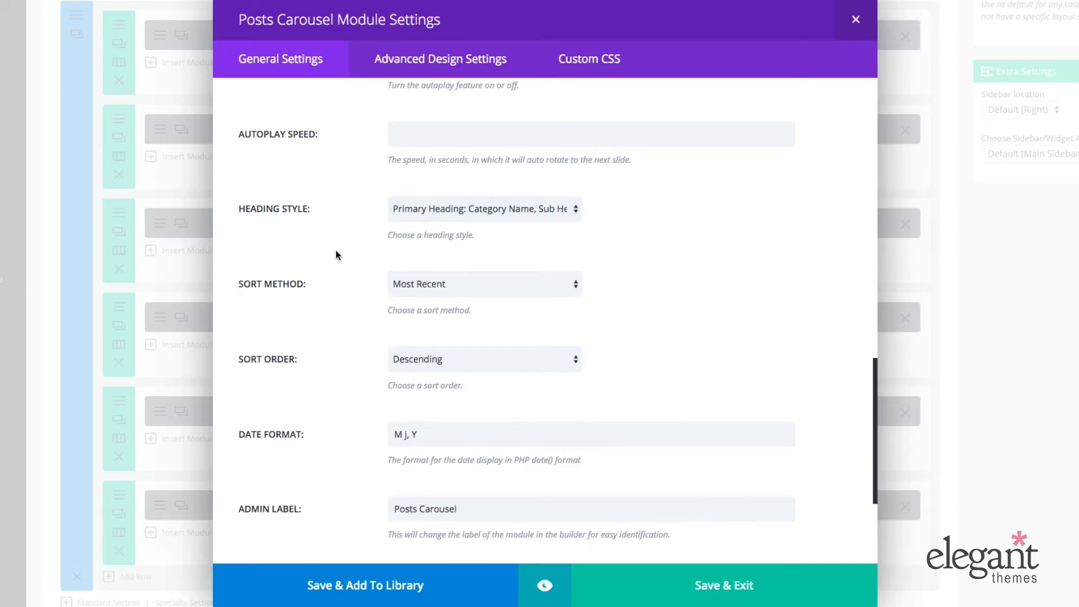
scroll(down, 3)
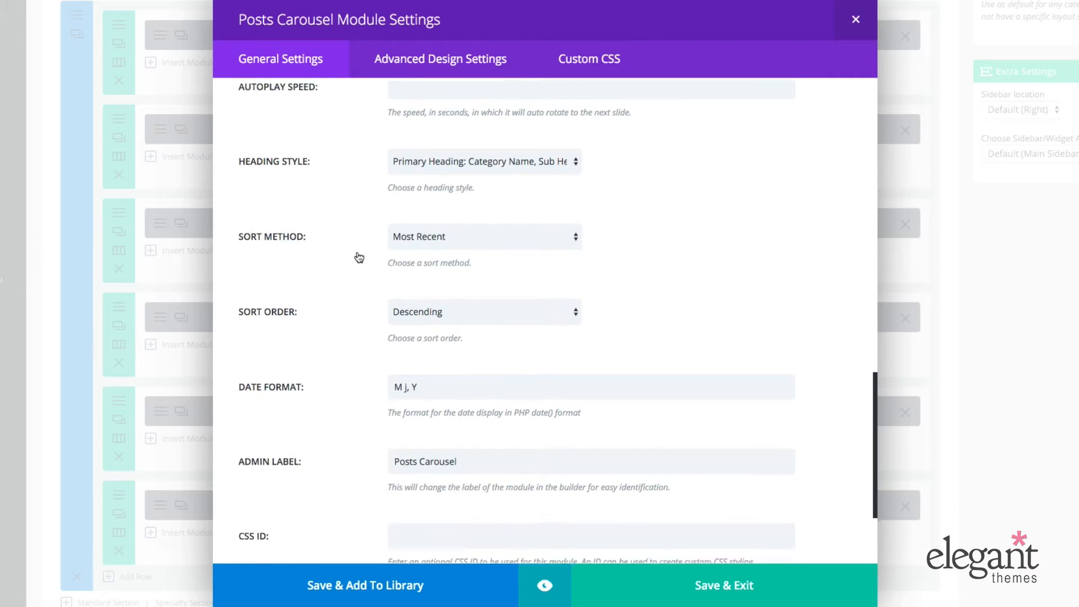
click(483, 236)
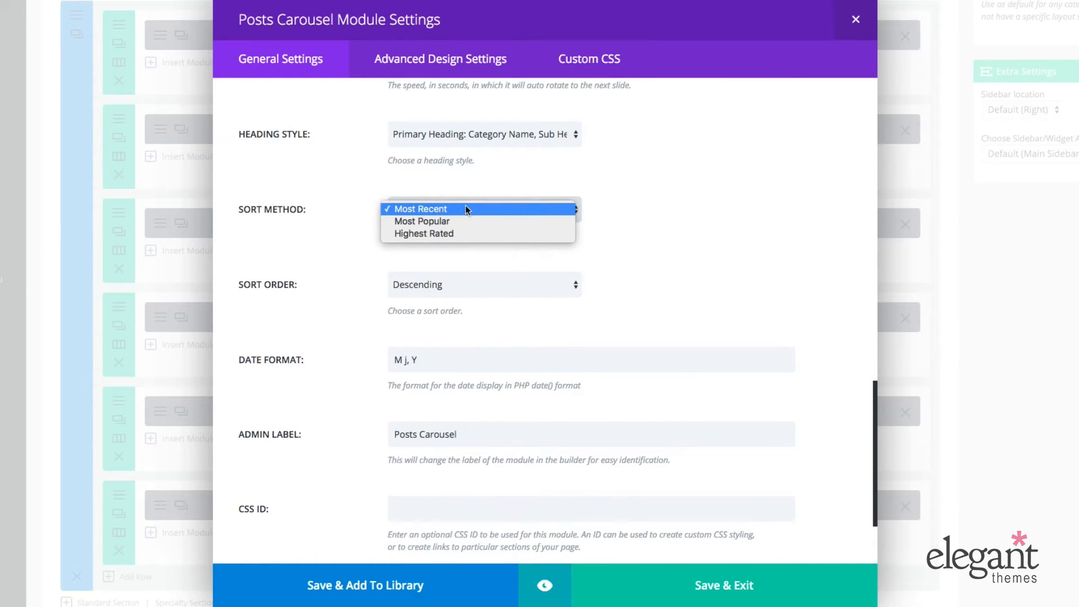
mouse_move(485, 243)
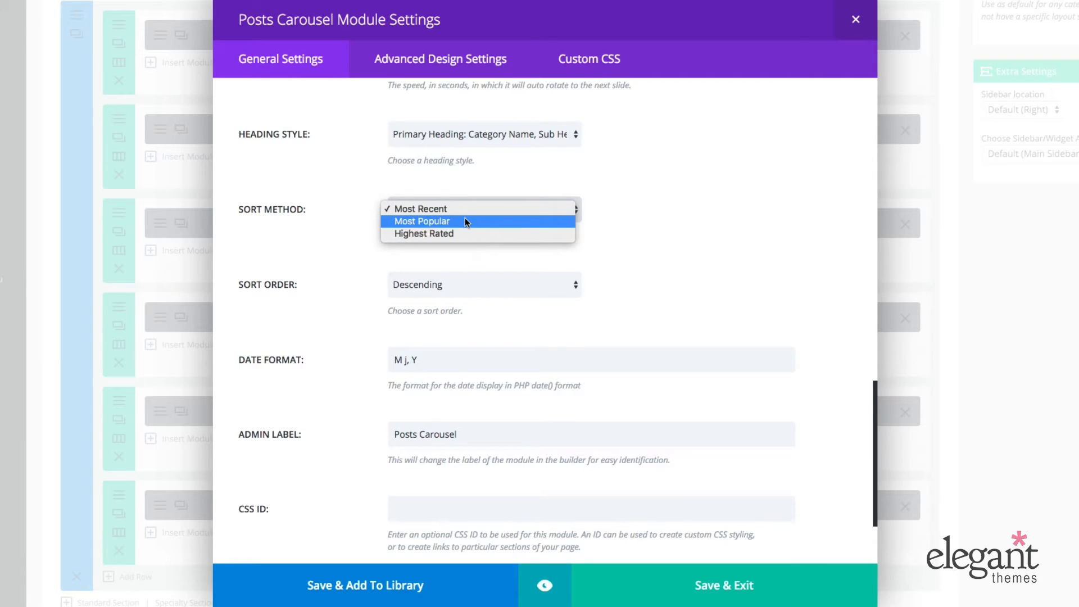
mouse_move(454, 234)
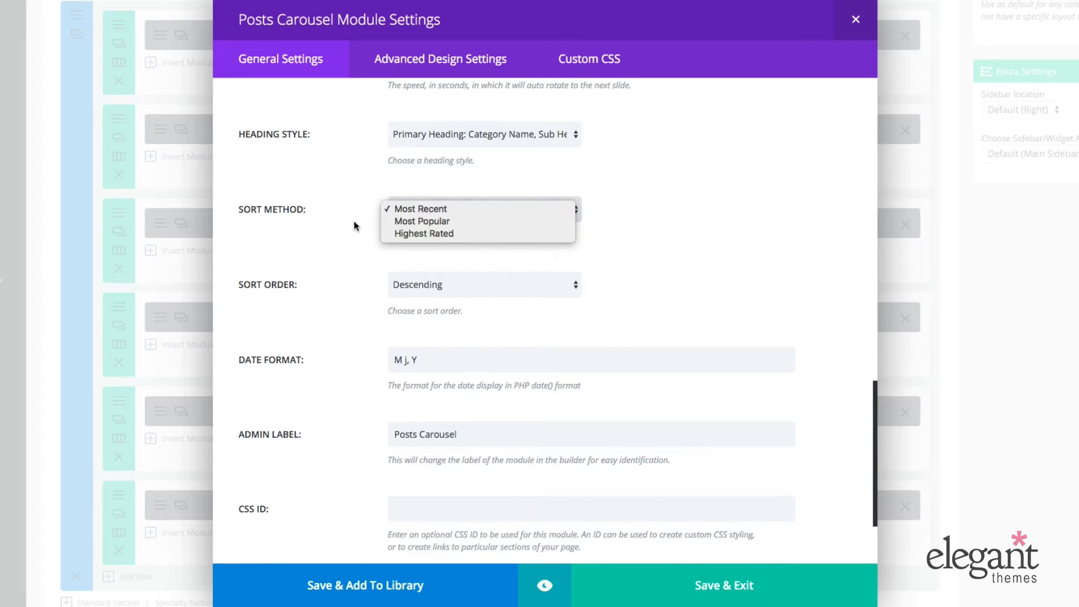
click(422, 209)
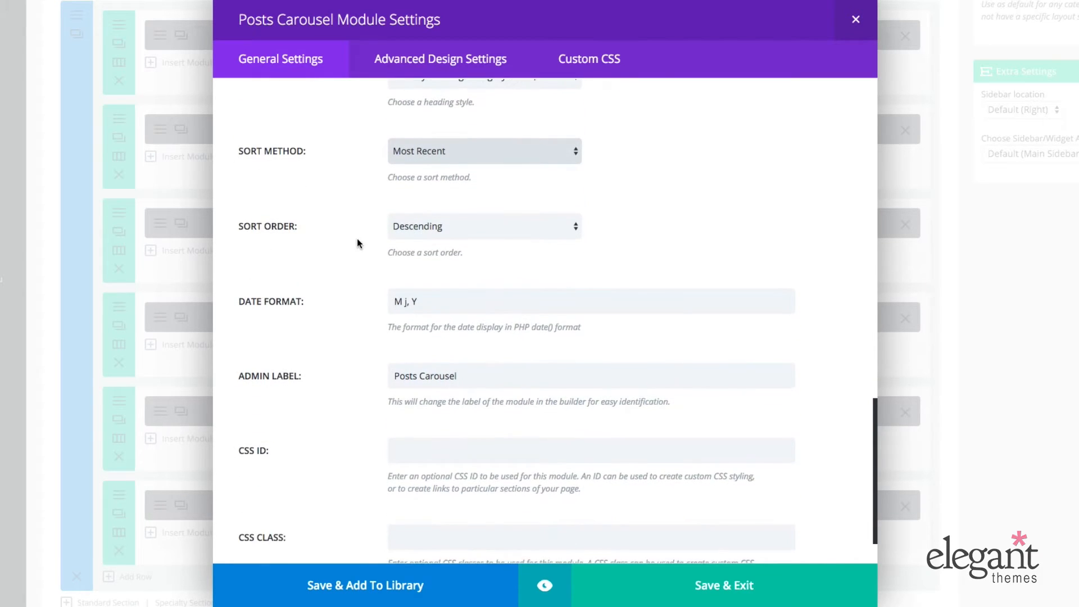
click(483, 226)
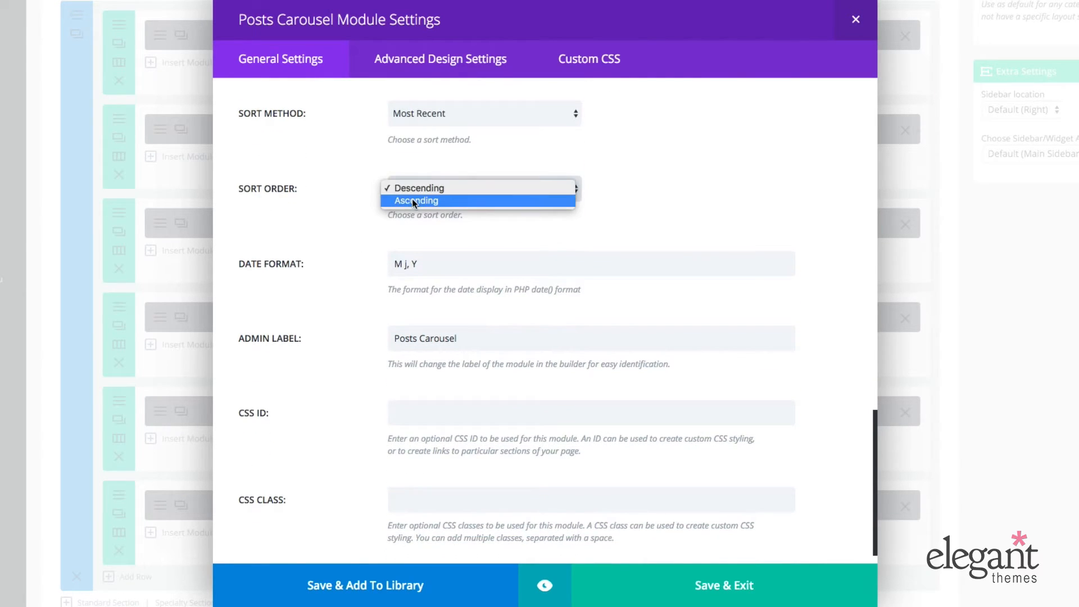
click(419, 188)
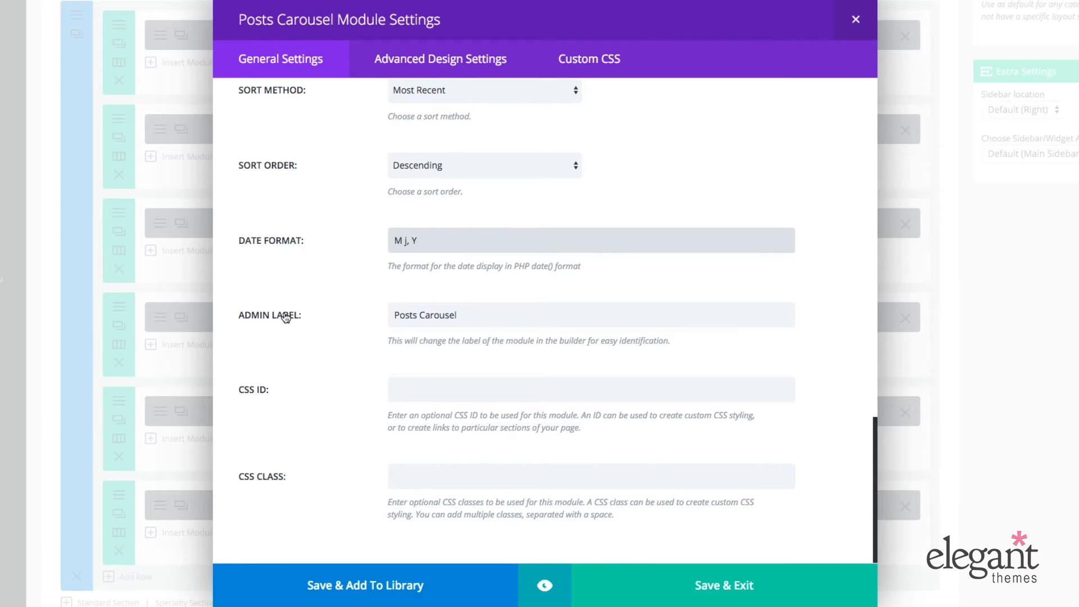
double_click(425, 315)
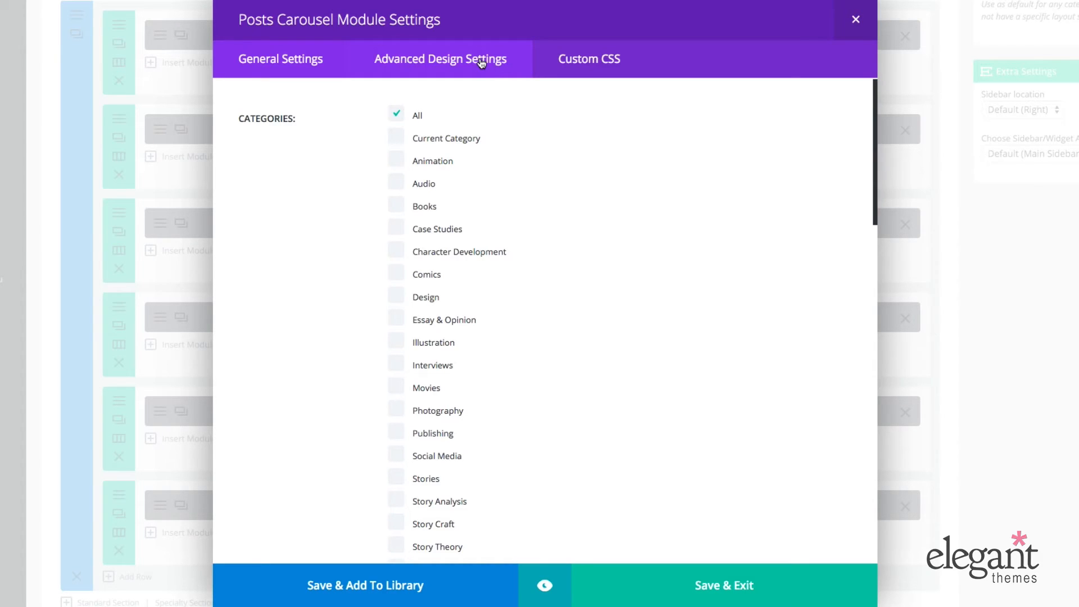
- In Advanced Design Settings set a red hover overlay and a grey overlay icon colour, then preview the module
click(440, 58)
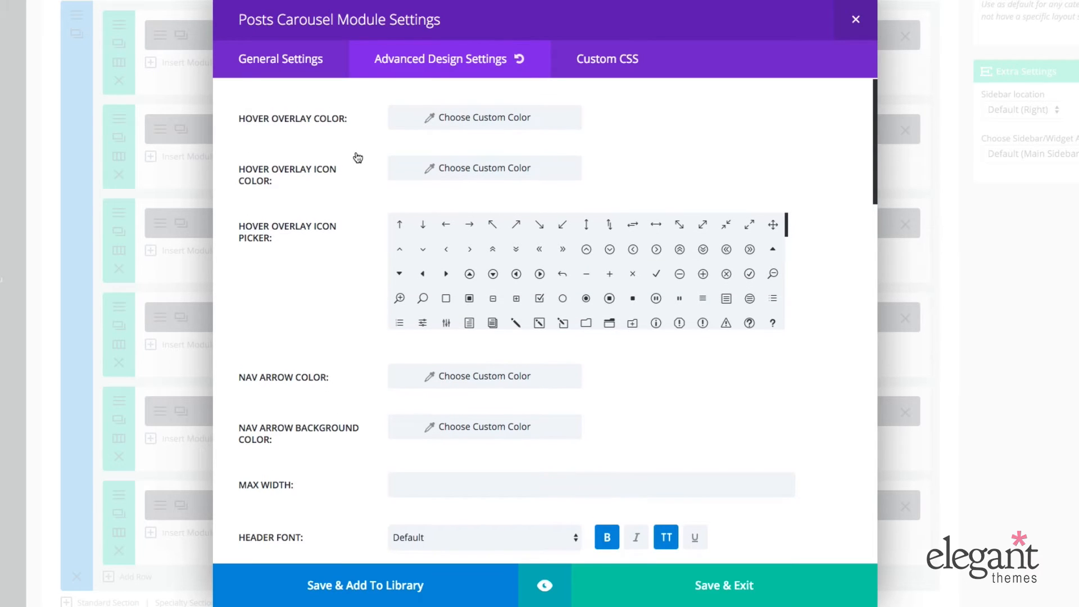
mouse_move(290, 128)
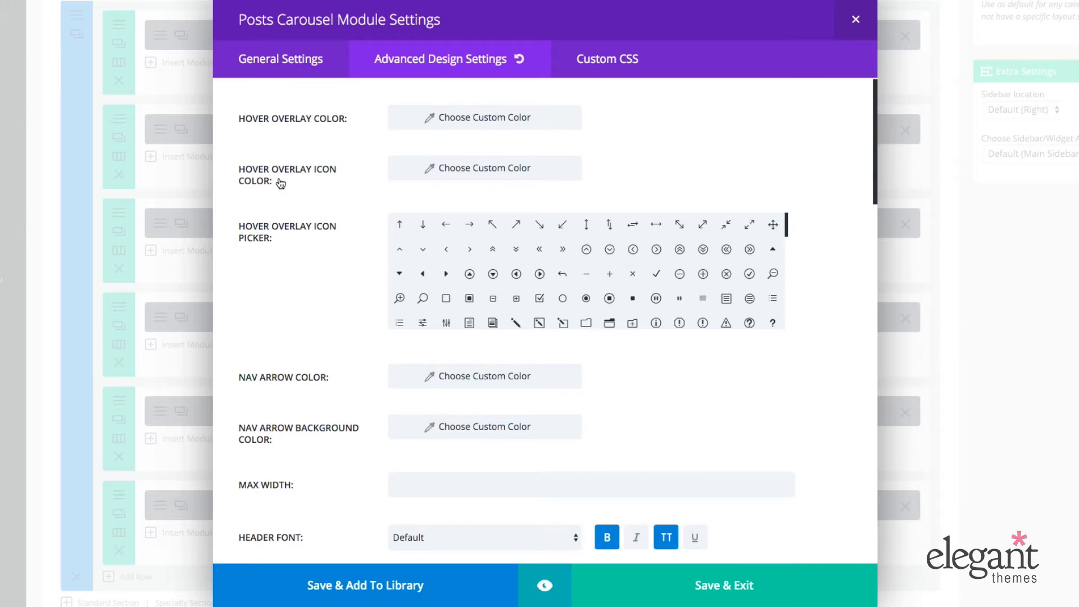
mouse_move(296, 181)
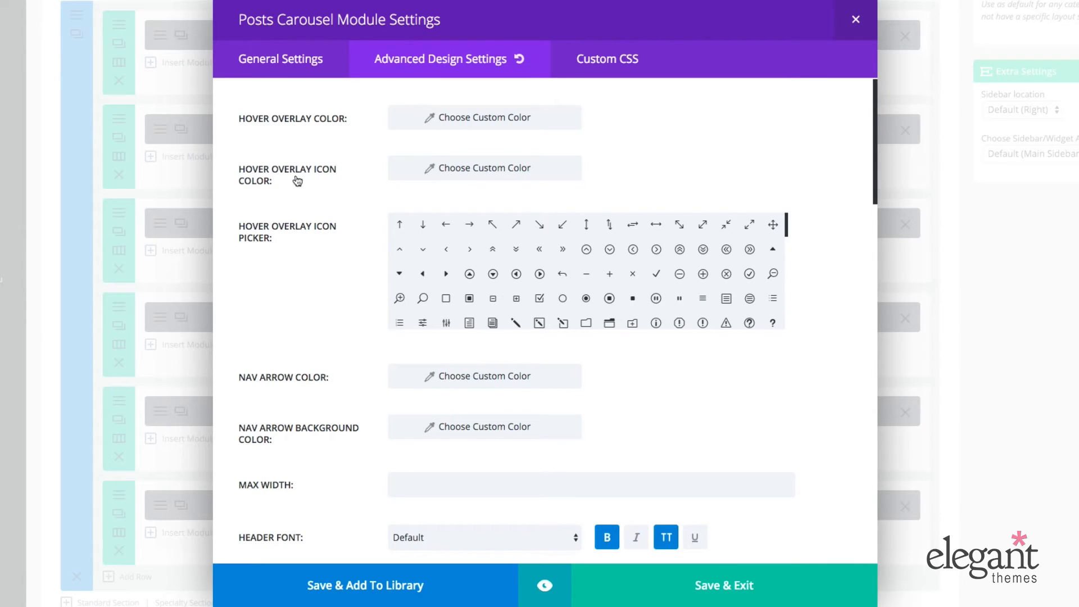
mouse_move(249, 188)
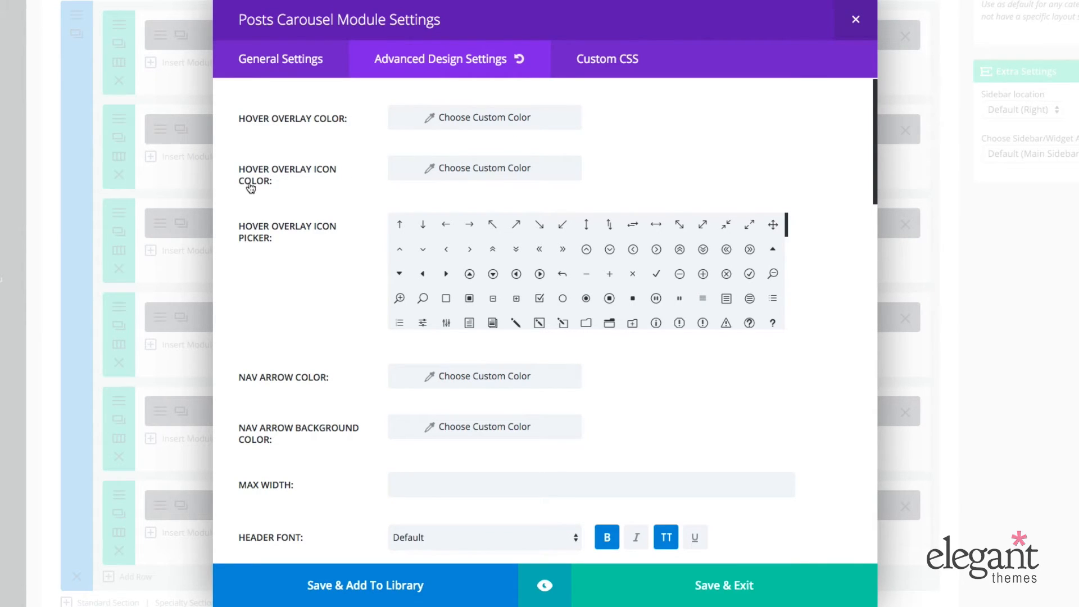
scroll(down, 3)
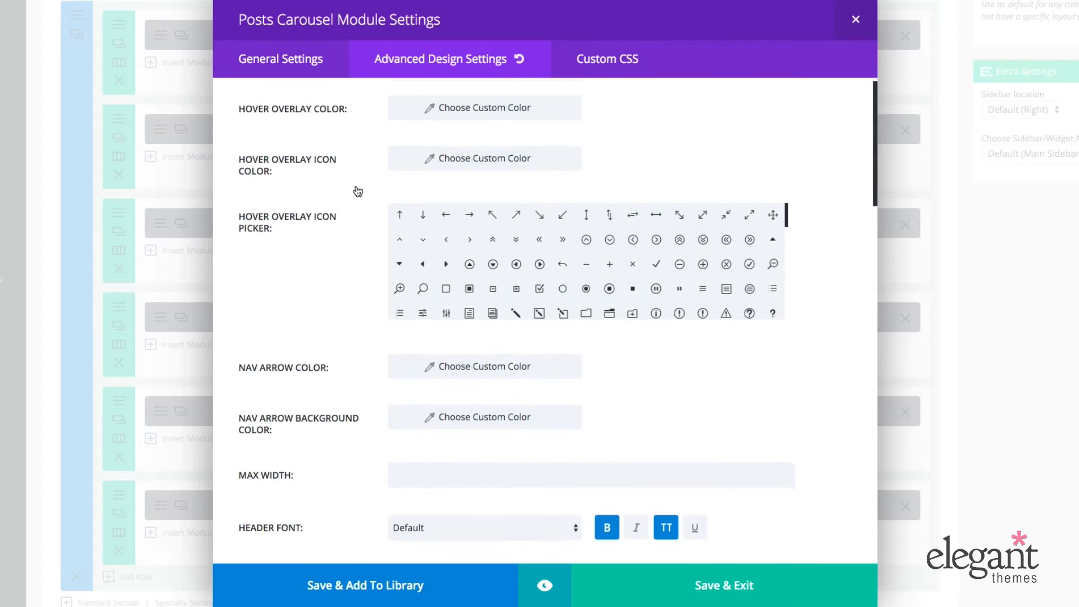
click(484, 108)
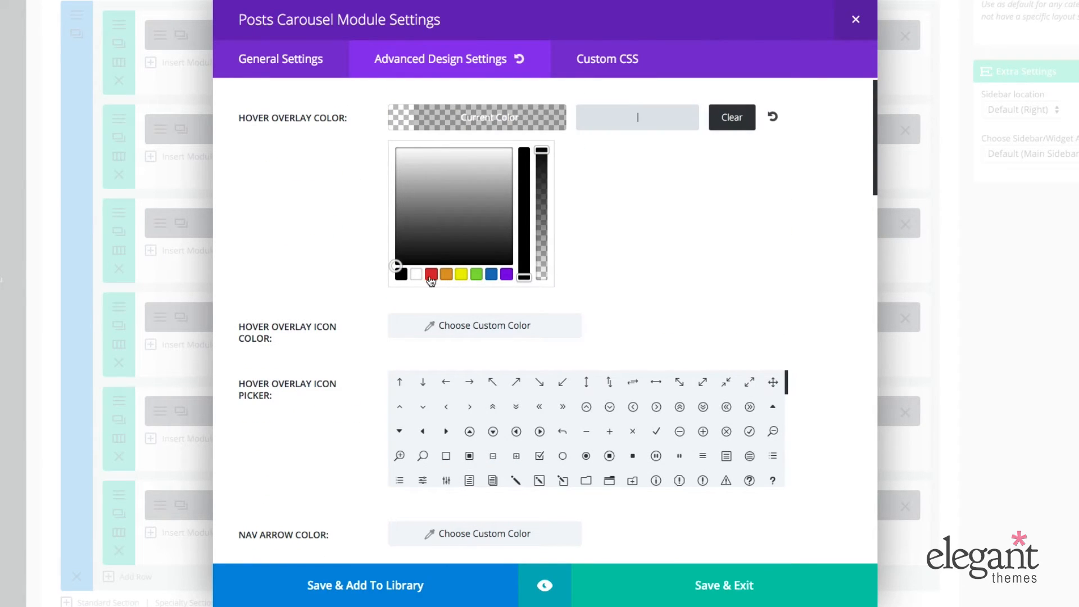
click(431, 274)
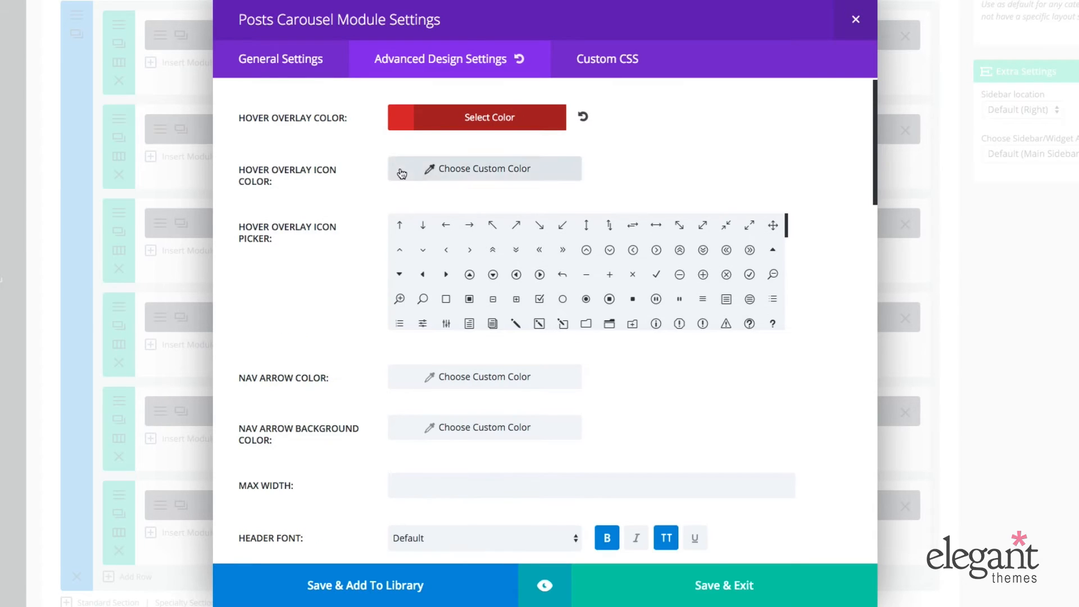
click(483, 169)
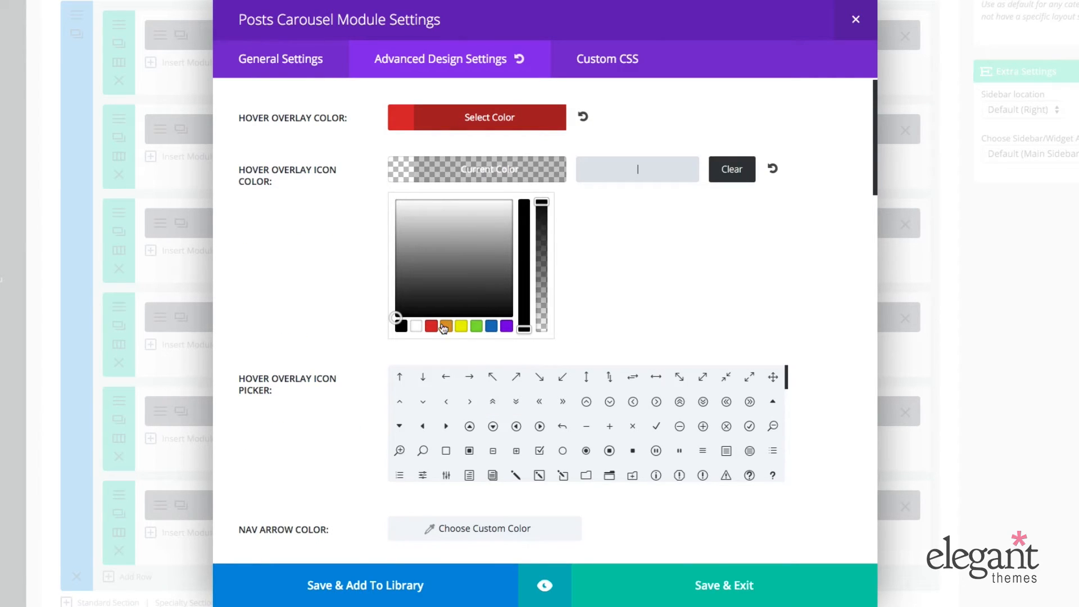
click(402, 326)
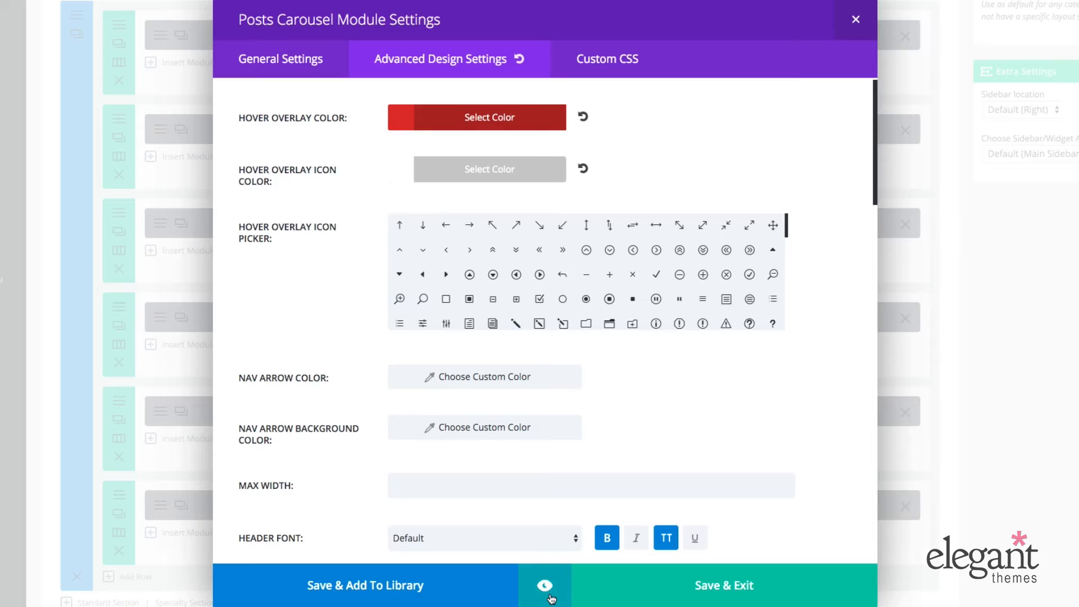
click(544, 585)
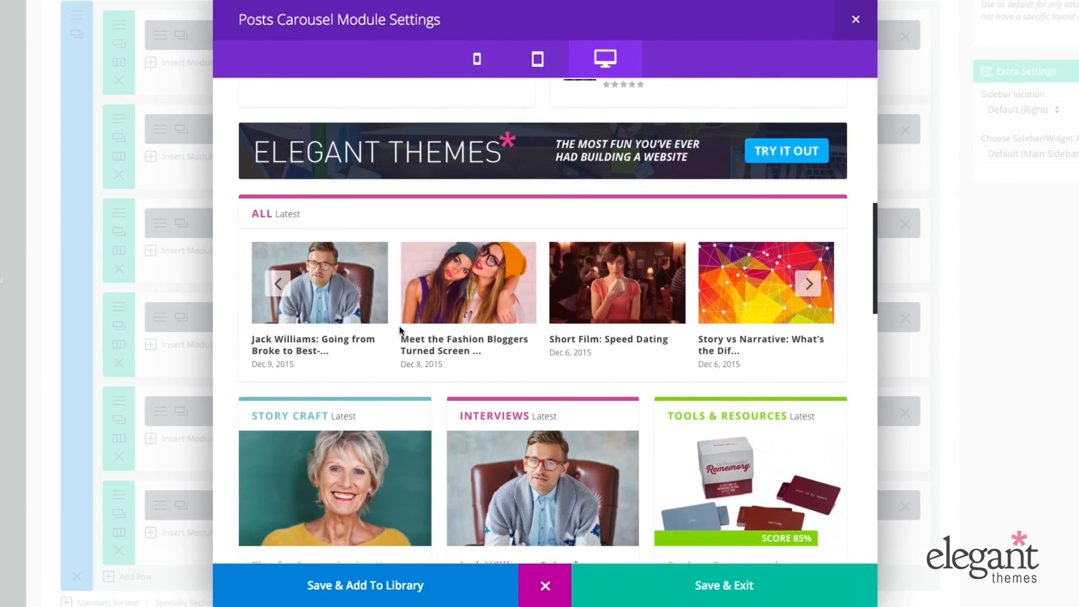
mouse_move(467, 283)
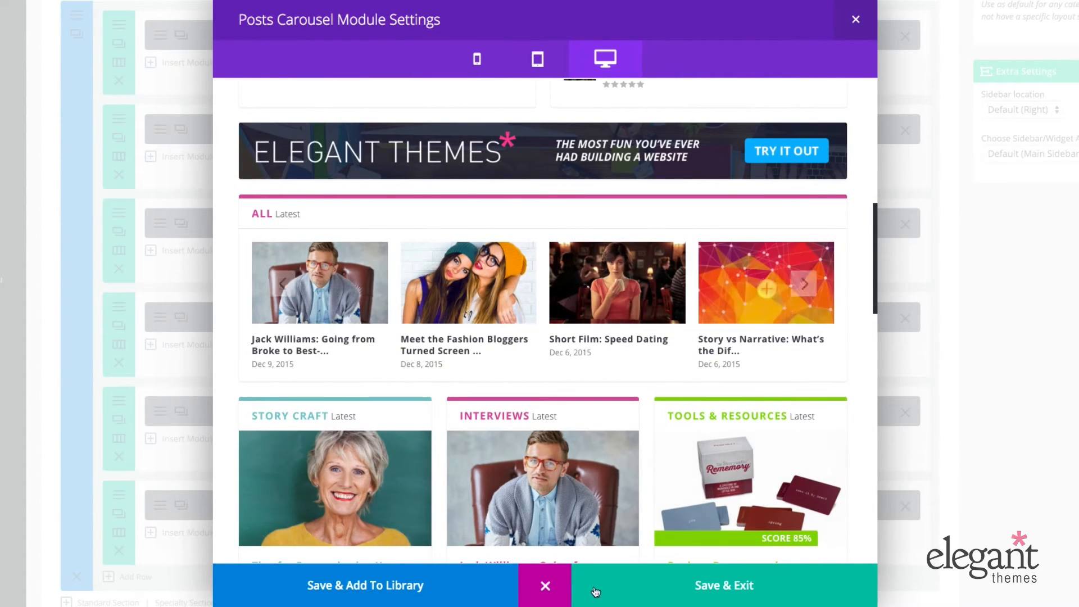
- Close the preview, preview the red hover overlay once more, and return to the module settings
click(439, 58)
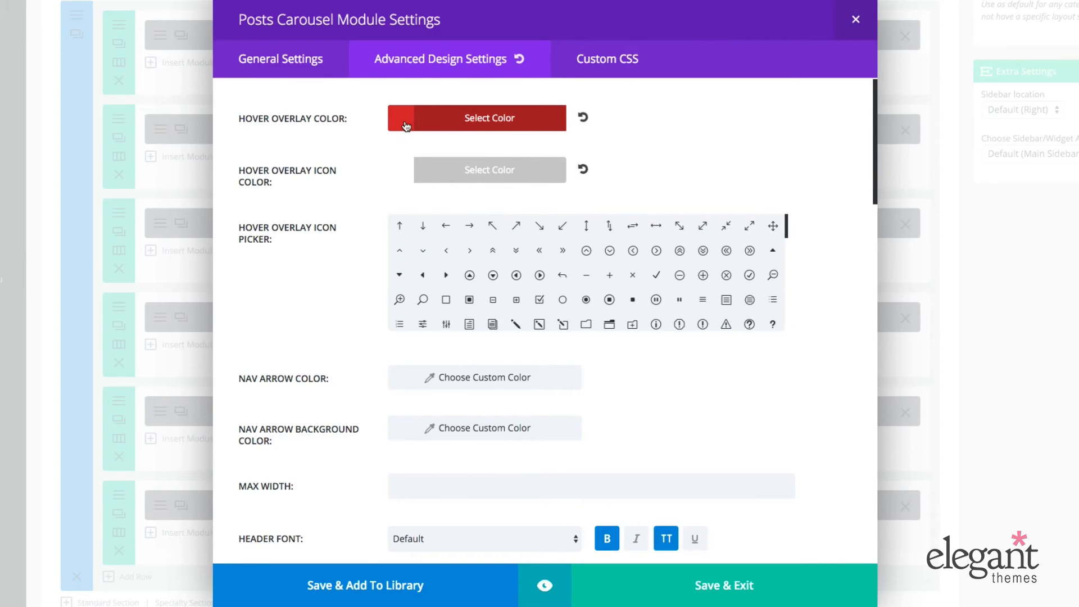
click(488, 118)
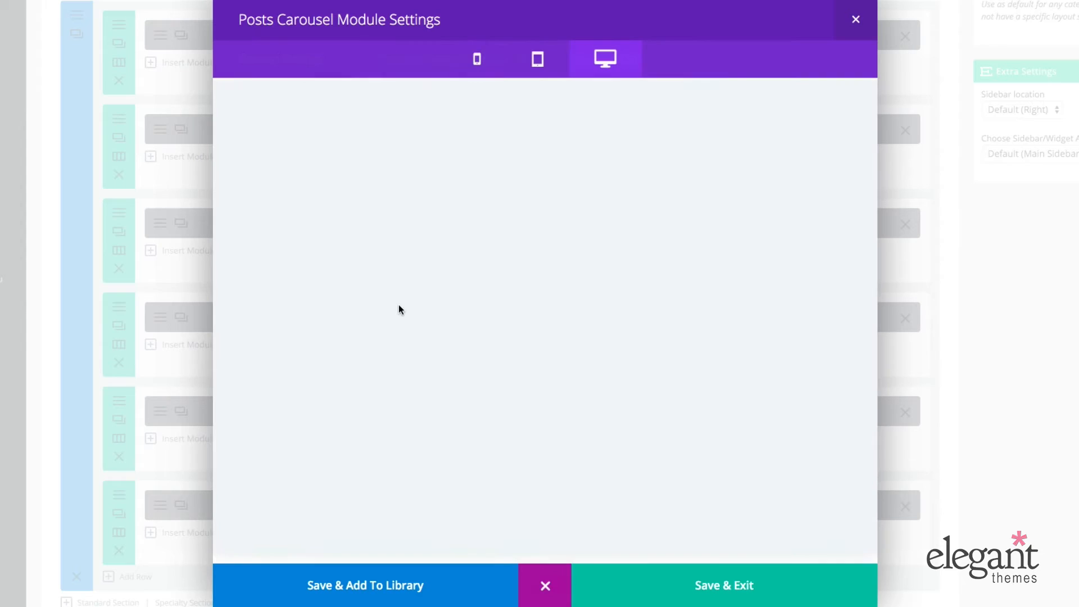
mouse_move(372, 316)
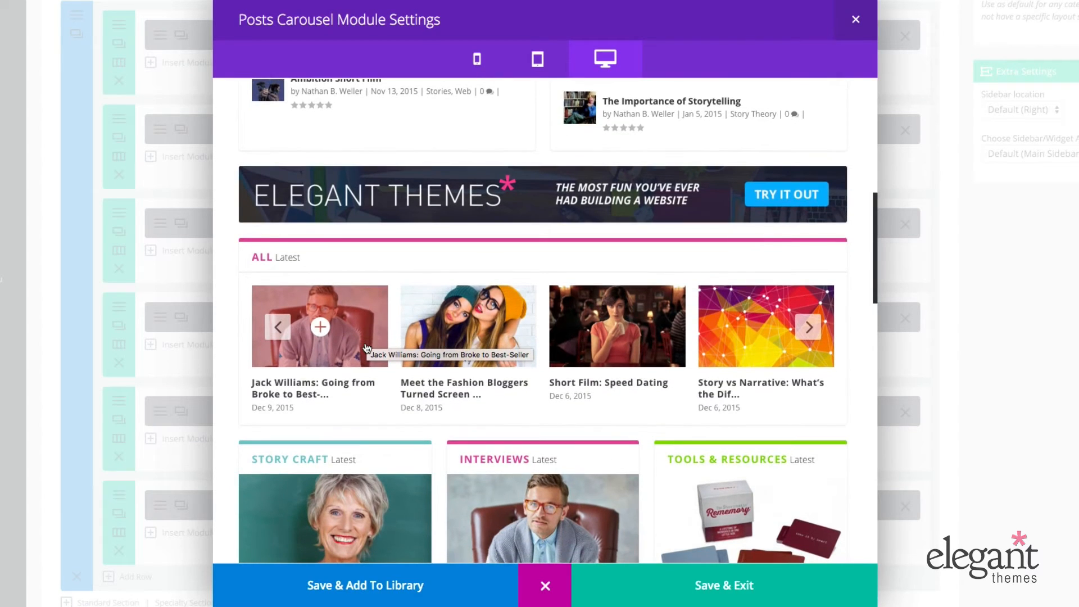
click(440, 58)
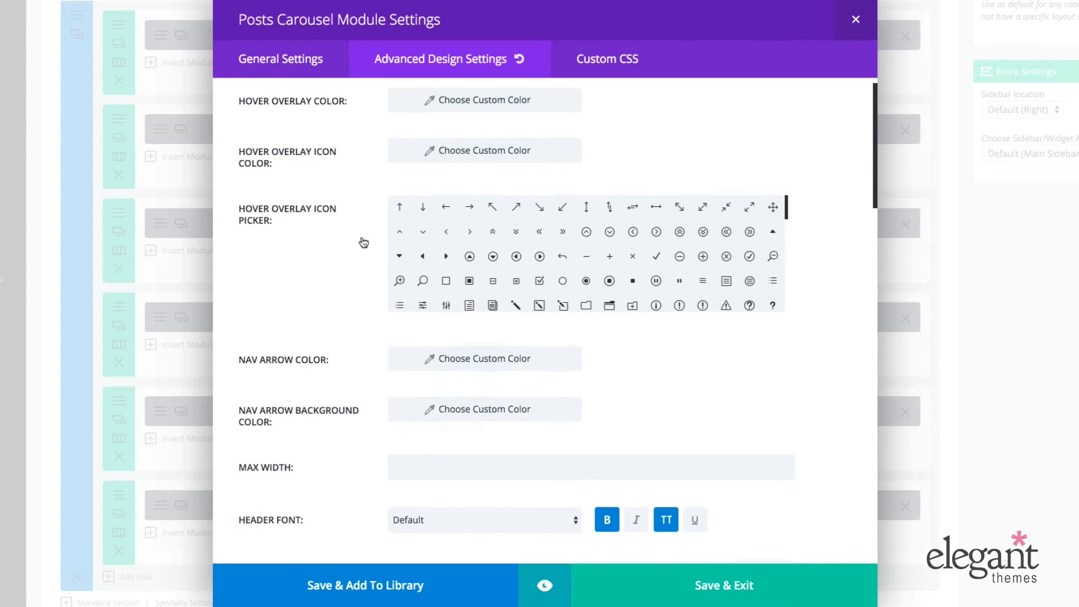
scroll(down, 3)
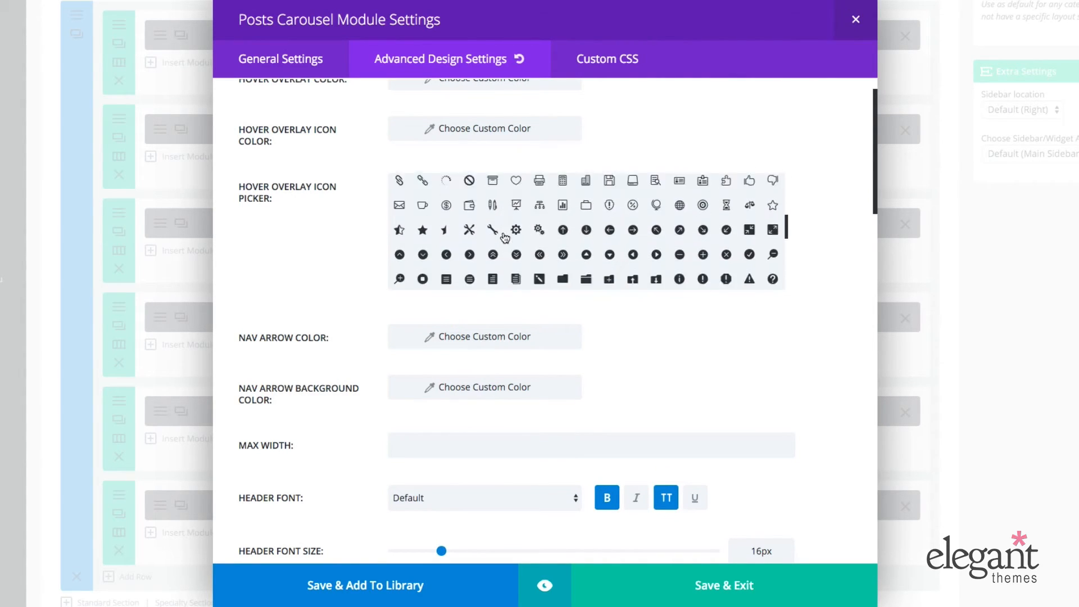
scroll(down, 3)
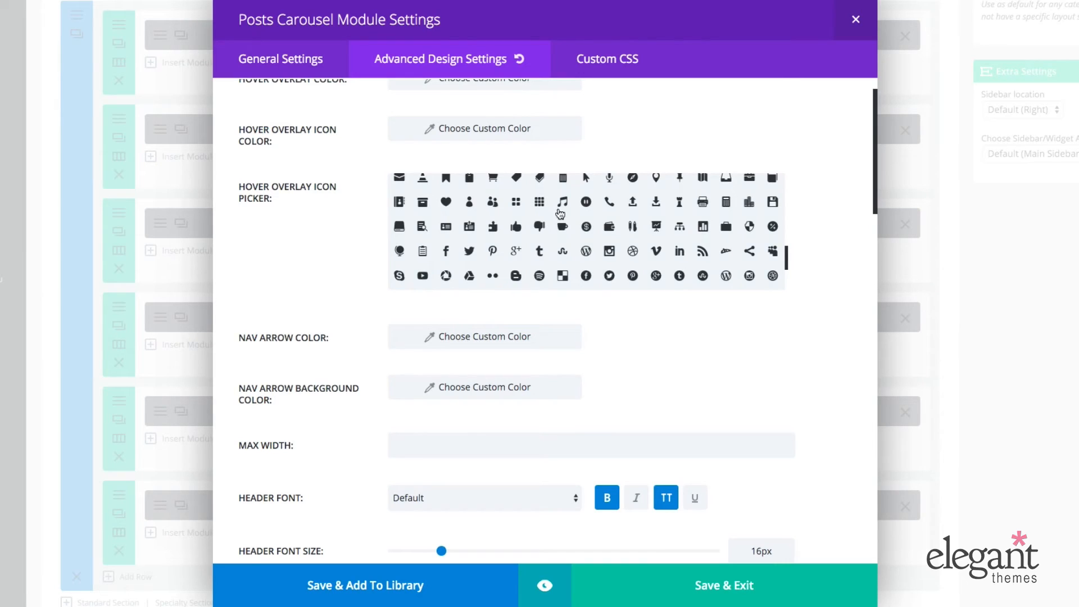
mouse_move(570, 207)
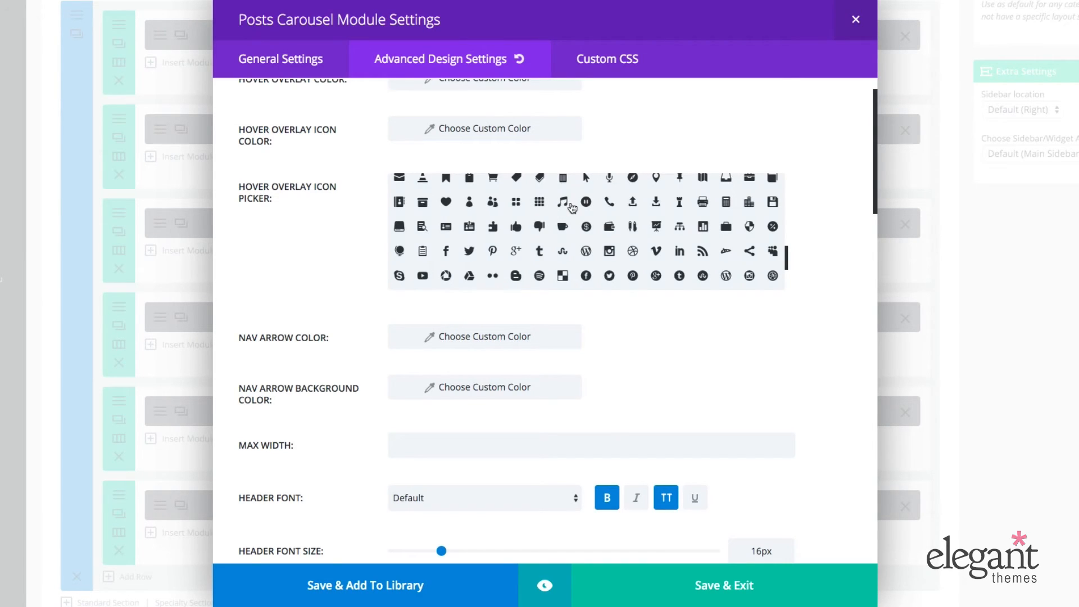
mouse_move(566, 203)
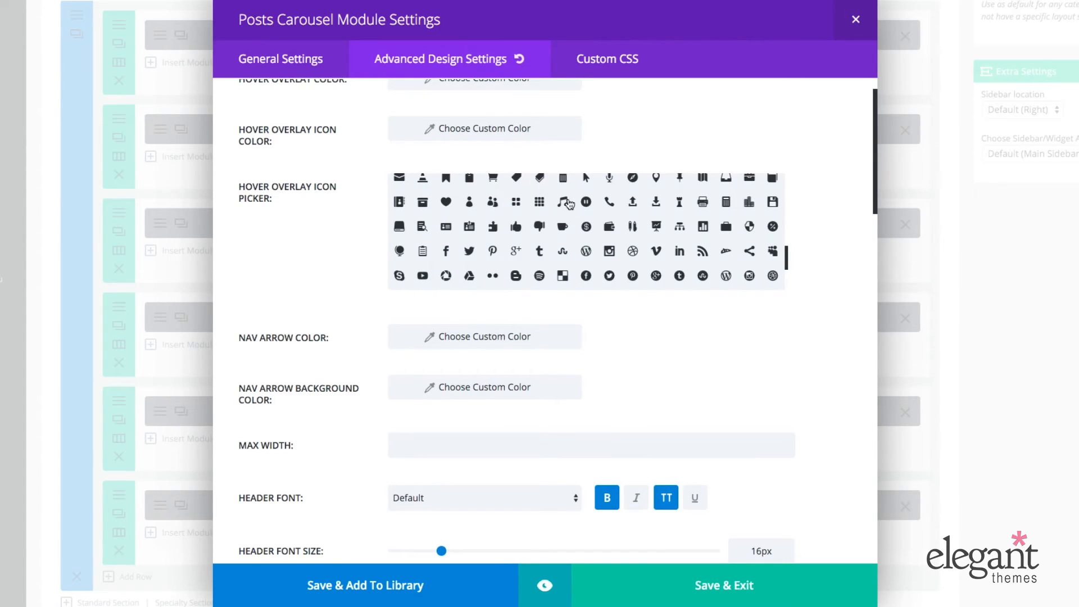
mouse_move(537, 247)
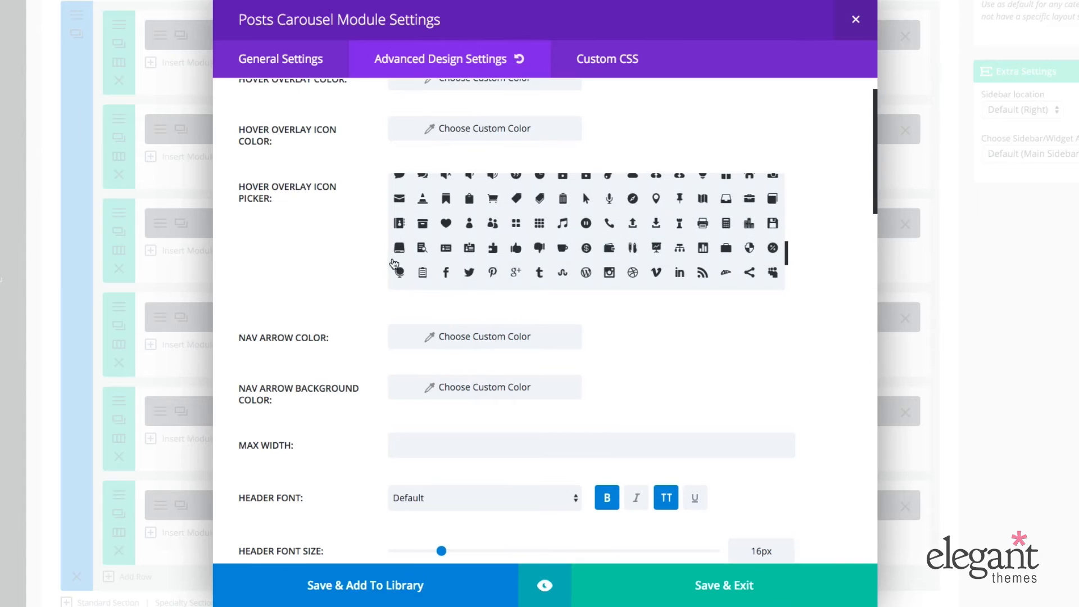
mouse_move(574, 262)
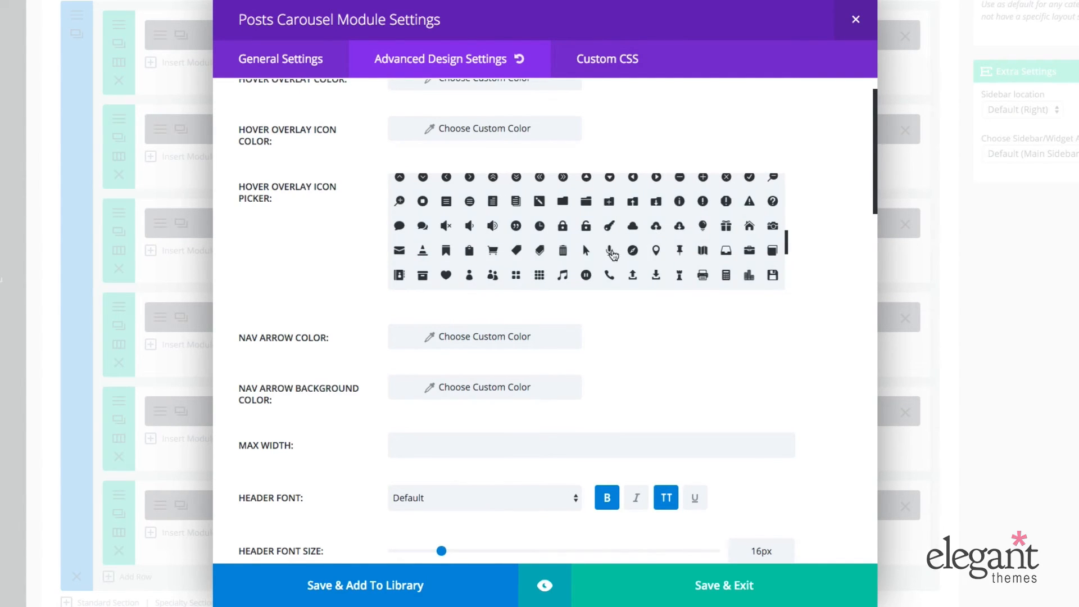
scroll(down, 3)
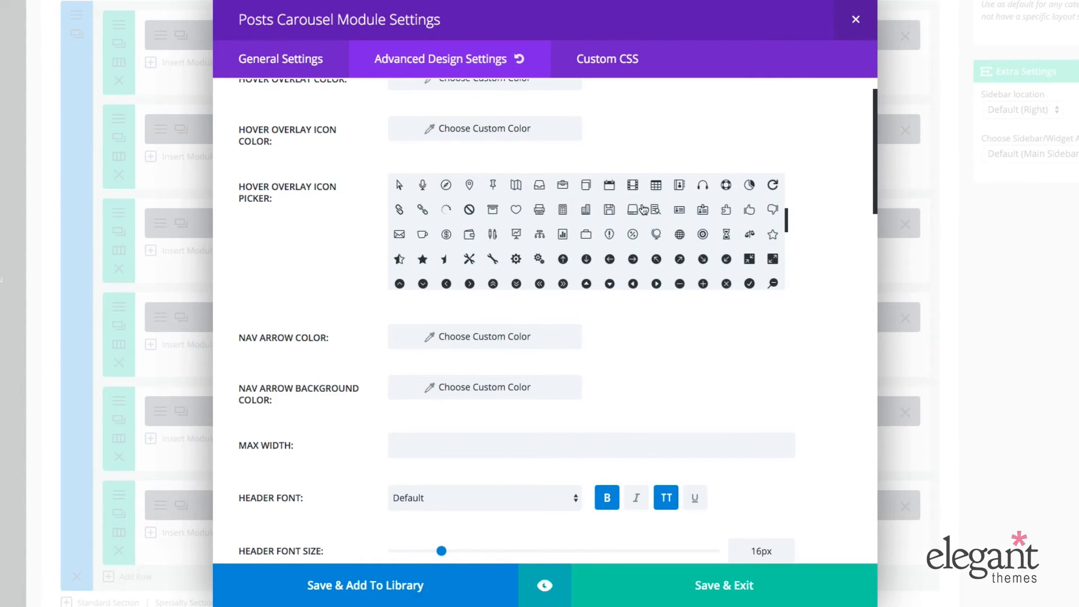
scroll(down, 3)
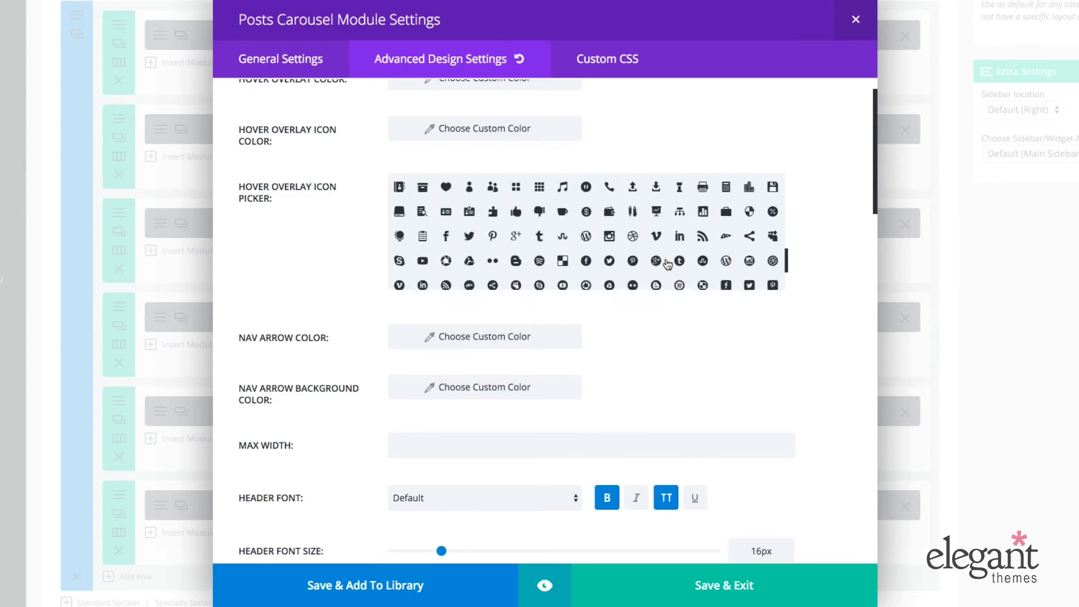
scroll(down, 3)
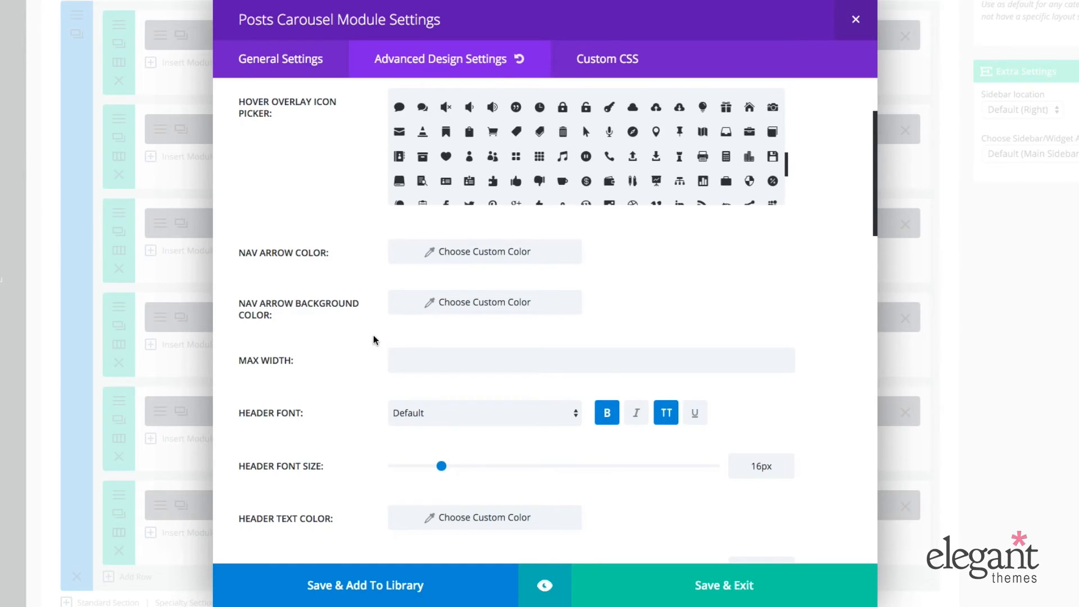
- Set the carousel's Max Width to 750 and preview the narrower module
scroll(down, 3)
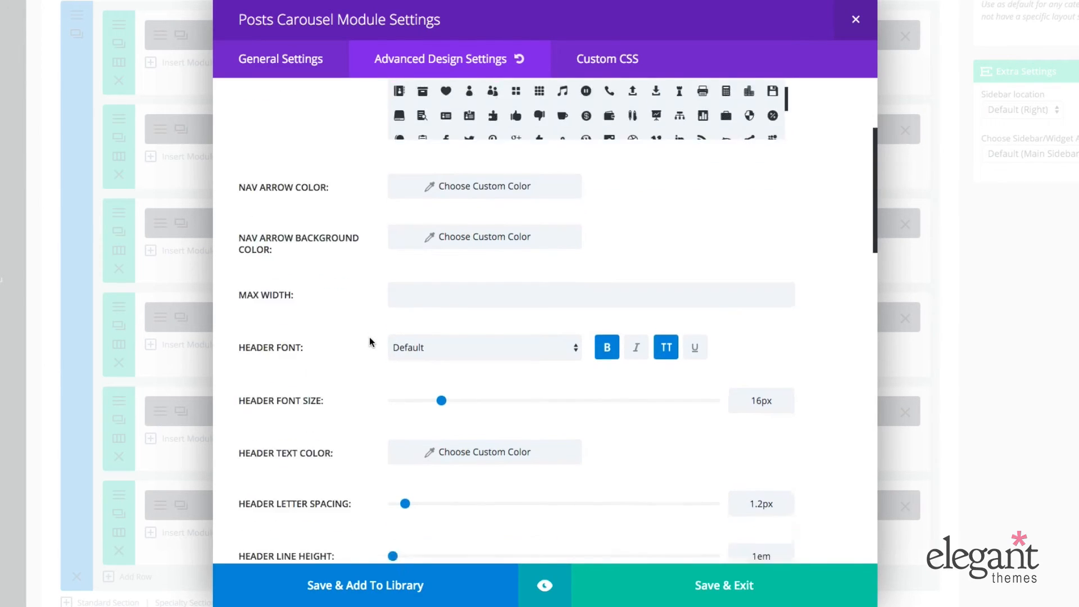
scroll(down, 3)
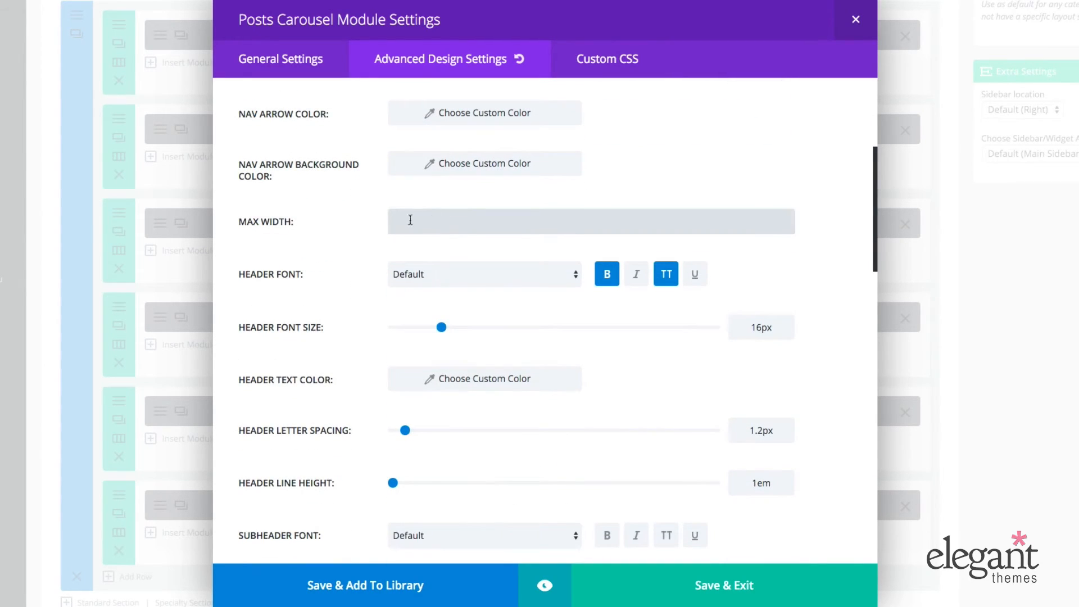
scroll(down, 3)
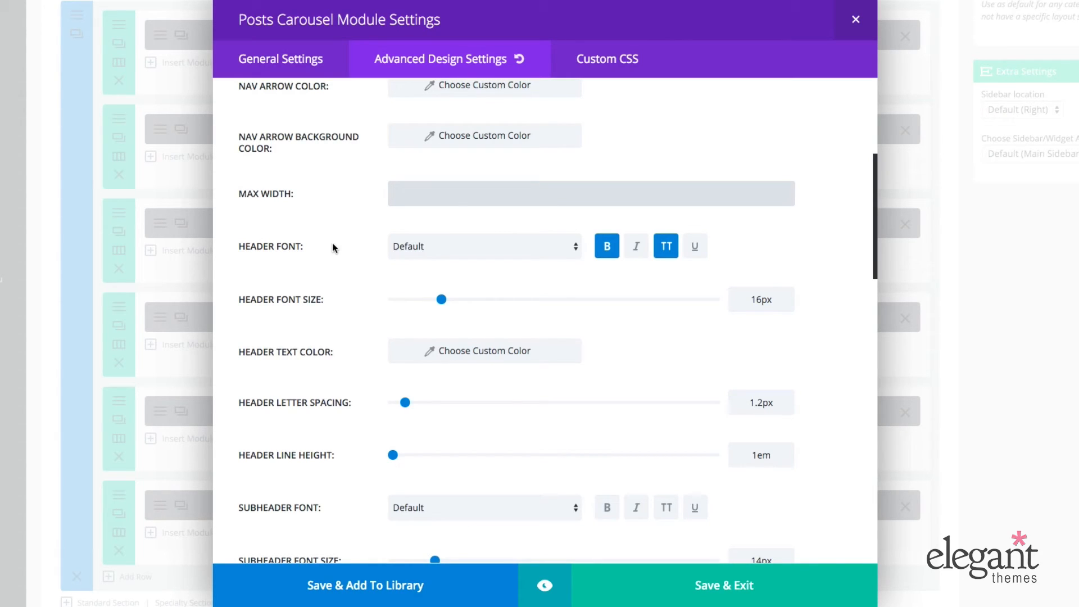
text(750)
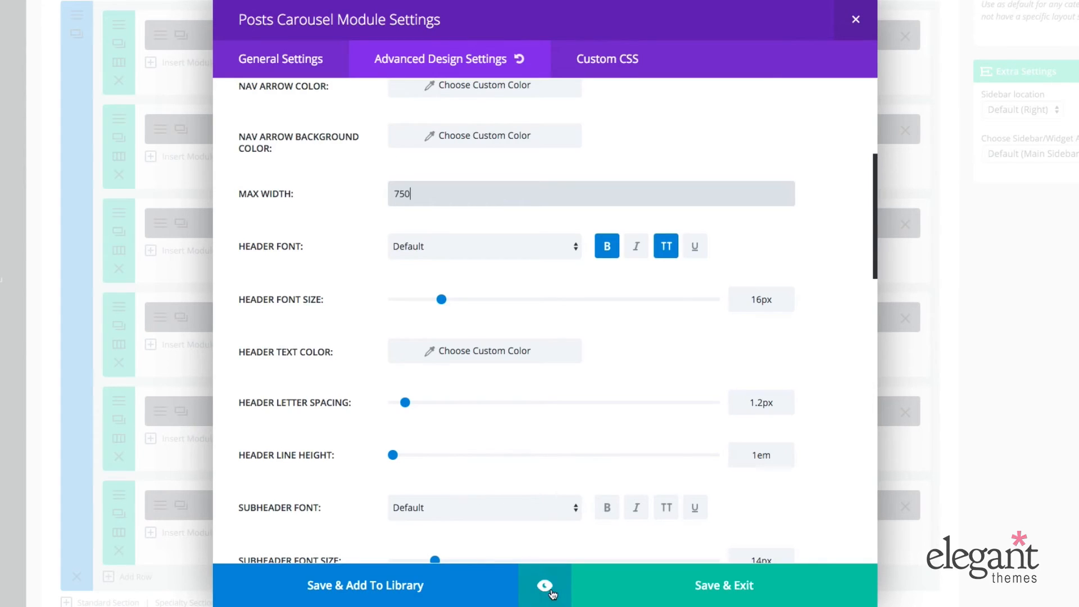
click(544, 585)
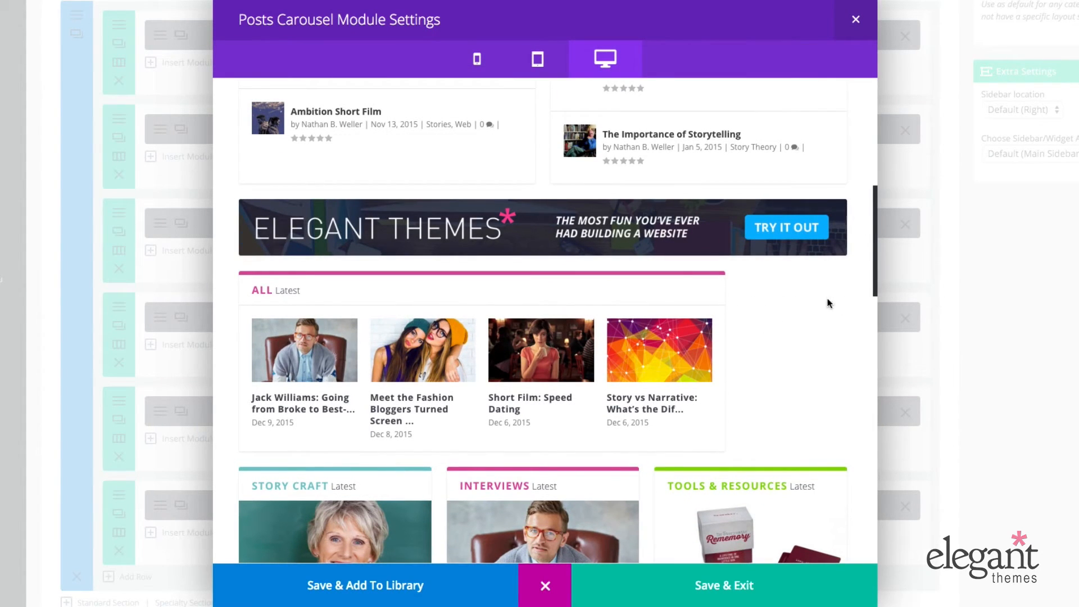
mouse_move(704, 306)
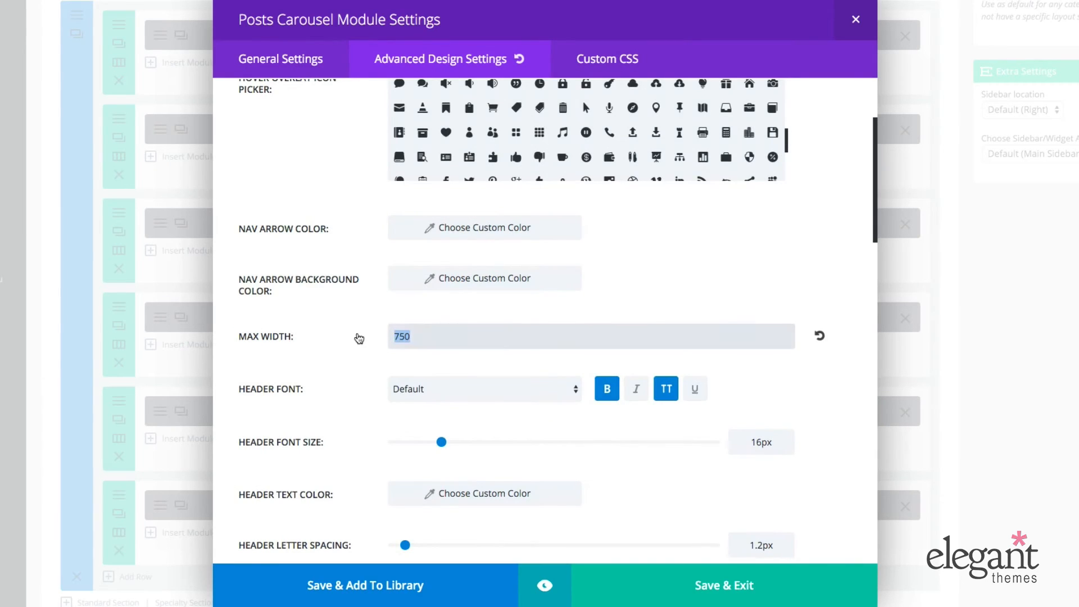
key(Delete)
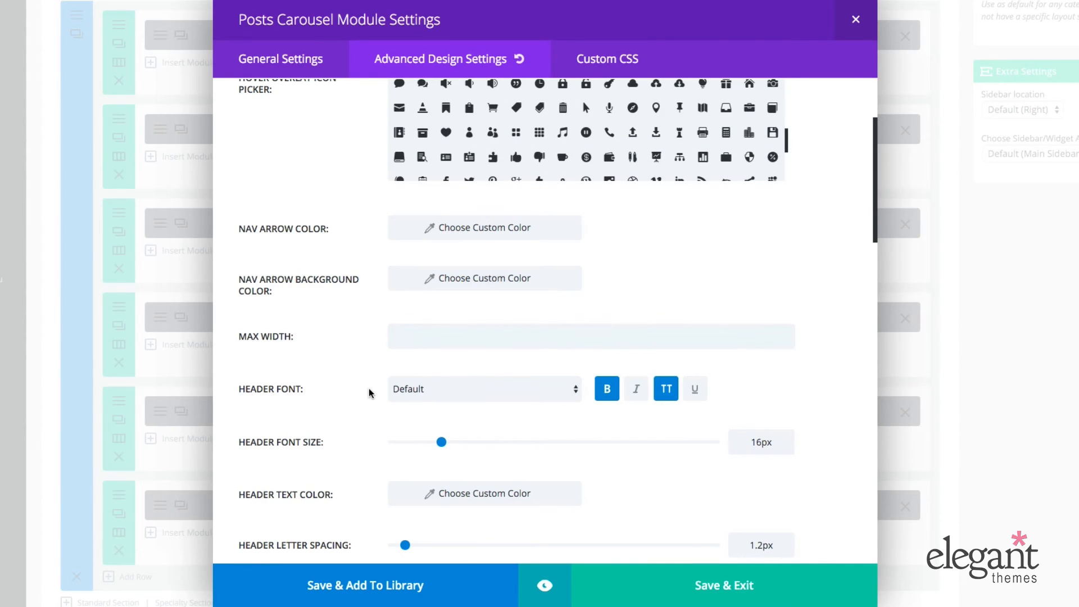
scroll(down, 3)
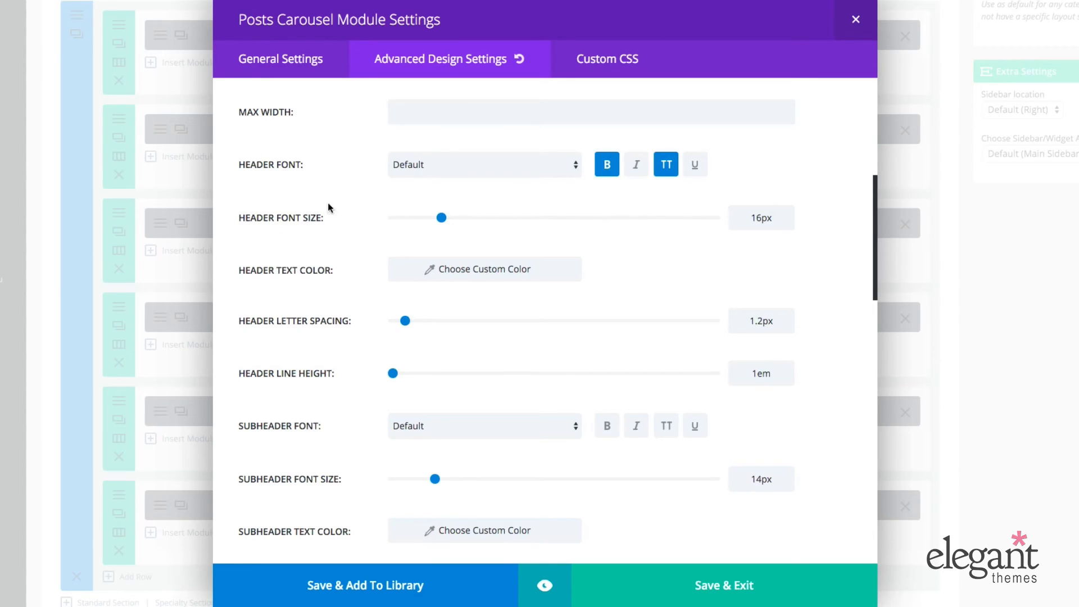
scroll(down, 3)
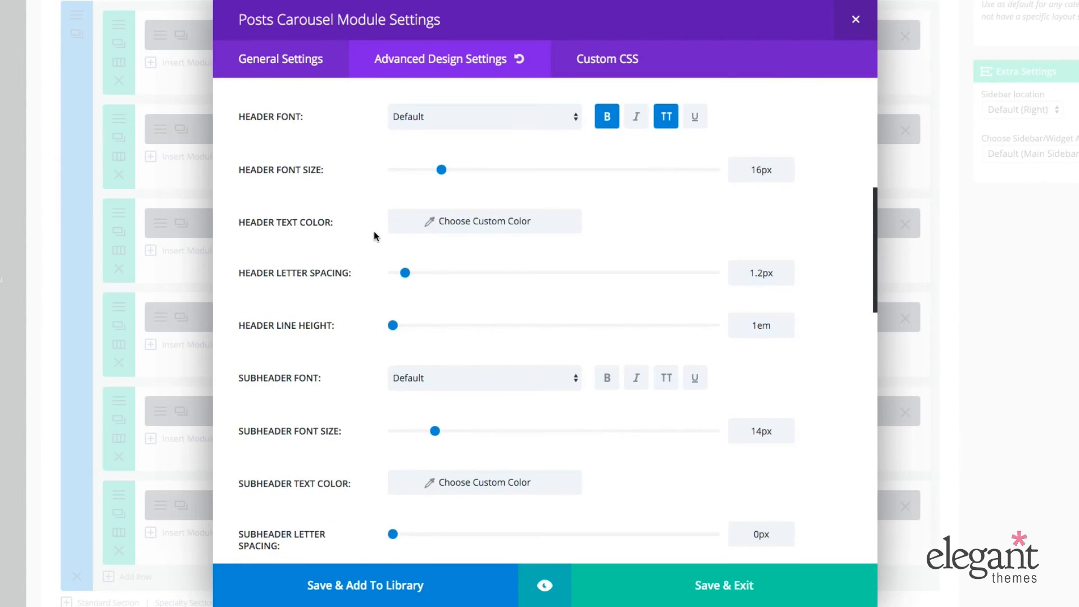
scroll(down, 3)
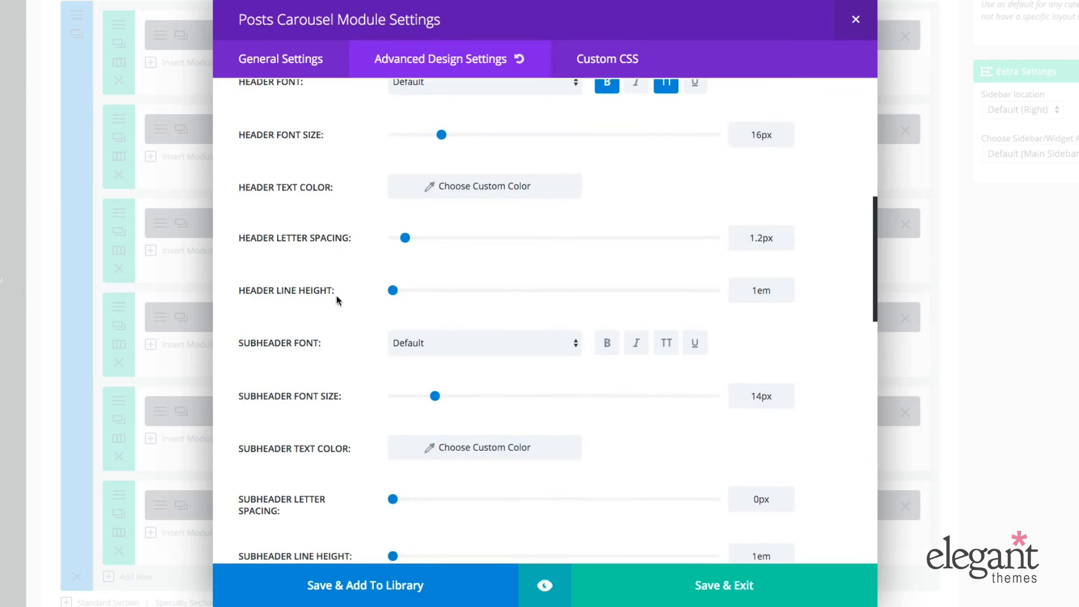
scroll(down, 3)
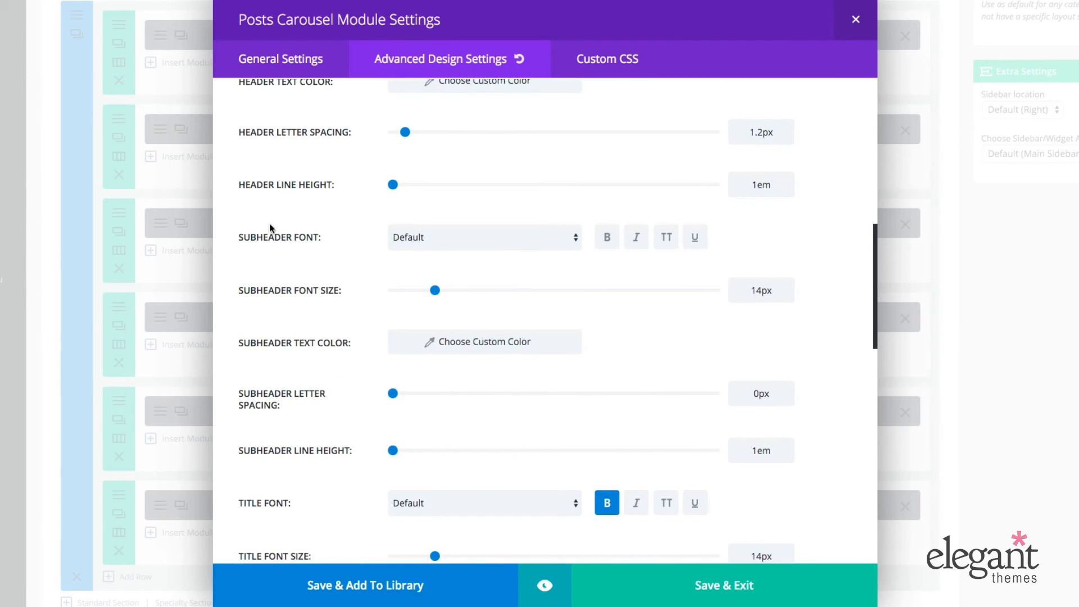
mouse_move(352, 301)
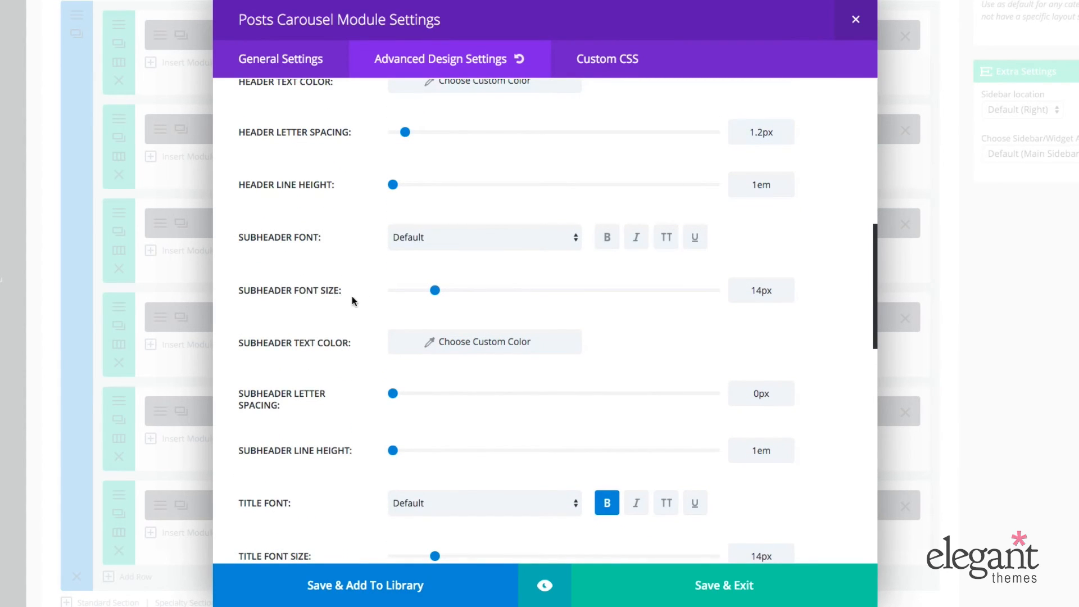
scroll(down, 3)
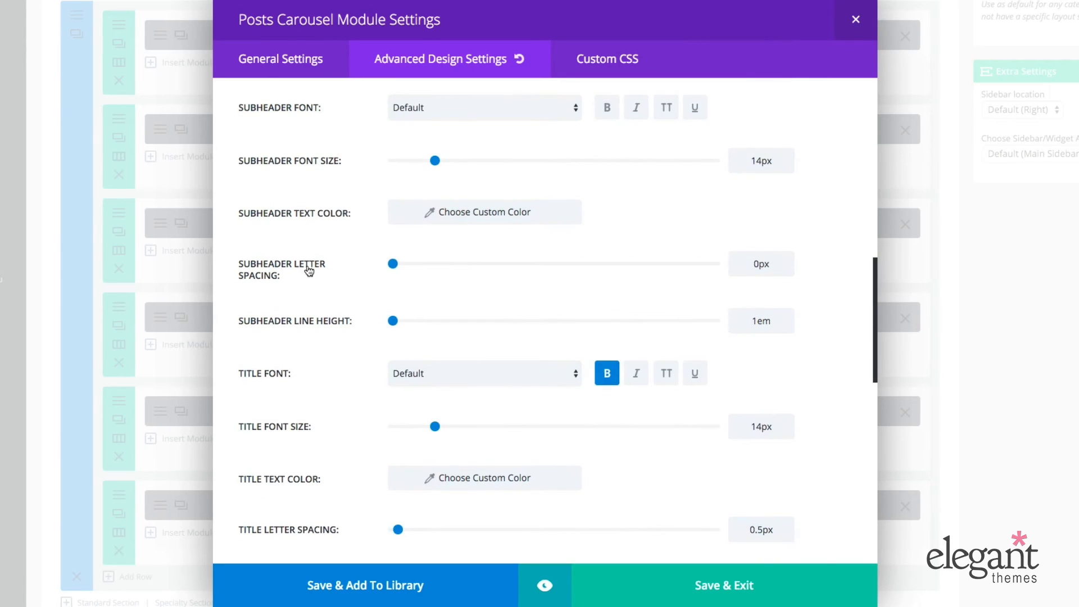
scroll(down, 3)
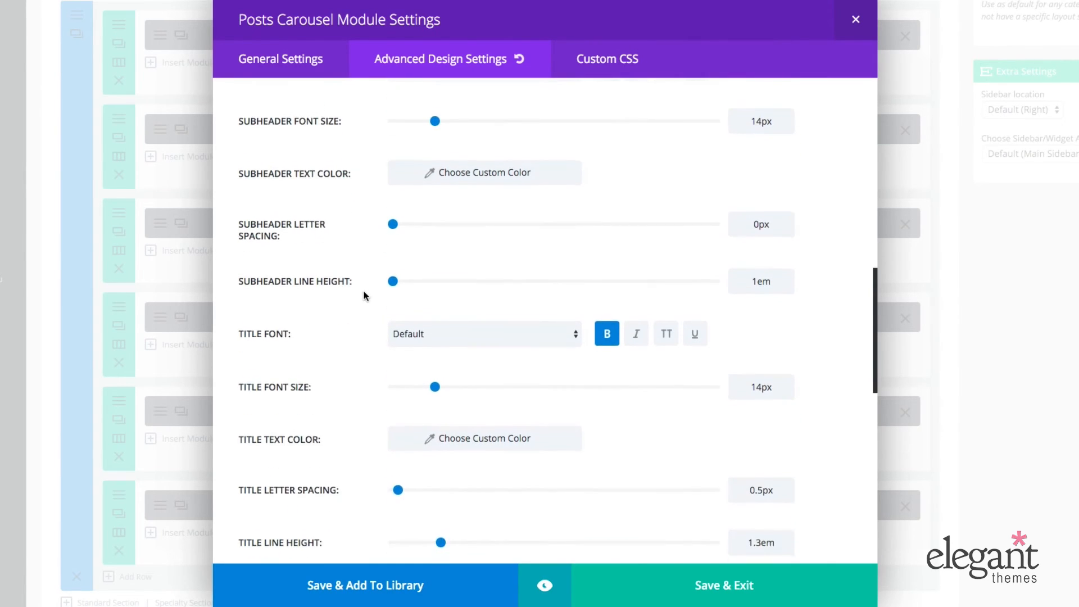
scroll(down, 3)
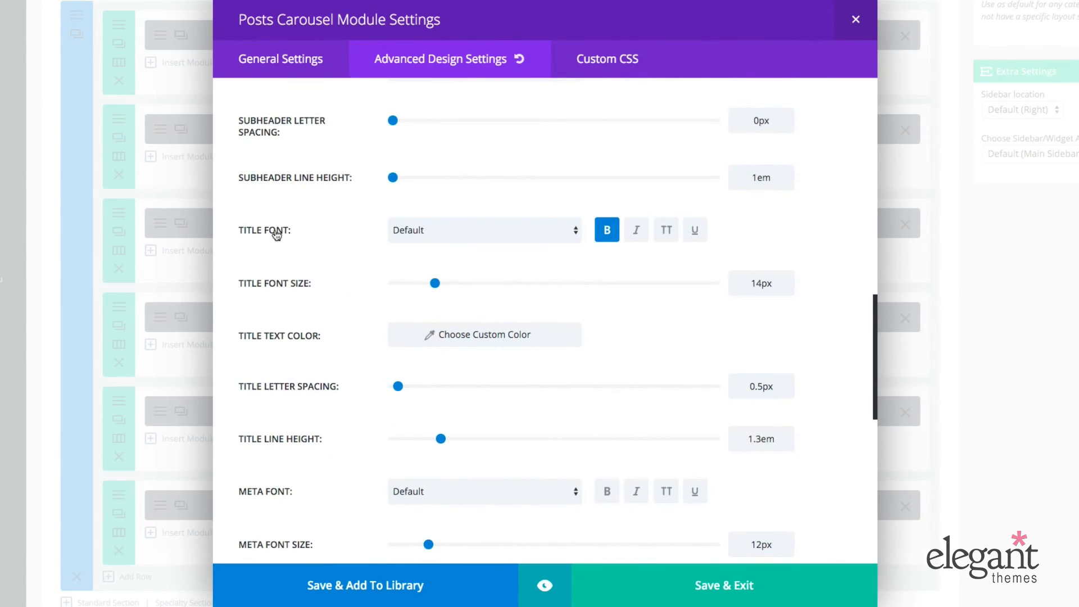
scroll(down, 3)
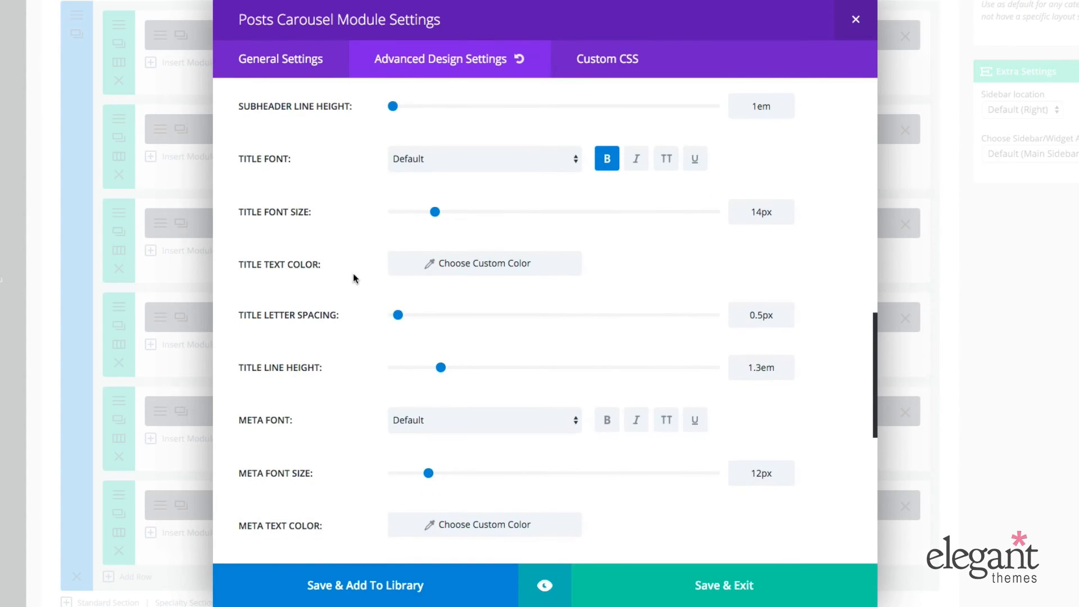
scroll(down, 3)
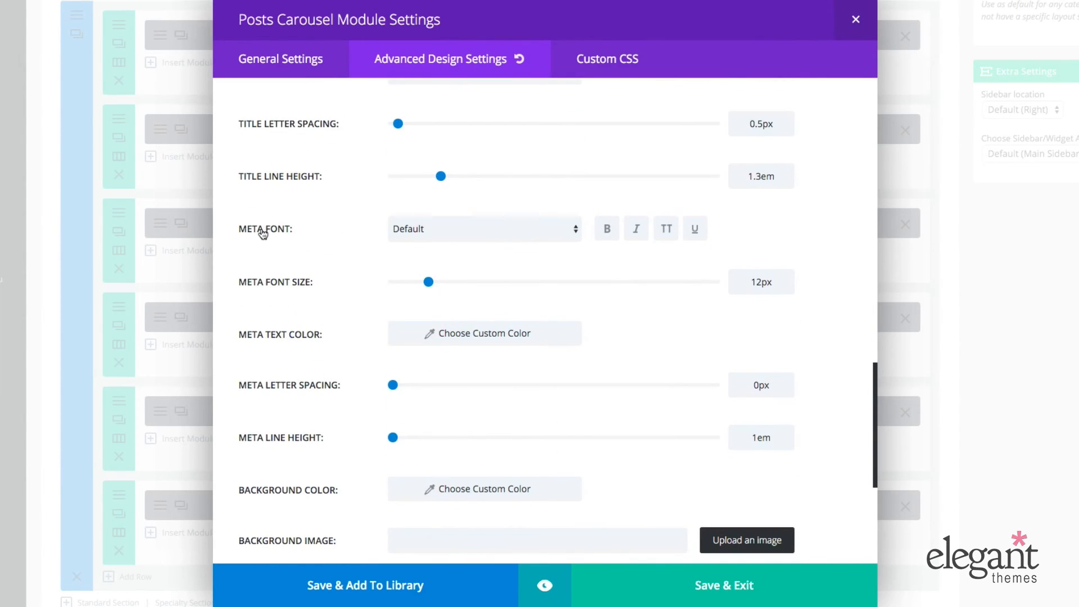
scroll(down, 3)
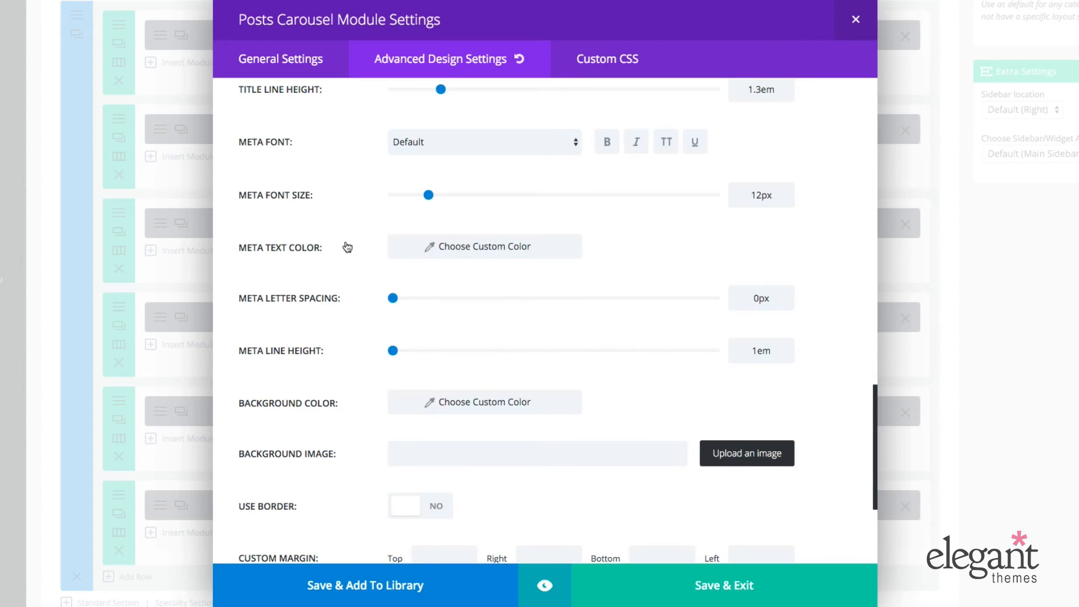
mouse_move(357, 248)
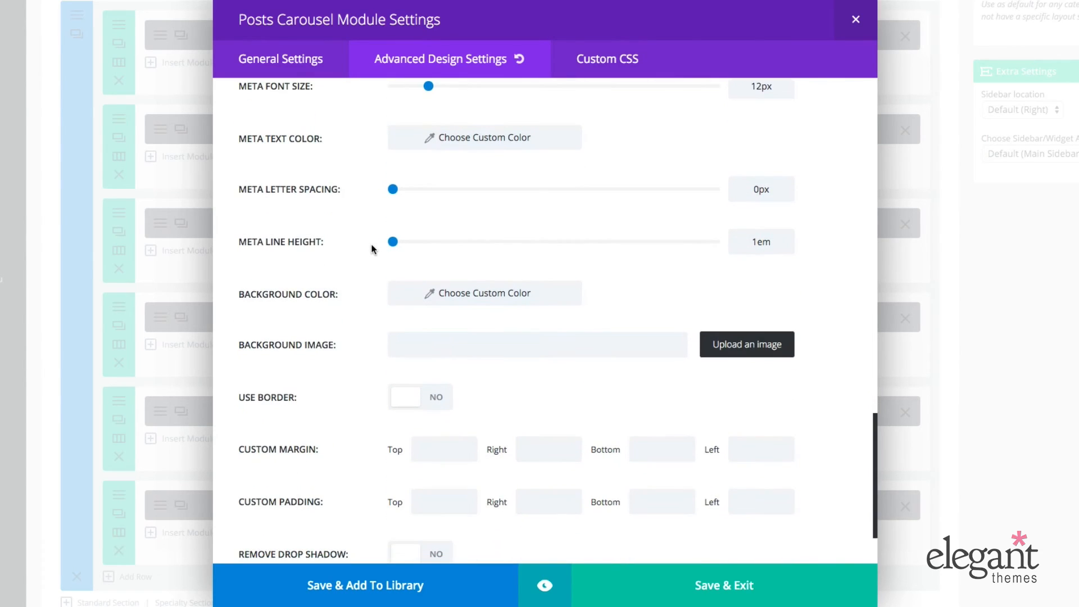
mouse_move(400, 299)
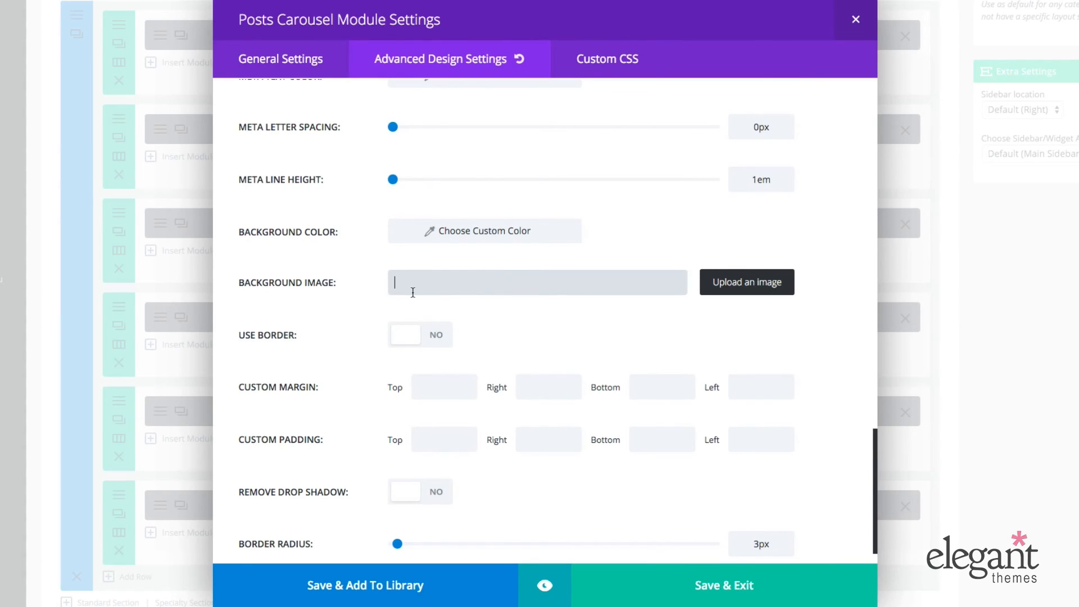
scroll(down, 3)
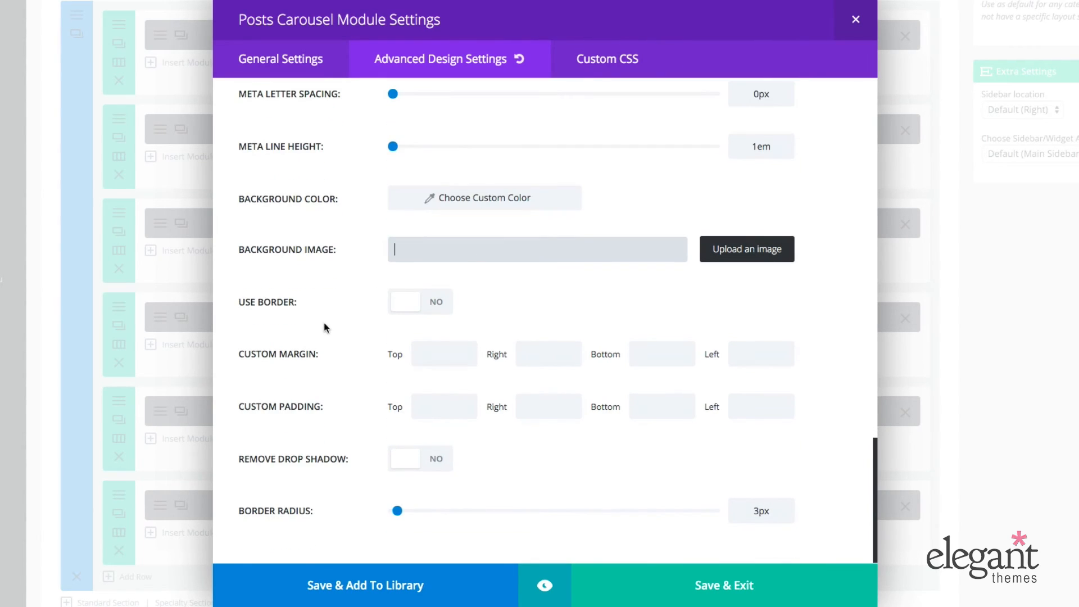
mouse_move(290, 368)
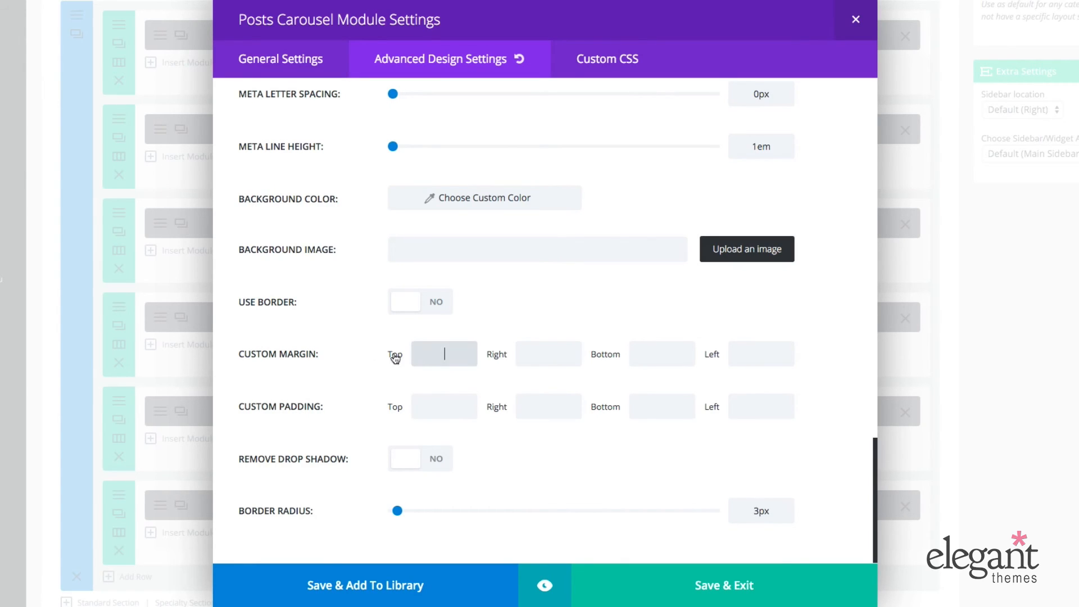
mouse_move(304, 354)
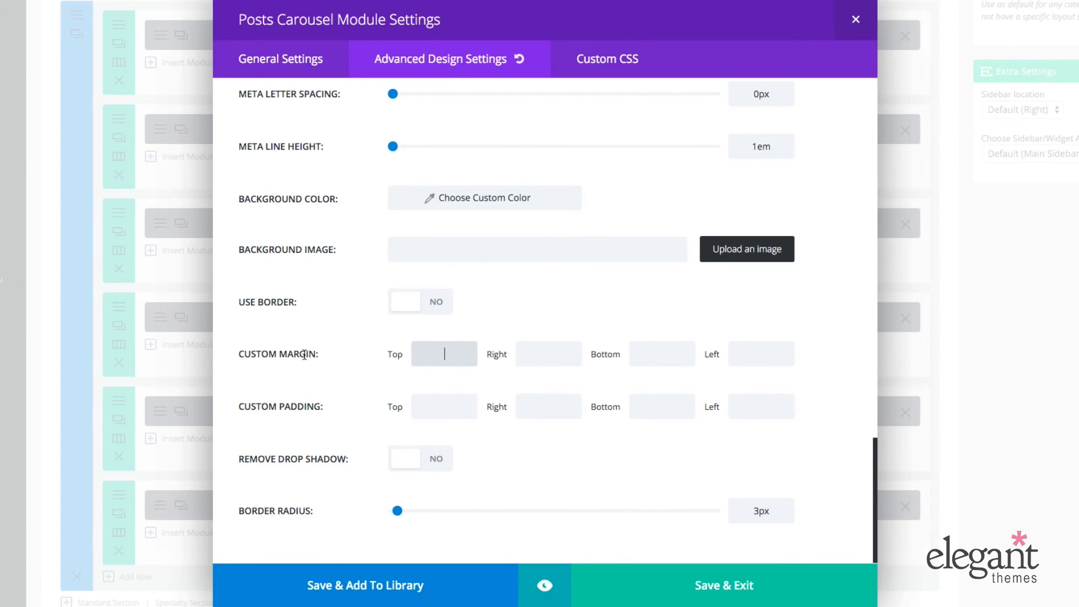
click(548, 354)
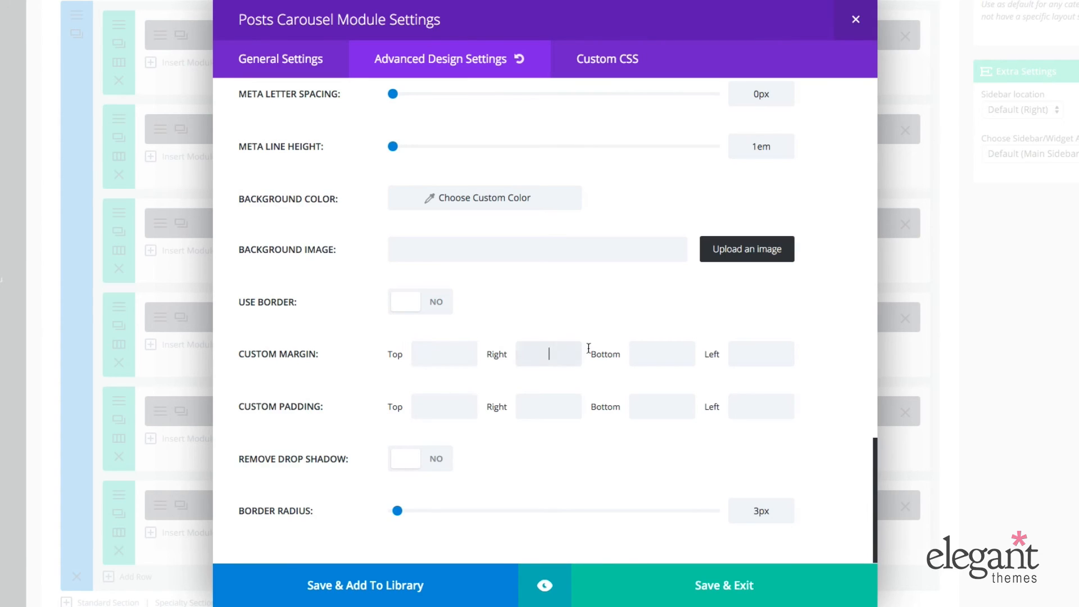
click(661, 406)
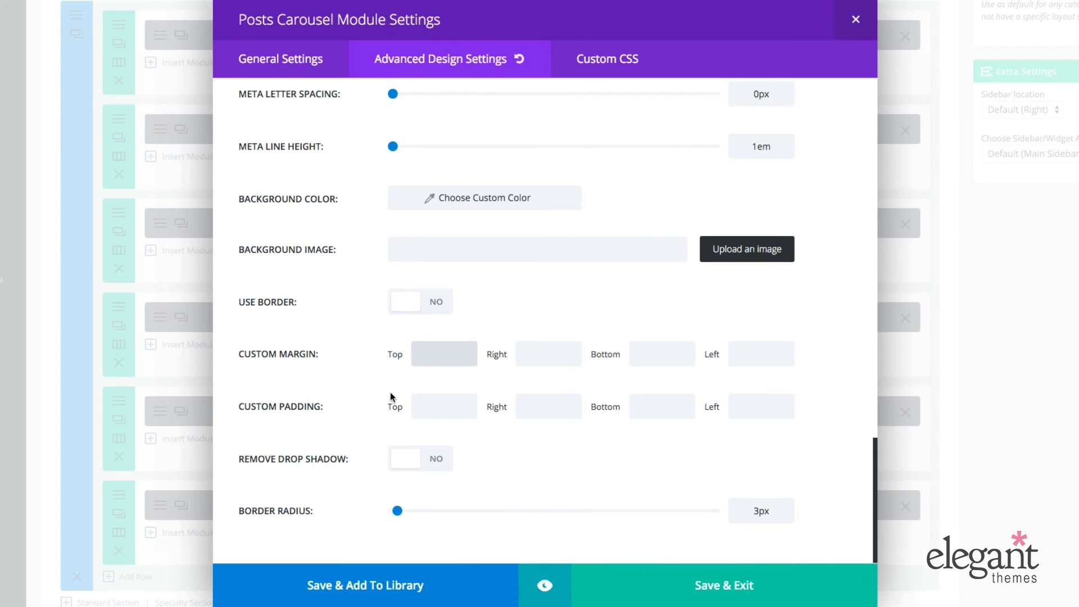
mouse_move(322, 514)
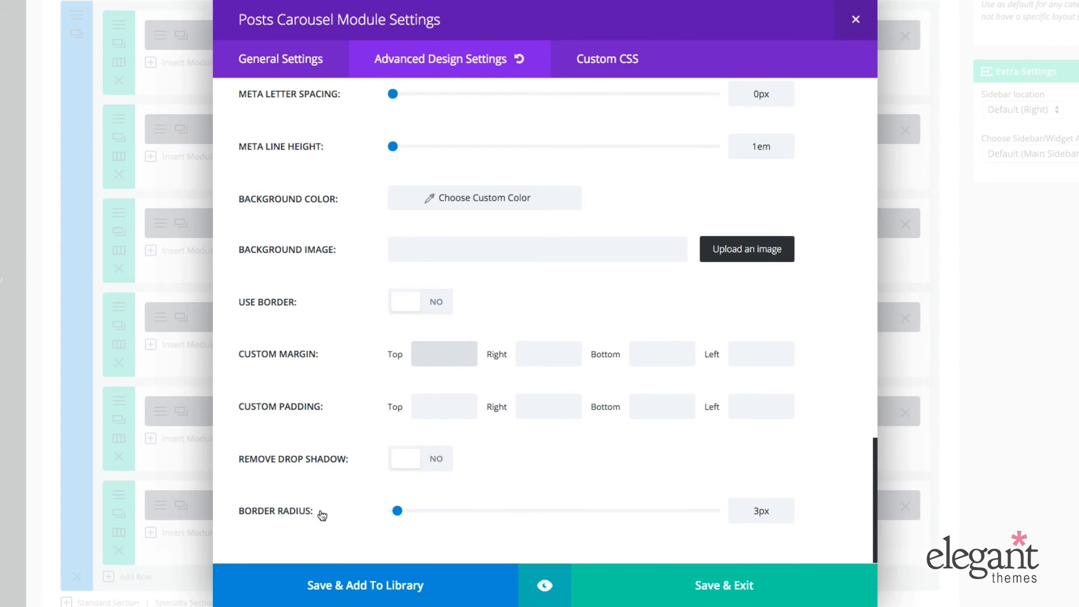
scroll(down, 3)
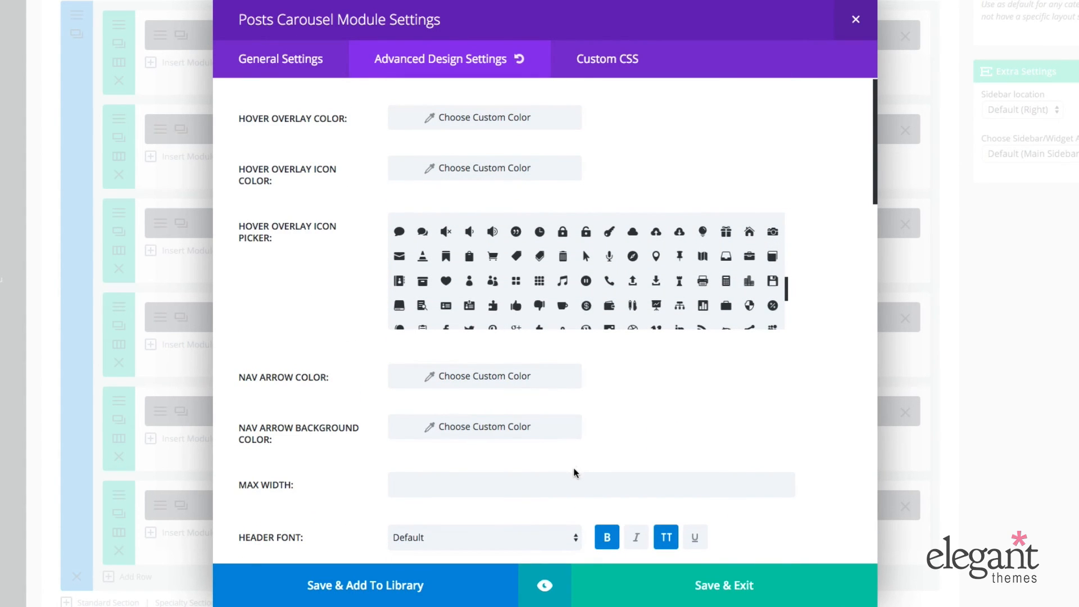
mouse_move(655, 155)
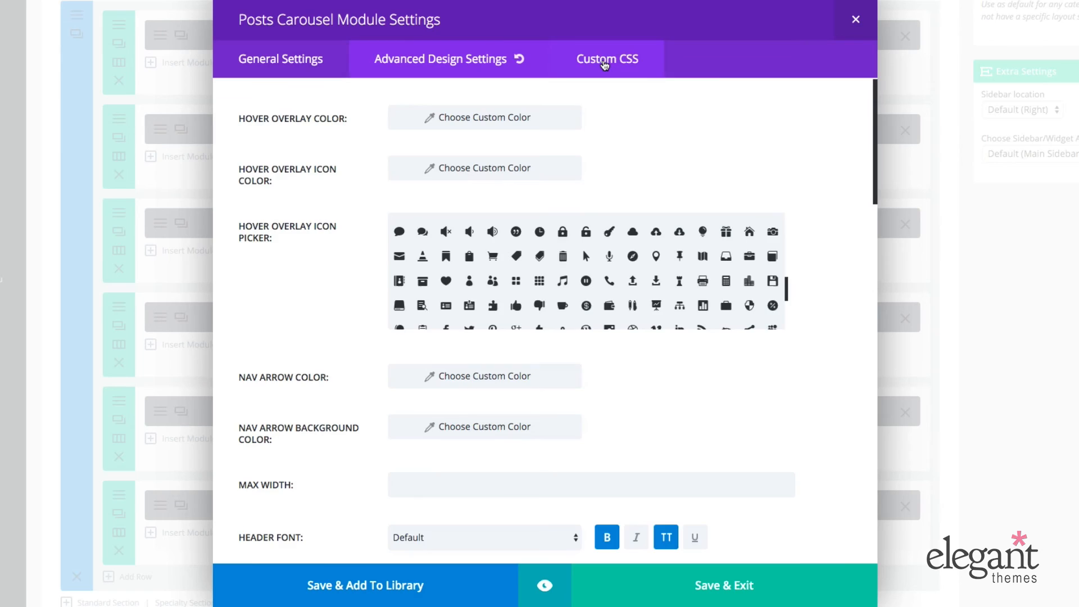
- Browse the Custom CSS fields from Before through Nav Icon Hover, leaving them empty
click(587, 58)
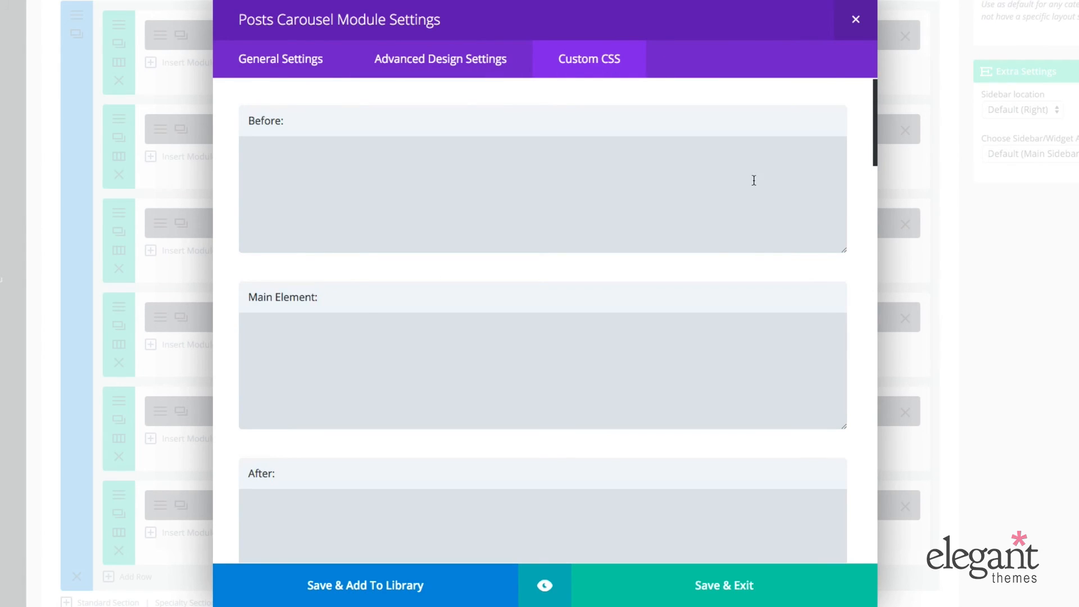
click(543, 195)
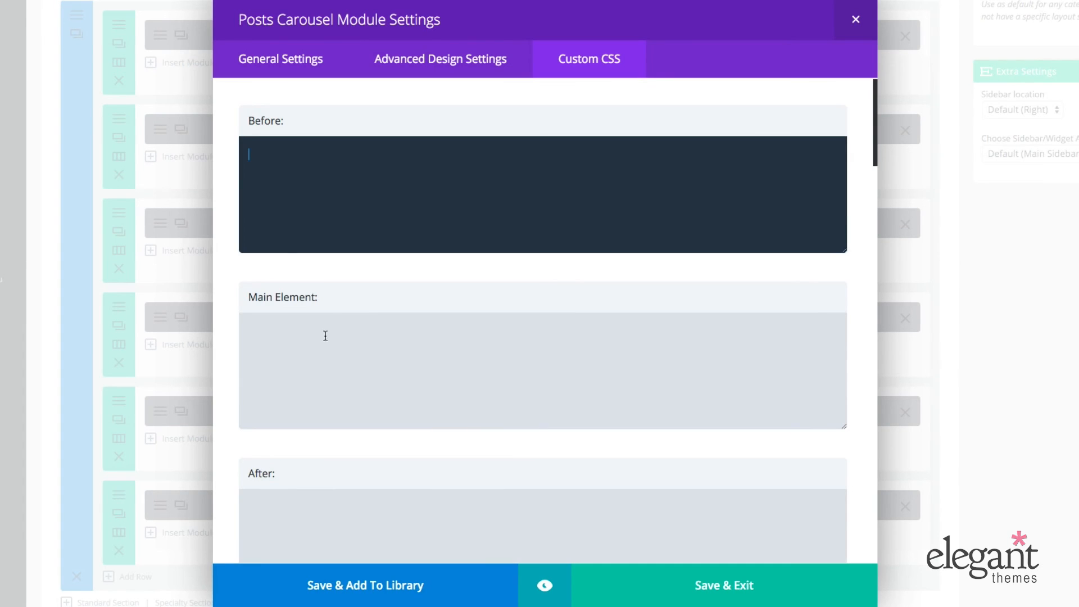
scroll(down, 3)
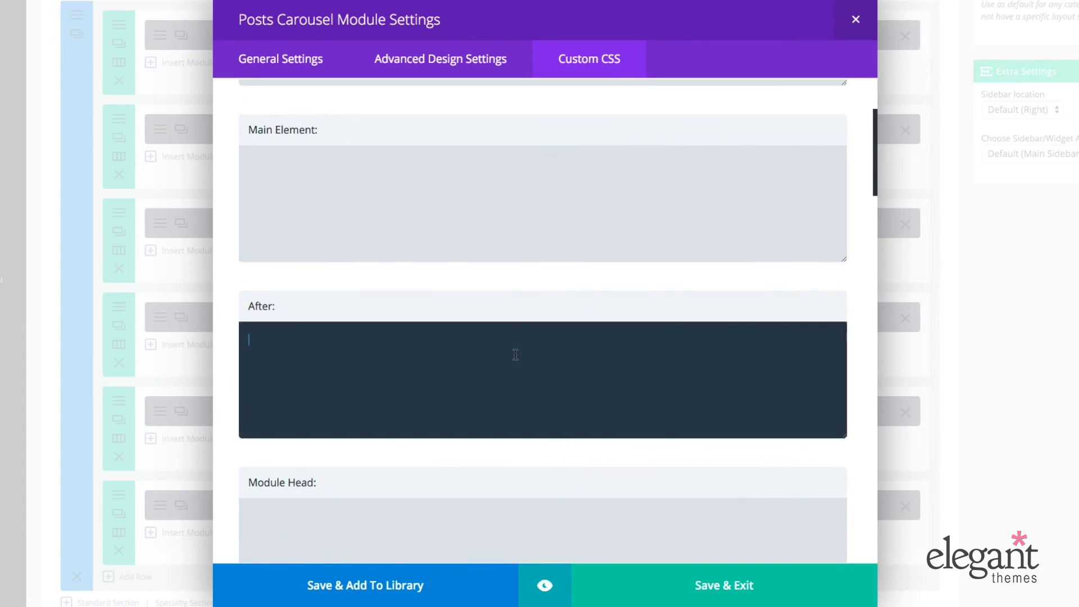
scroll(down, 3)
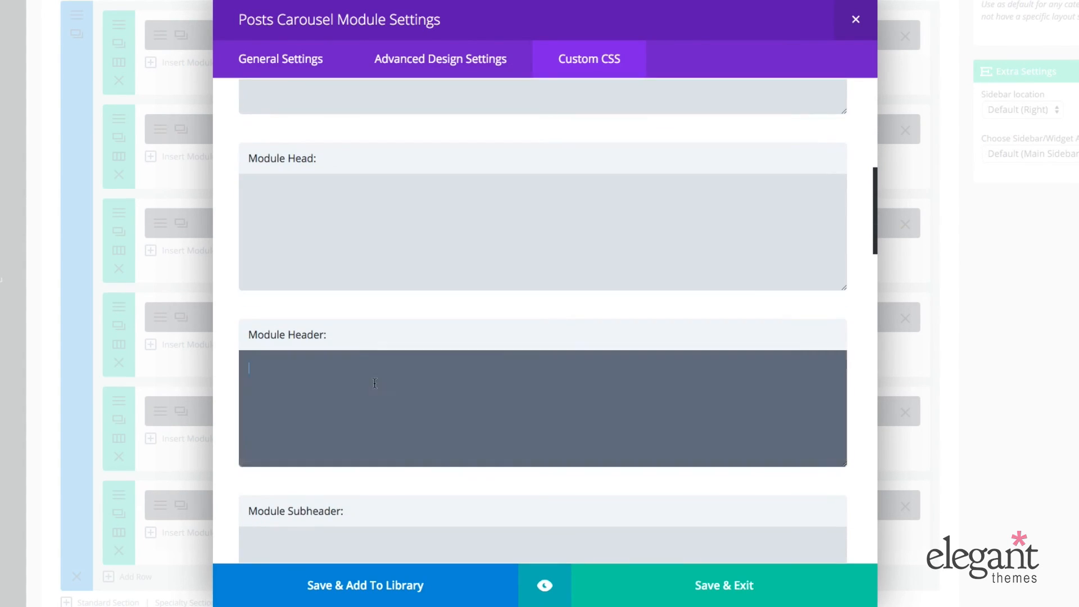
scroll(down, 3)
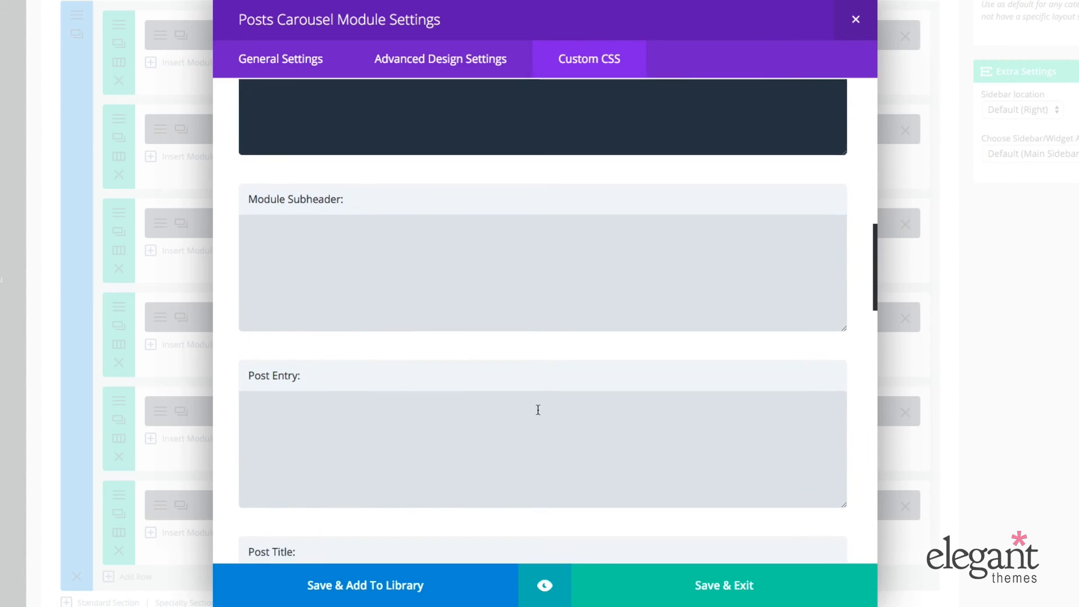
scroll(down, 3)
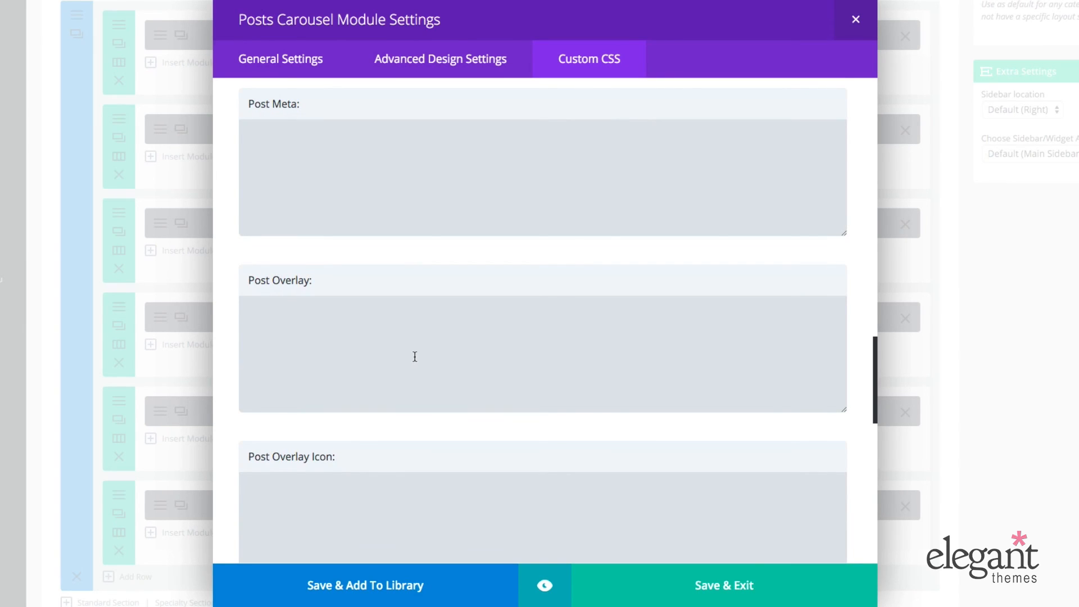
scroll(down, 3)
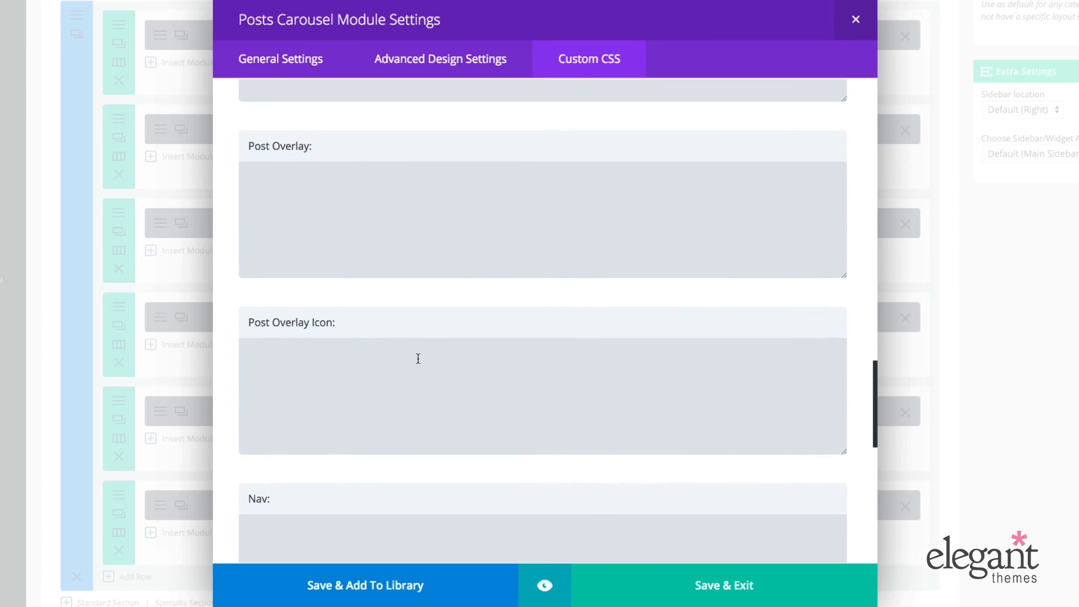
scroll(down, 3)
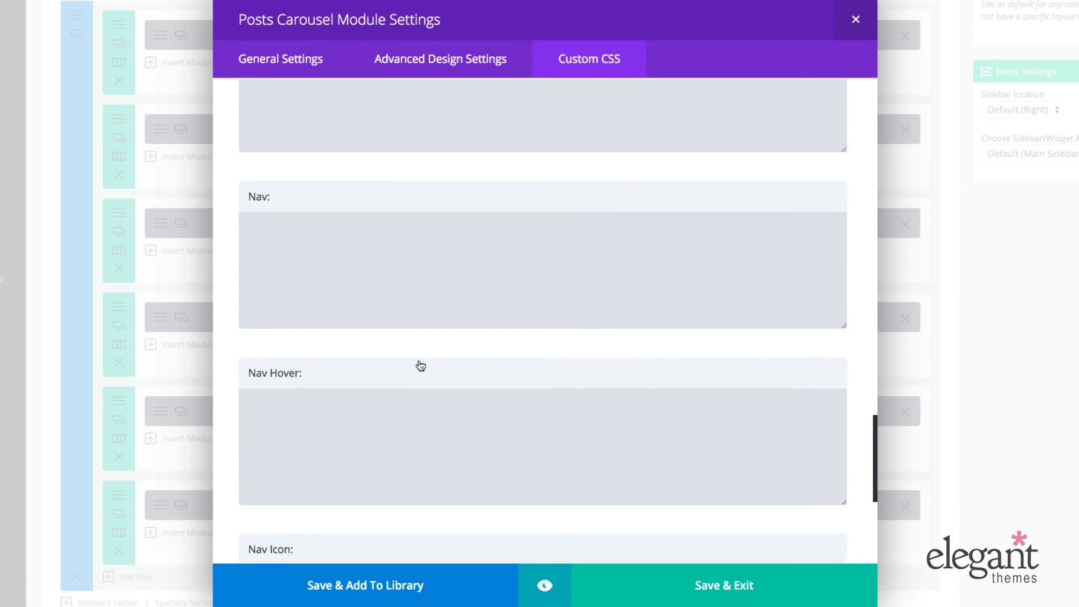
scroll(down, 3)
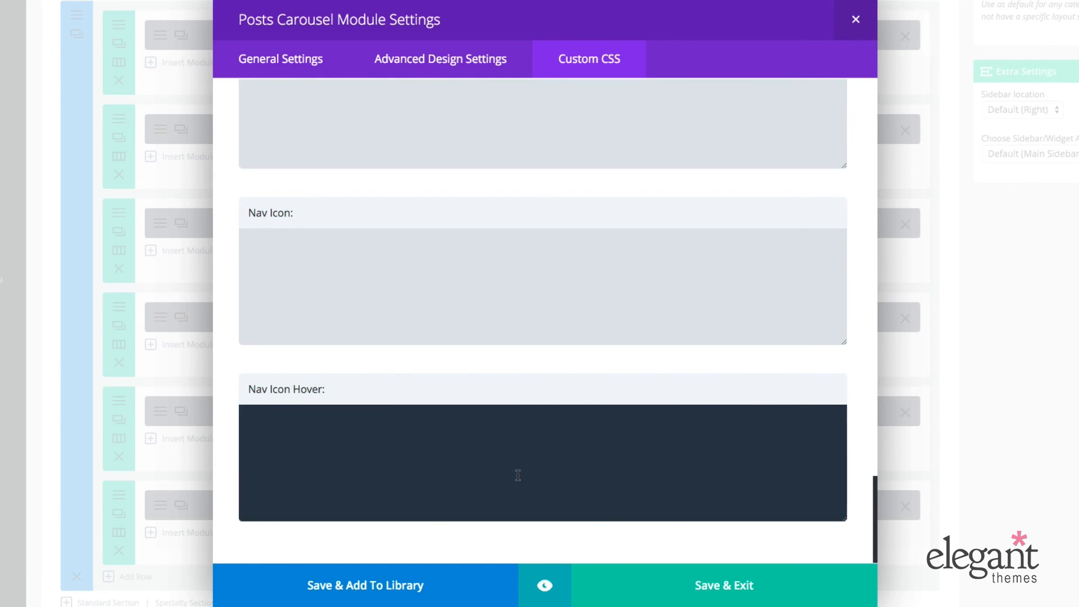
scroll(down, 3)
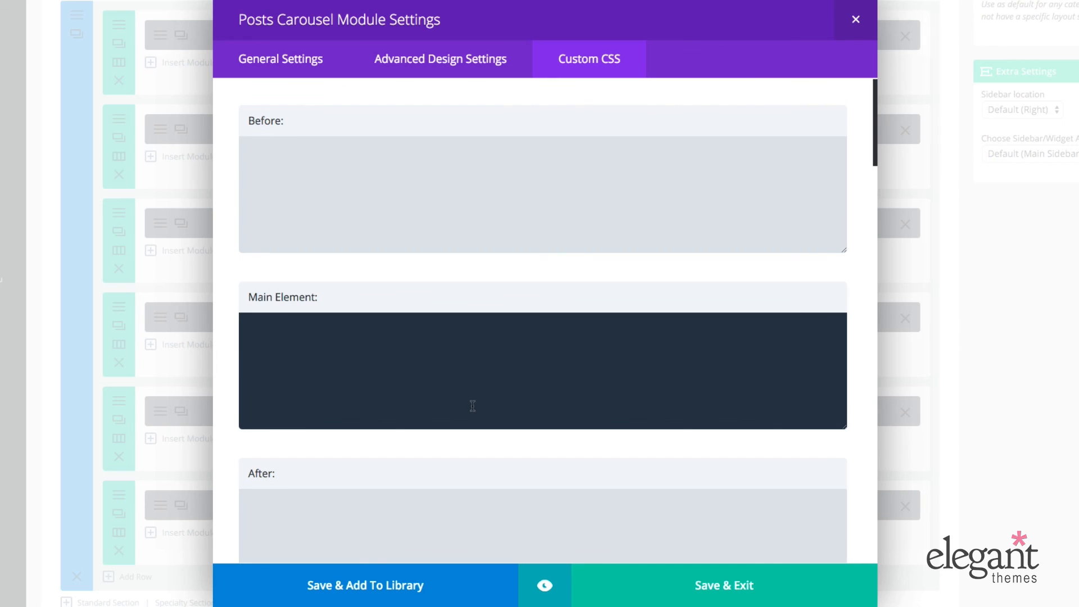
- Save & Exit the carousel settings and view the updated layout on the live homepage
click(722, 584)
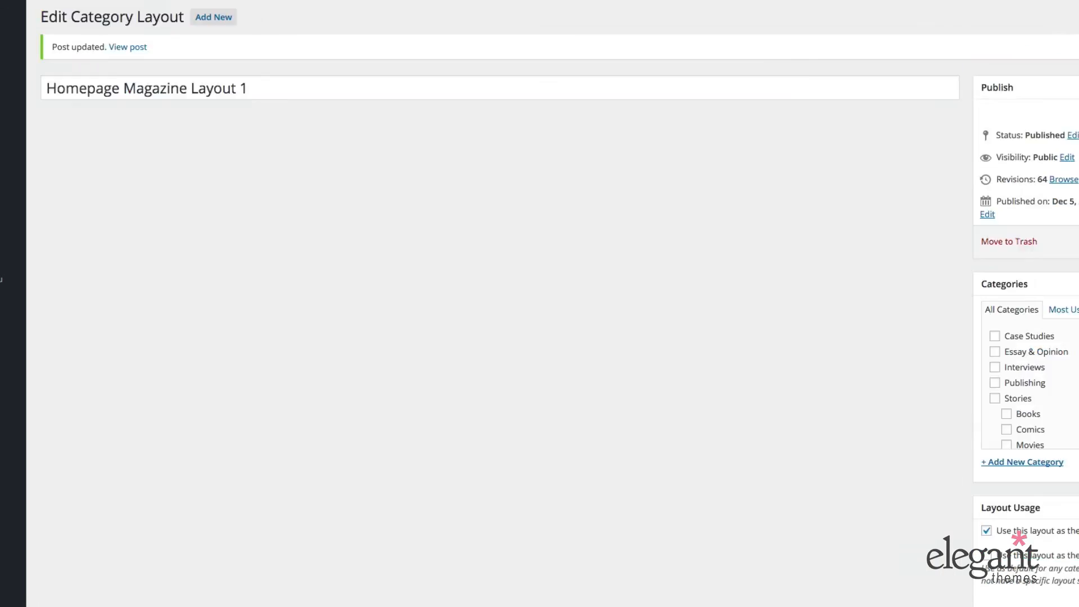
click(127, 47)
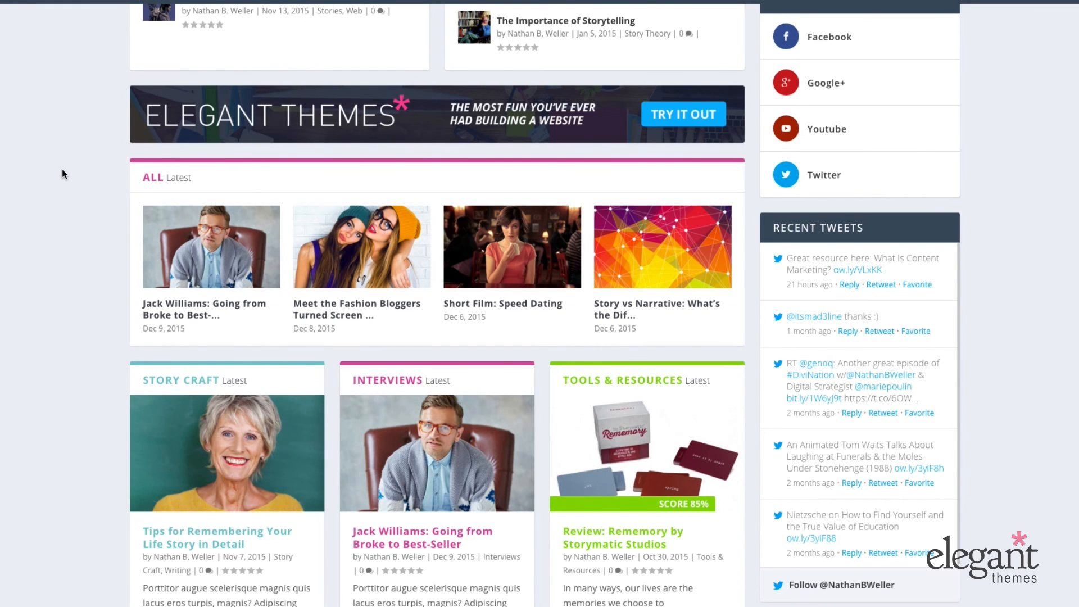